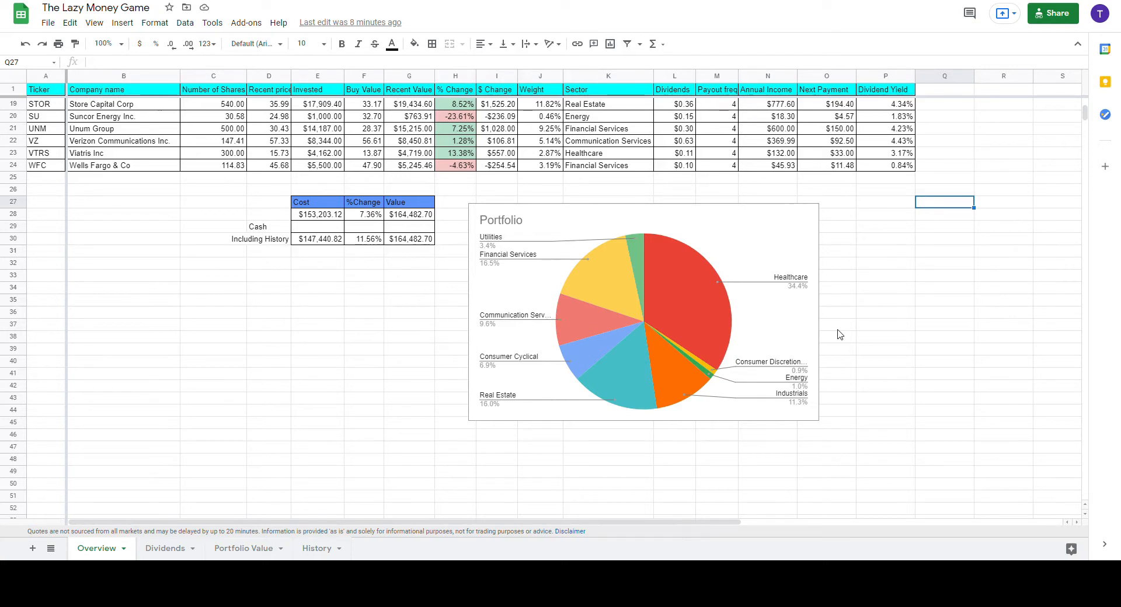
Step: Check the Portfolio Value sheet's latest weekly value 164,400 and cost 147,440 in row 77
left_click(944, 373)
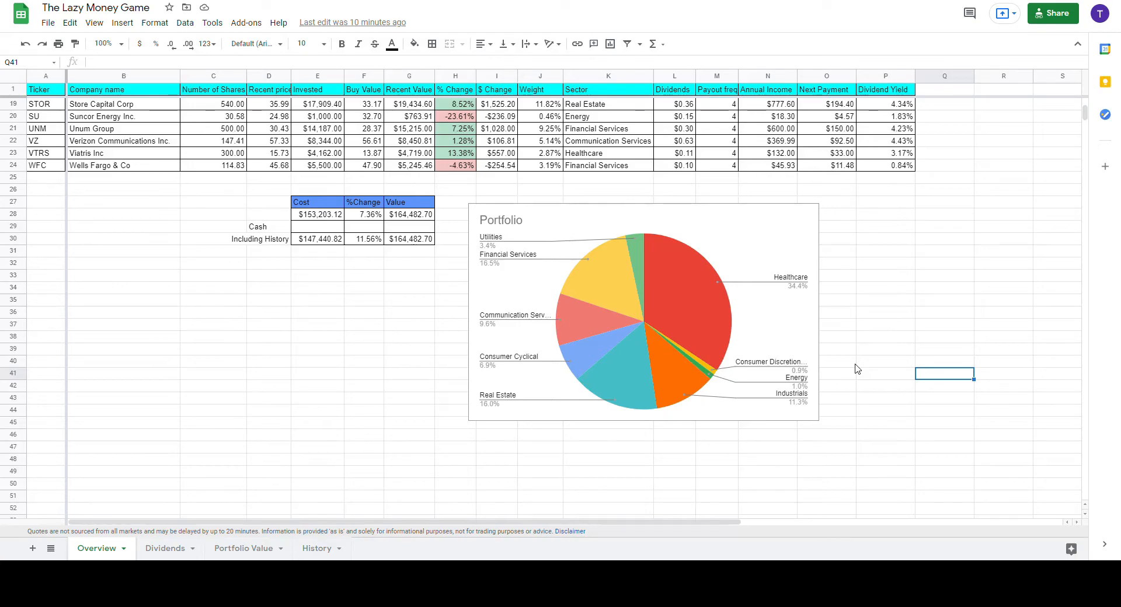
left_click(104, 43)
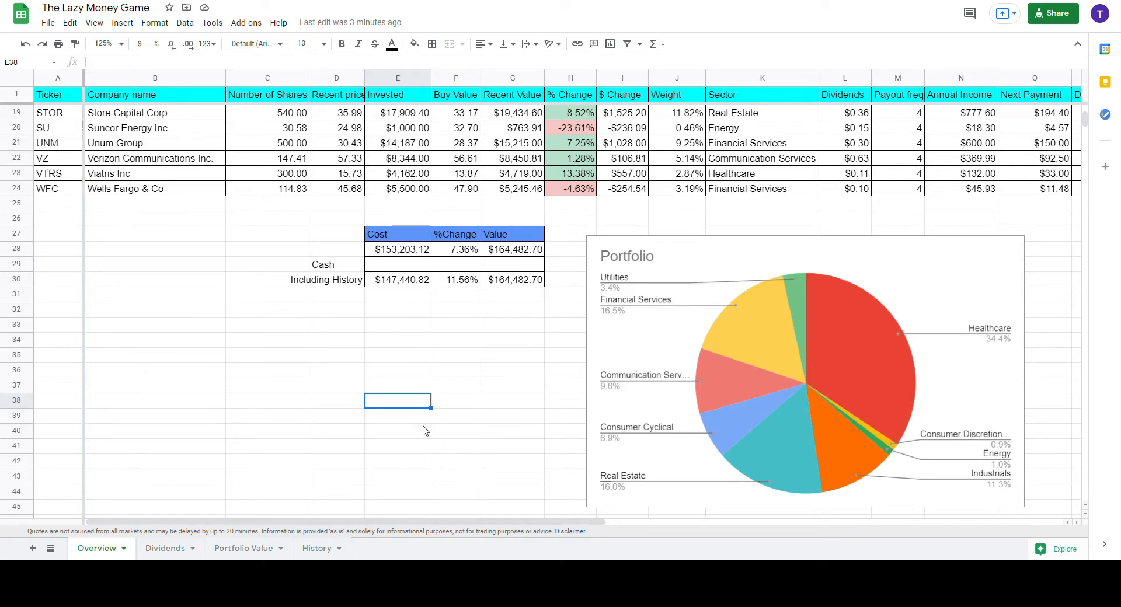
mouse_move(259, 527)
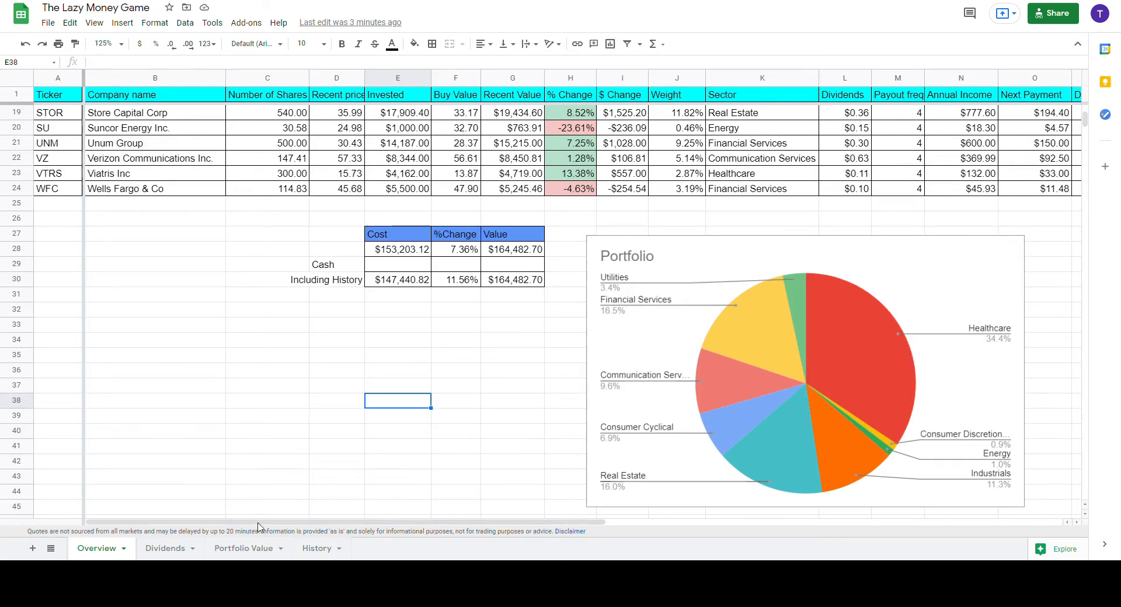
left_click(244, 549)
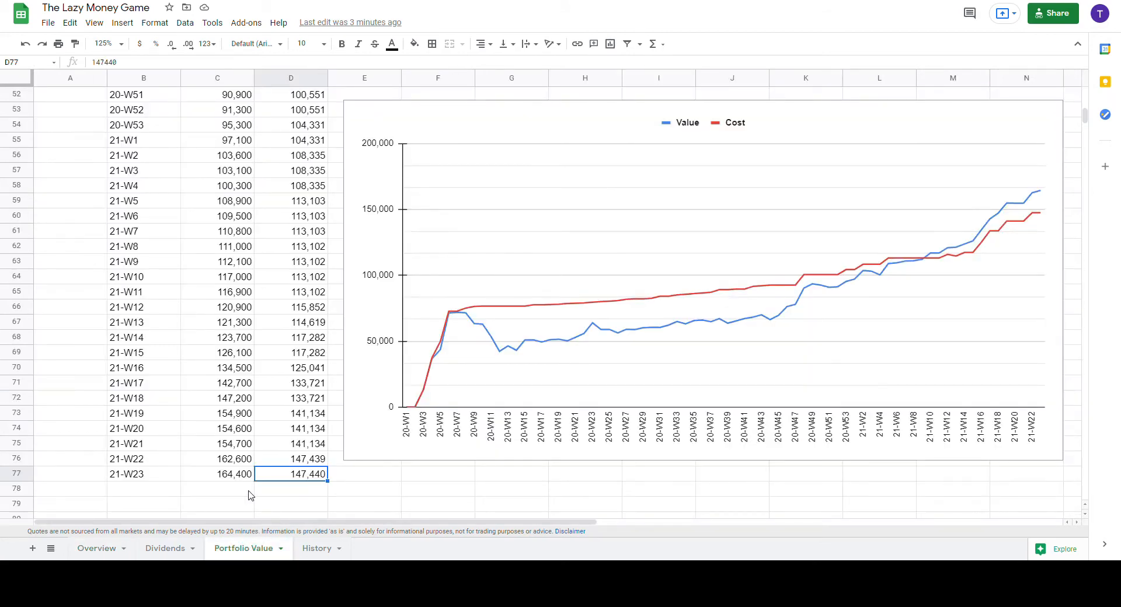
left_click(217, 473)
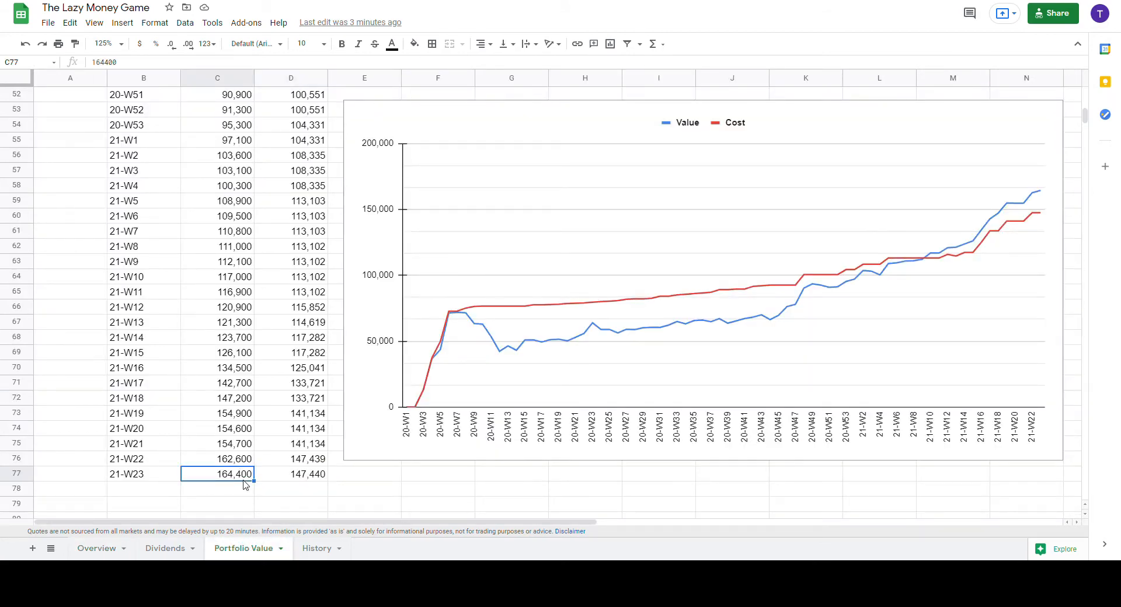
mouse_move(300, 485)
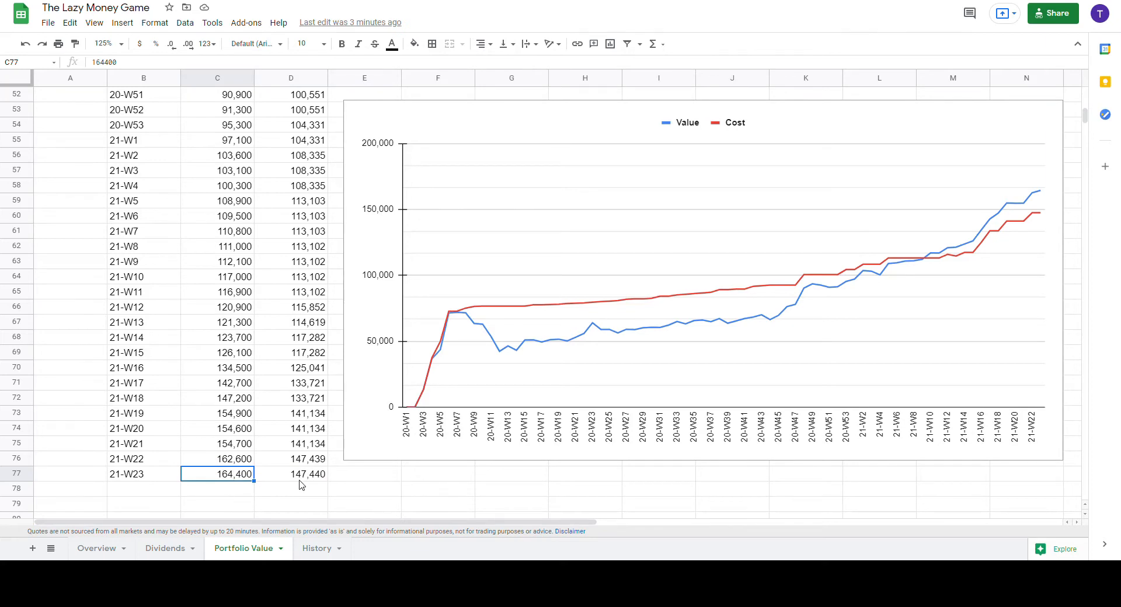
left_click(291, 475)
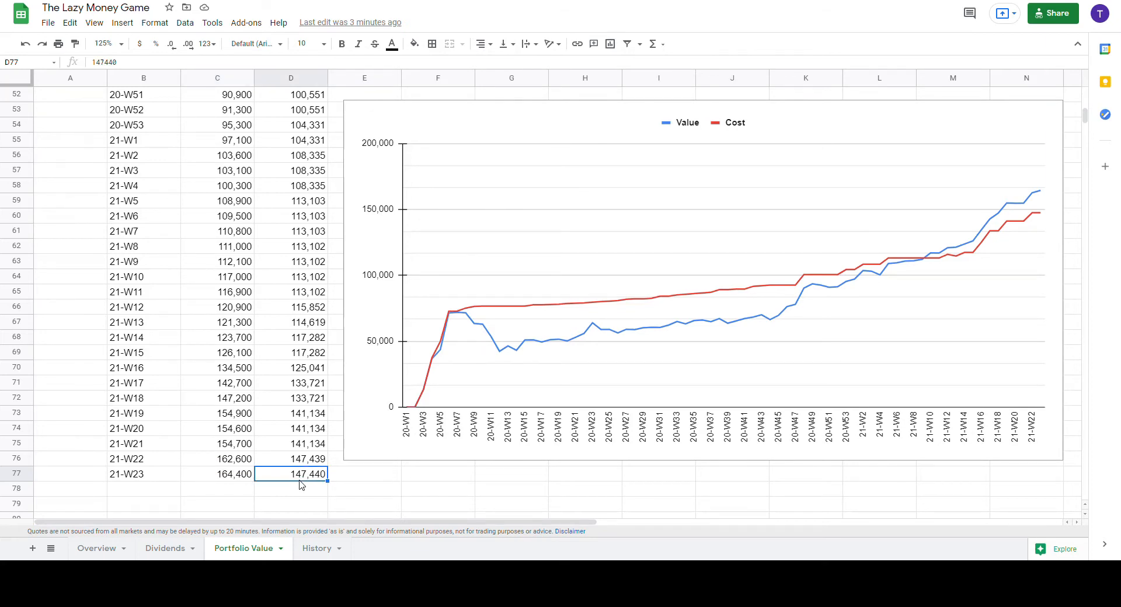
Step: Go back to the Overview holdings table and look at the MRK and OGN rows
left_click(97, 549)
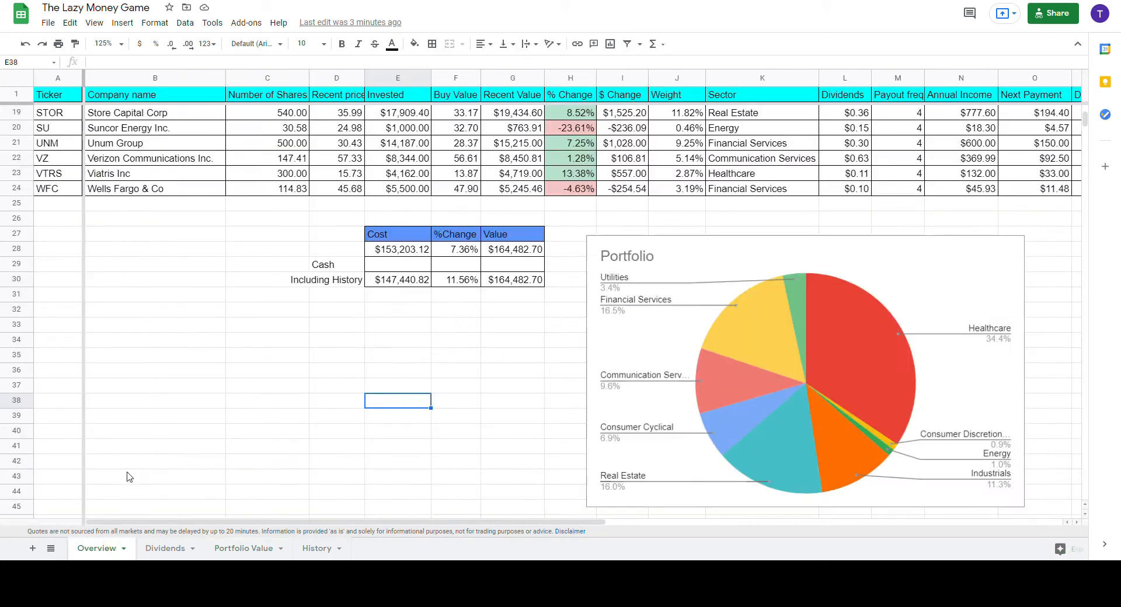
scroll("down", 3)
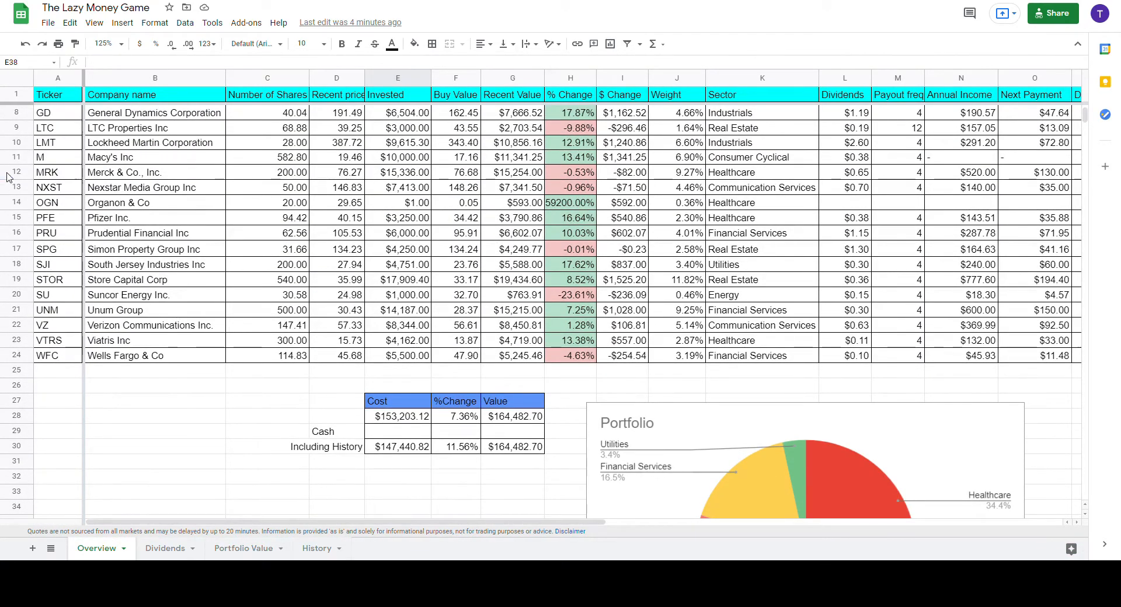
left_click(15, 172)
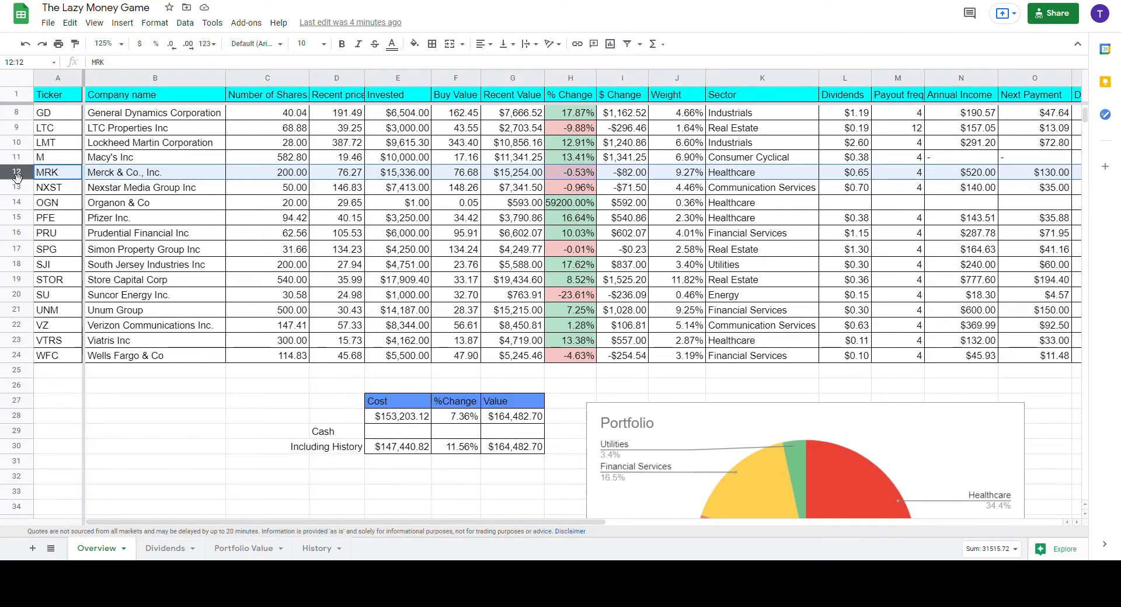
left_click(16, 202)
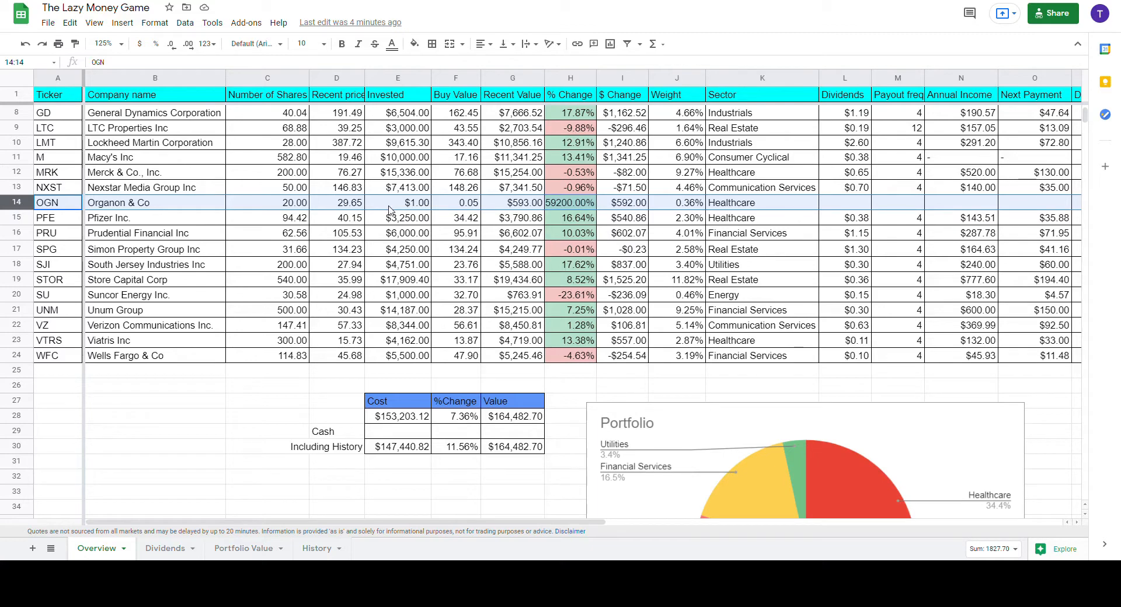
Step: Keep Organon & Co's invested amount at $1 and confirm PFE's 3250
left_click(397, 202)
type("0")
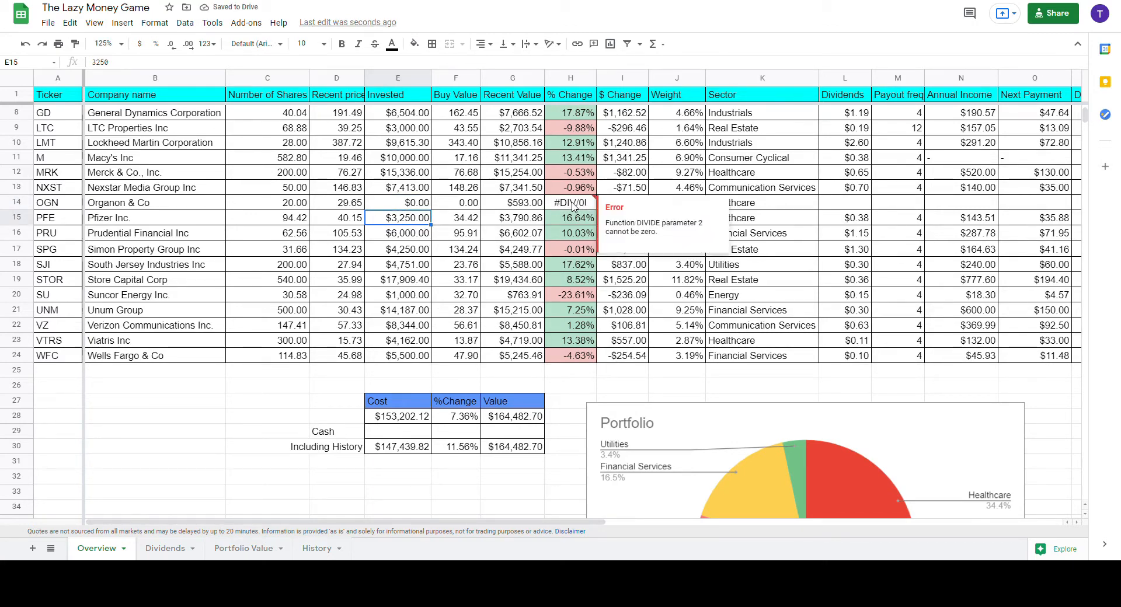
type("1")
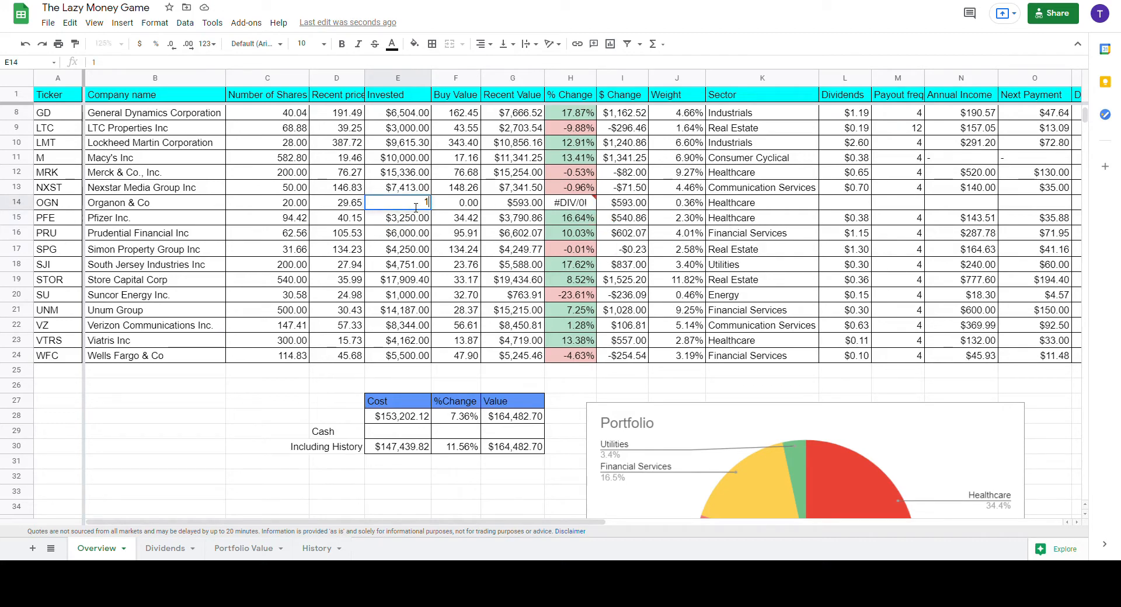
type("3250")
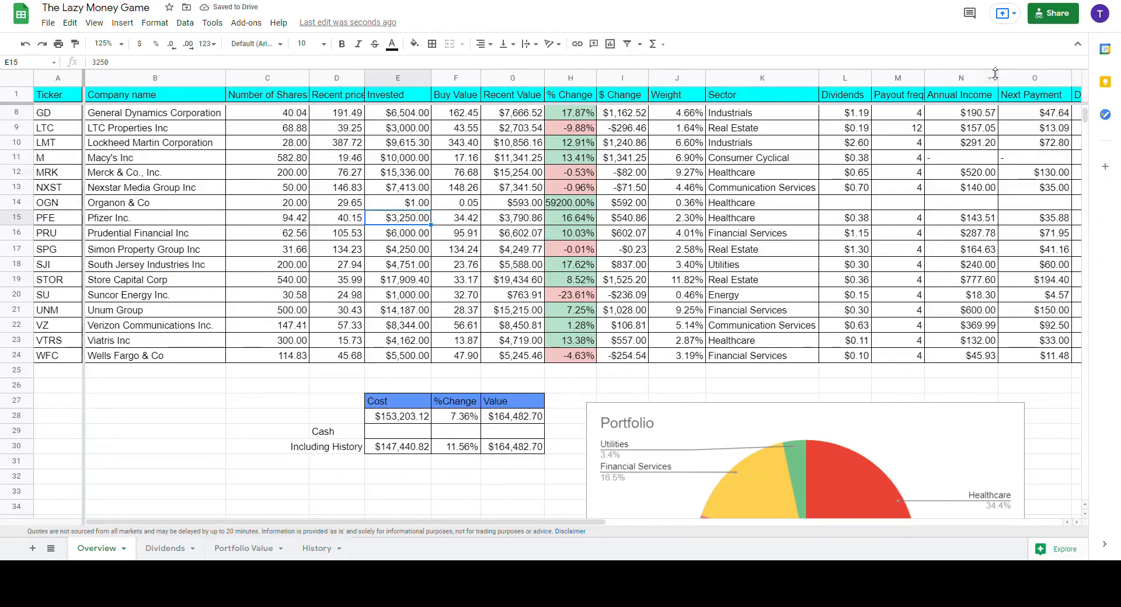
Step: Enter a 6.1417 rate and =G30*E34 below the summary table to get about 1,010,203 kr
scroll("down", 3)
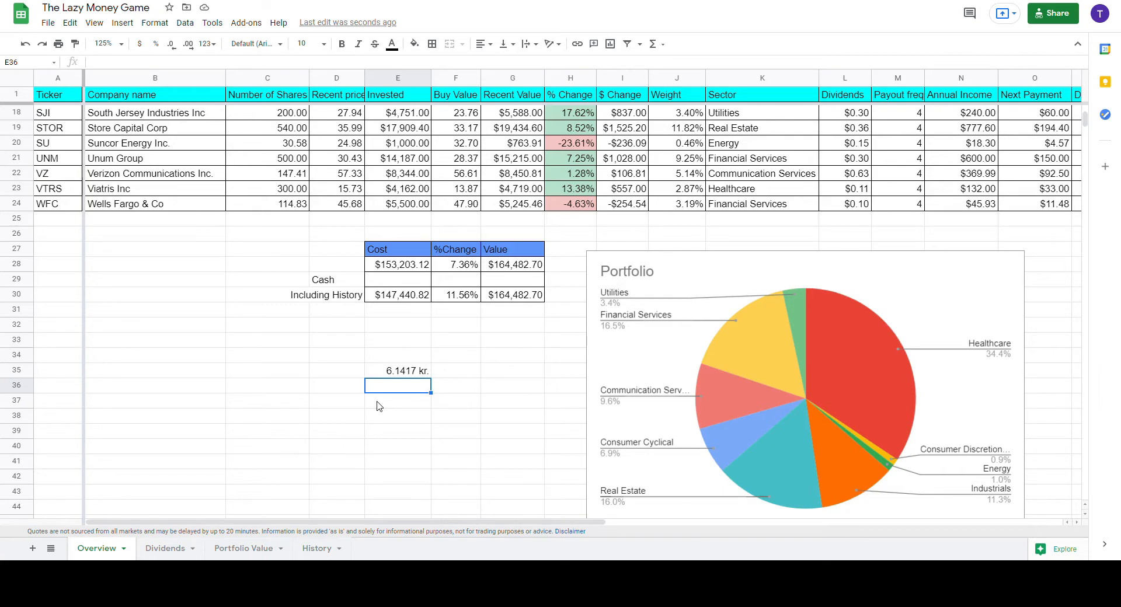
type("=G30")
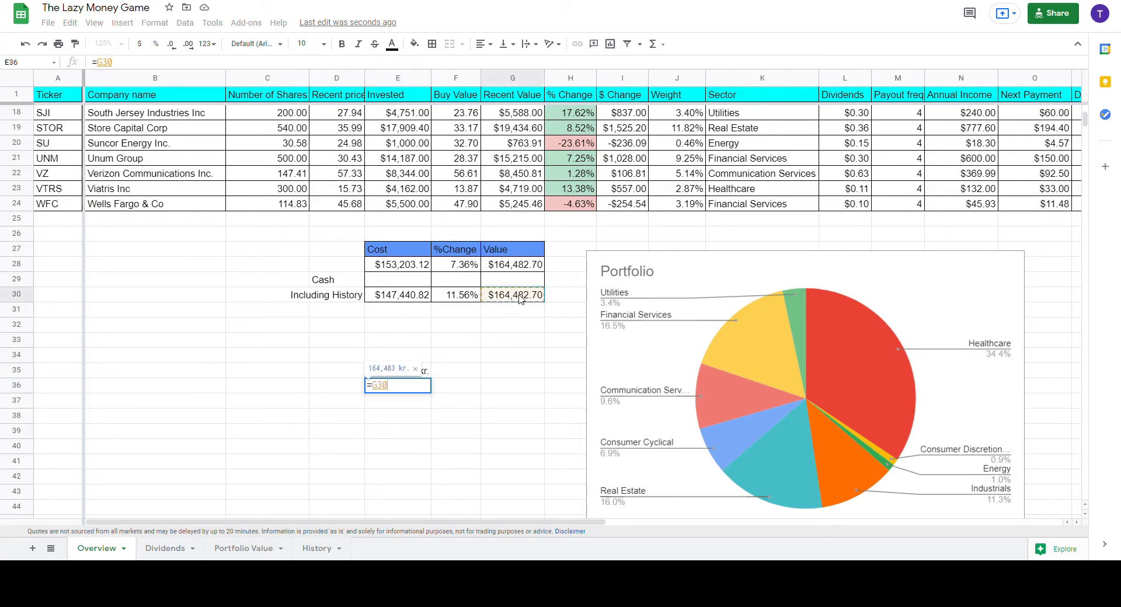
type("*E34")
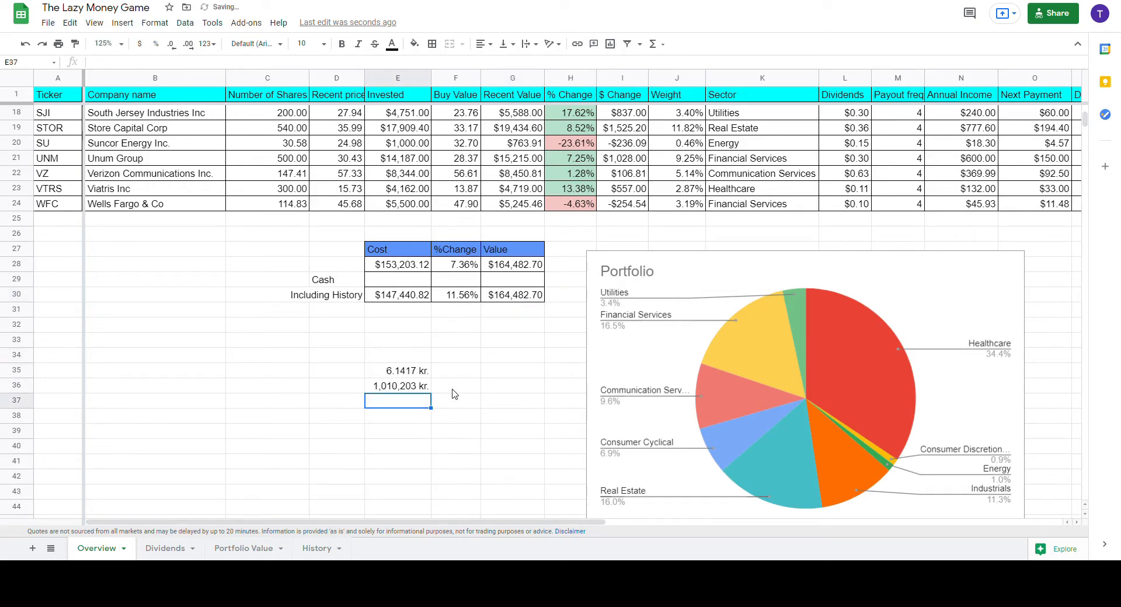
mouse_move(411, 396)
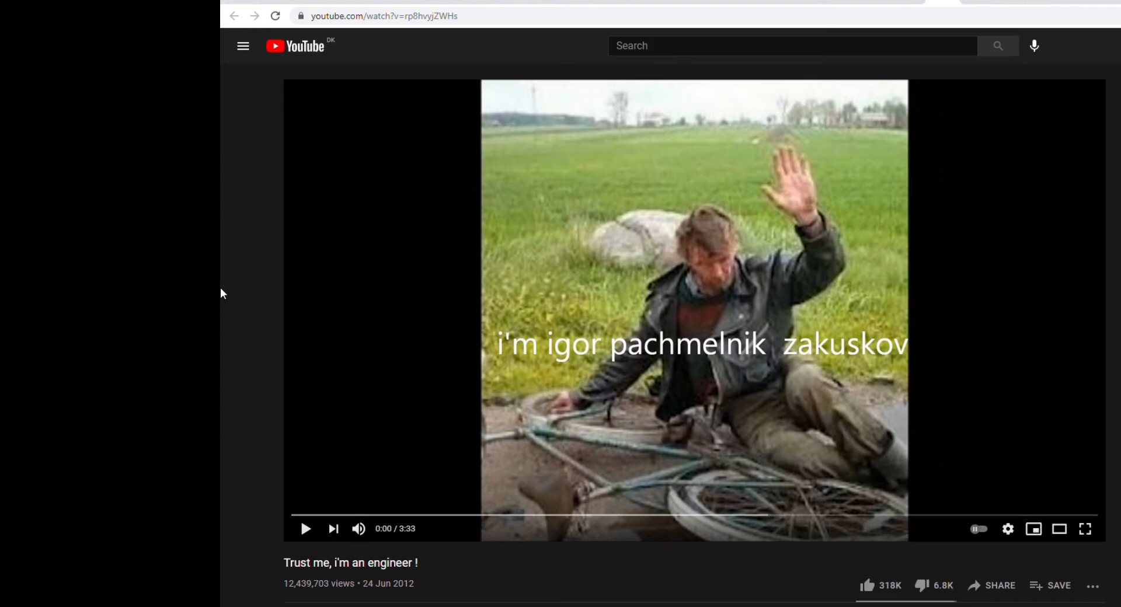
mouse_move(308, 605)
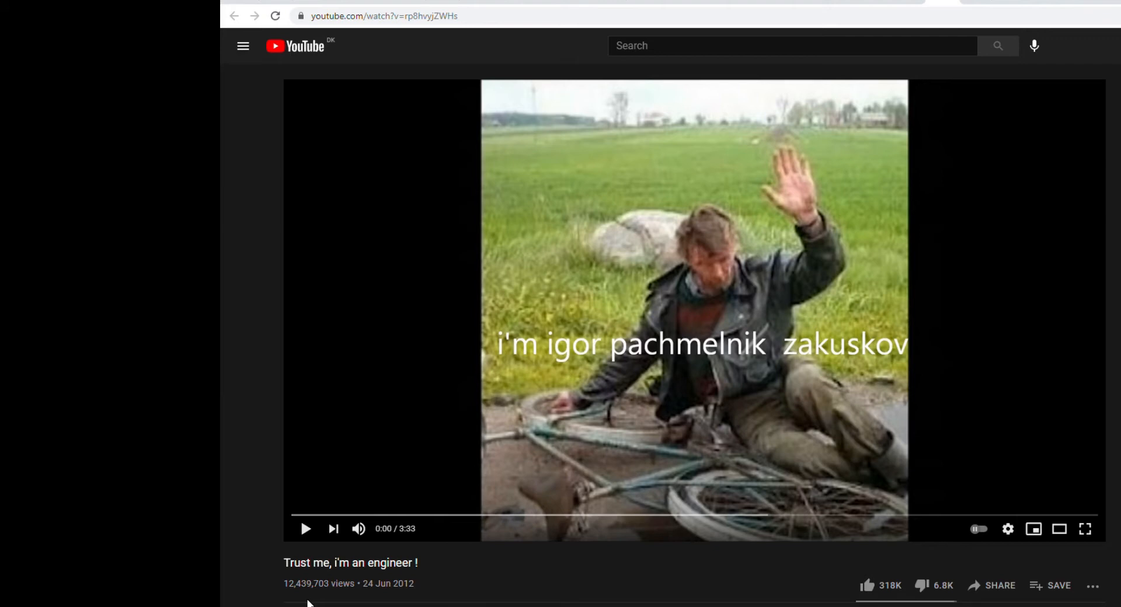
mouse_move(941, 527)
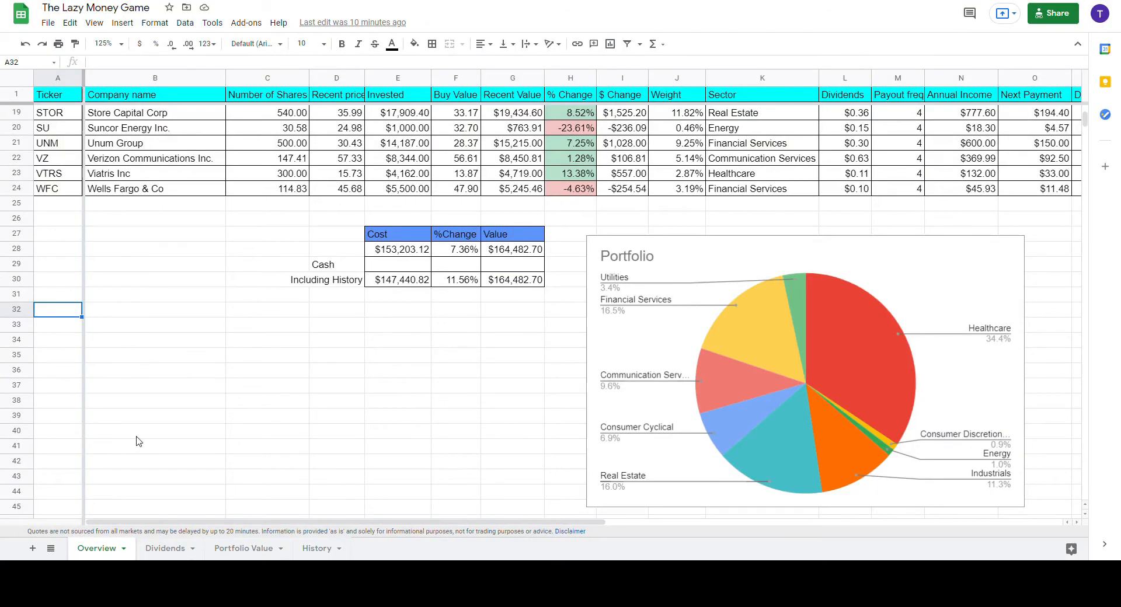
Step: Review the Dividends sheet's Jun 2021 payout of $63.56 and 2021 Q1 total of $826.07 with its charts
left_click(165, 549)
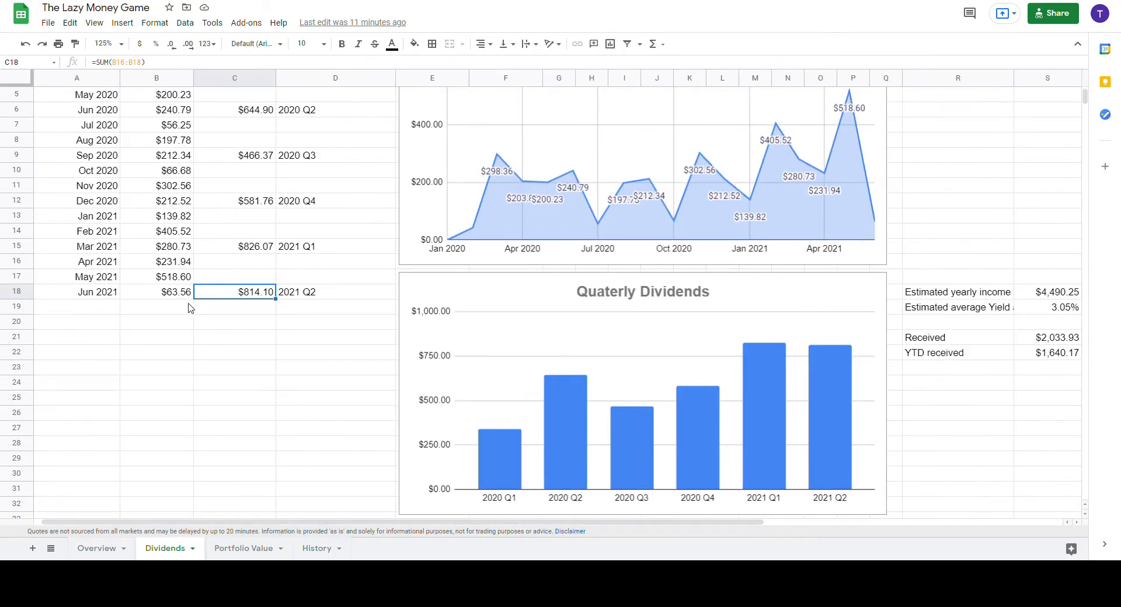
left_click(155, 292)
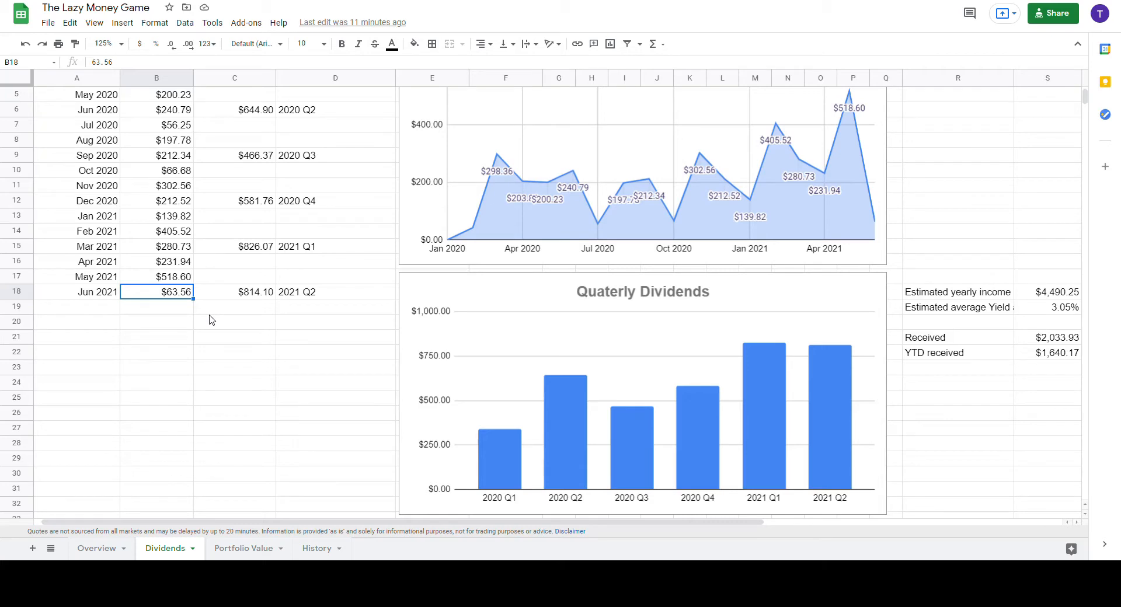
mouse_move(257, 303)
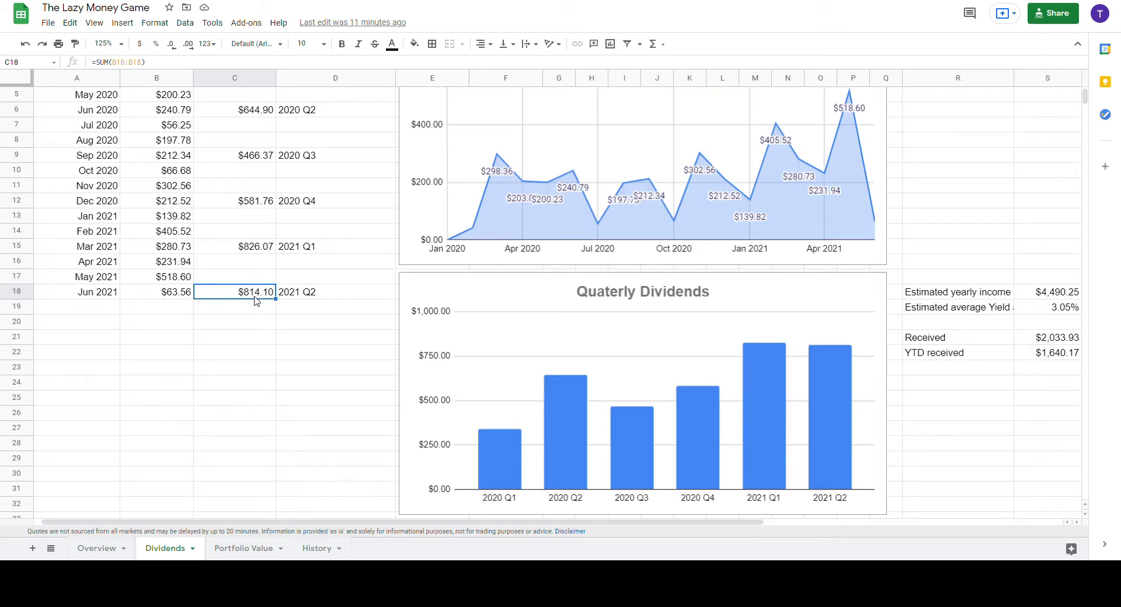
left_click(234, 246)
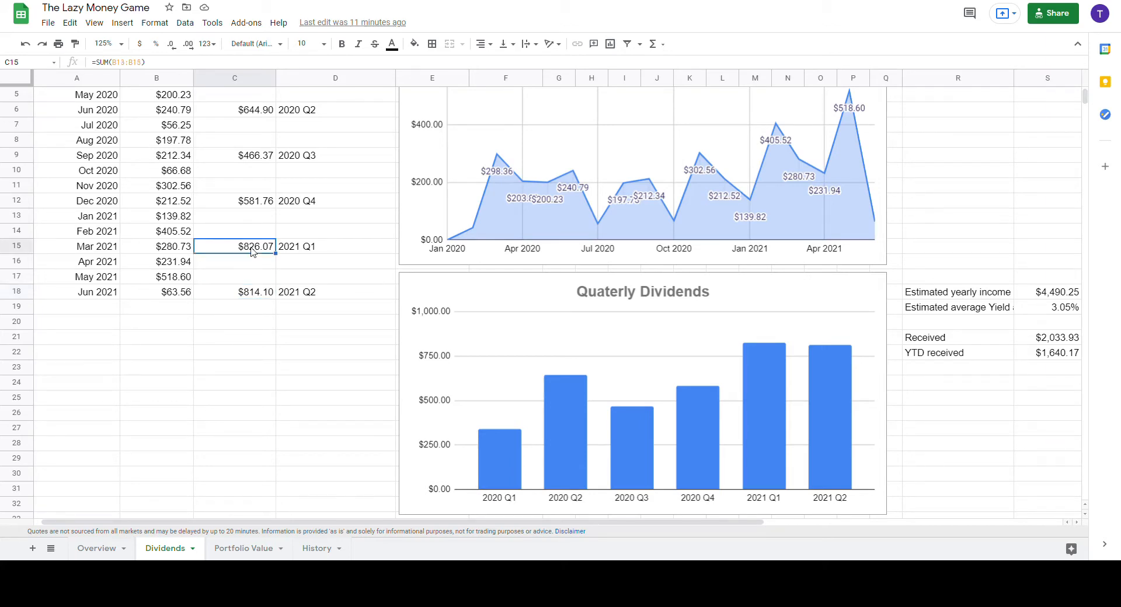
mouse_move(339, 346)
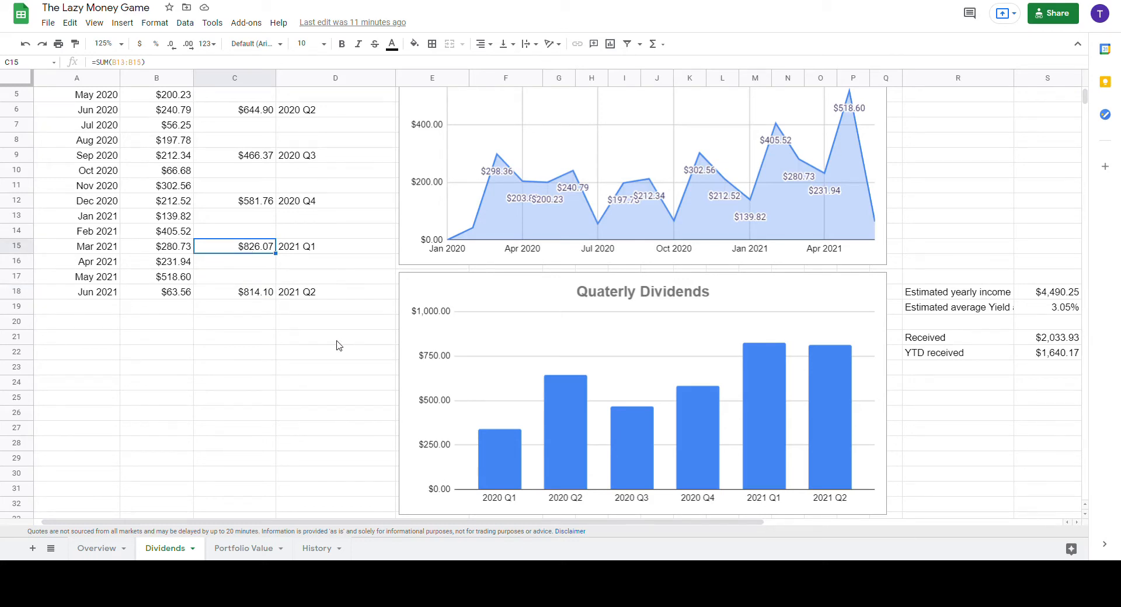
left_click(755, 515)
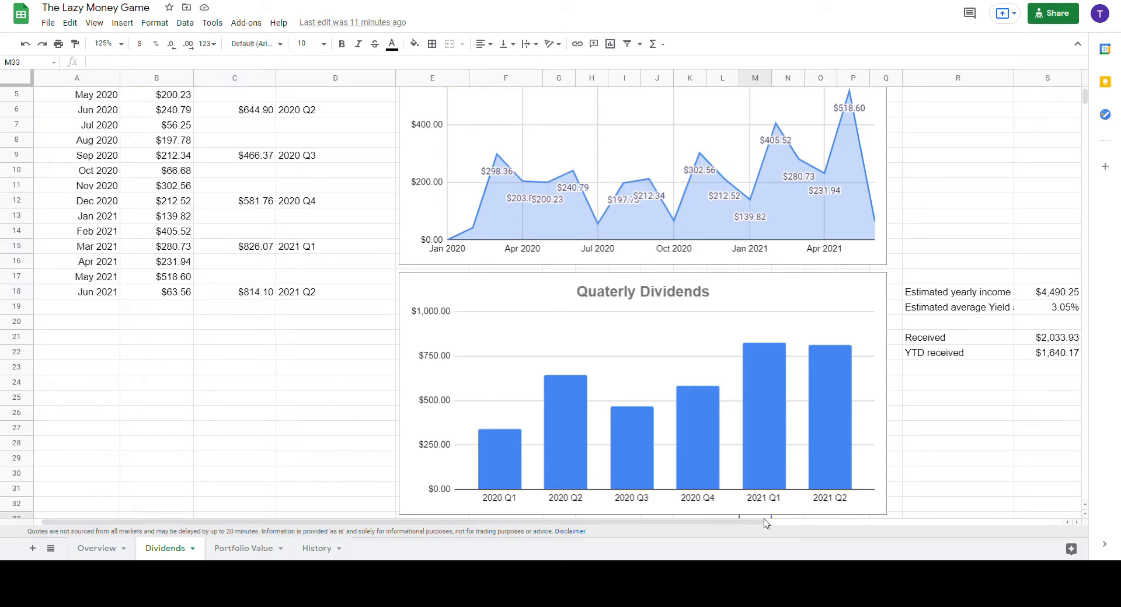
scroll("right", 3)
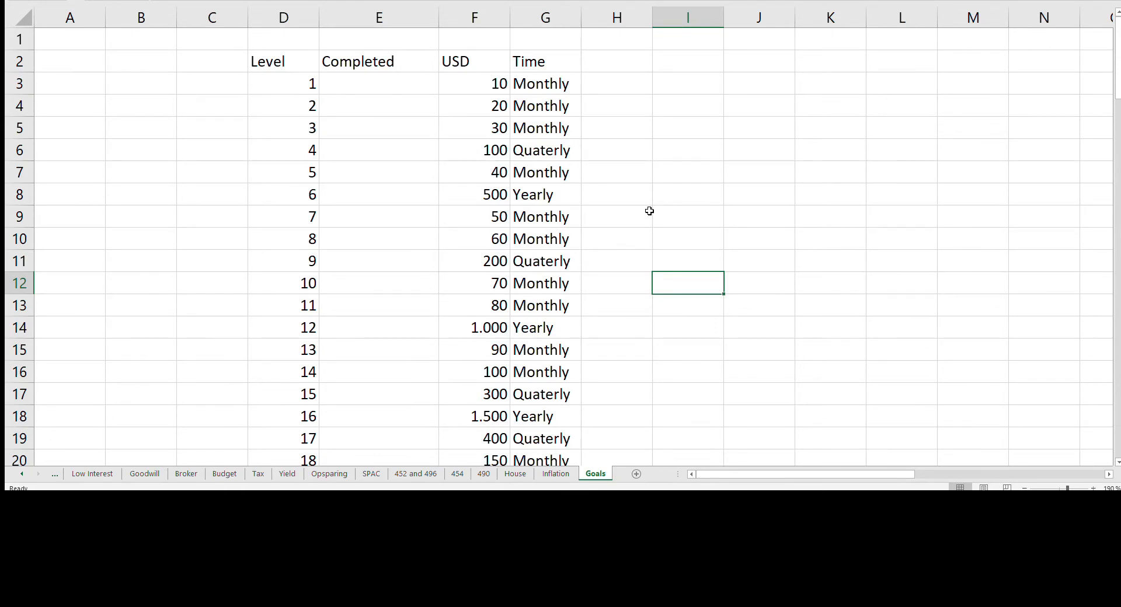
mouse_move(427, 79)
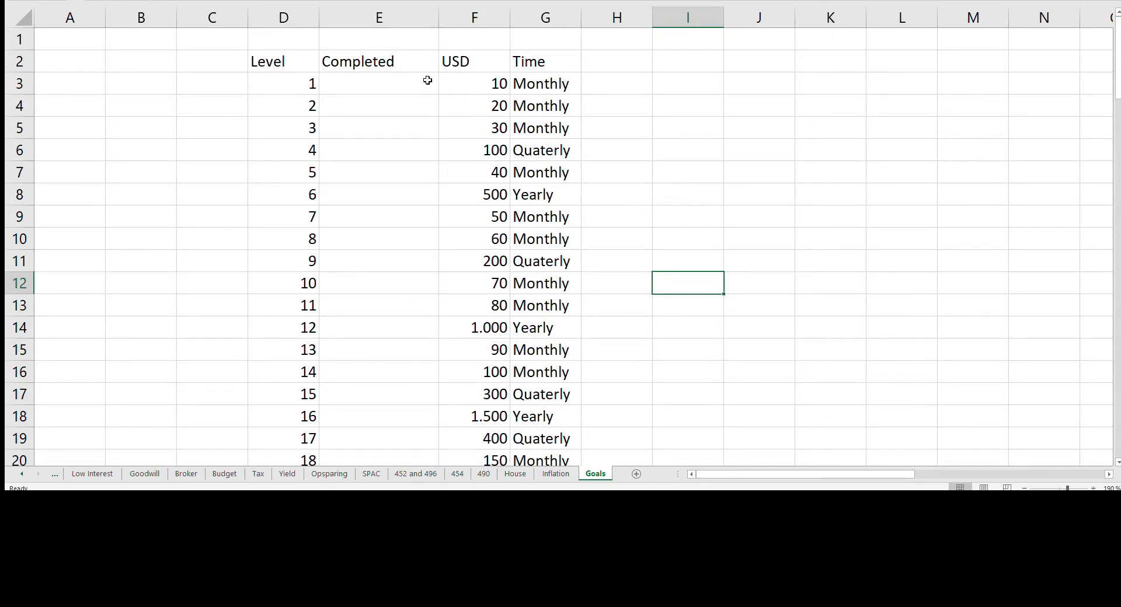
left_click(378, 61)
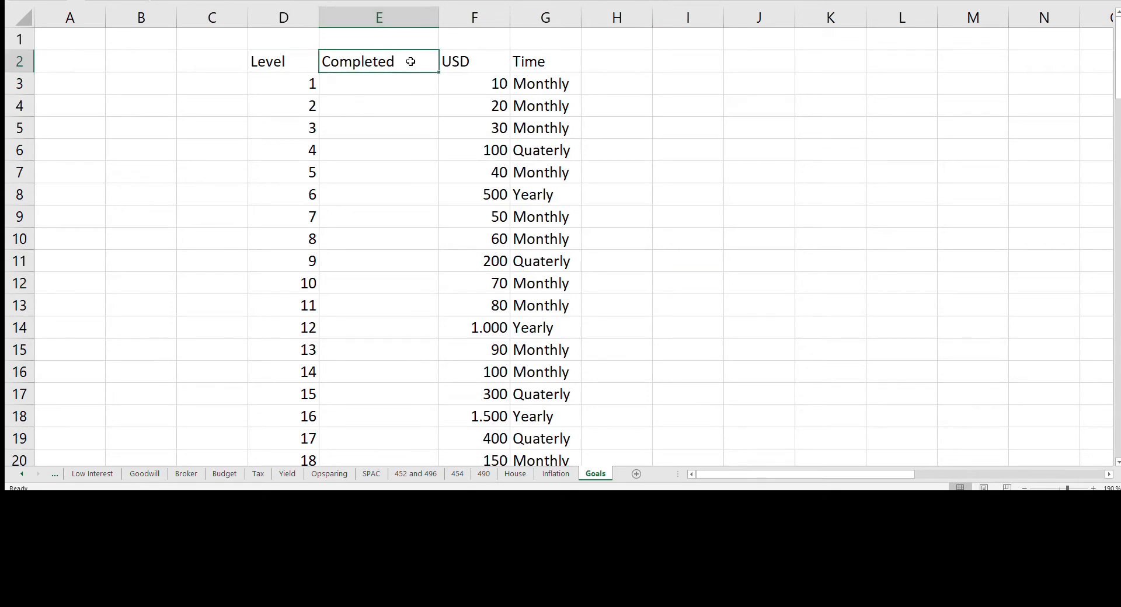
left_click(475, 61)
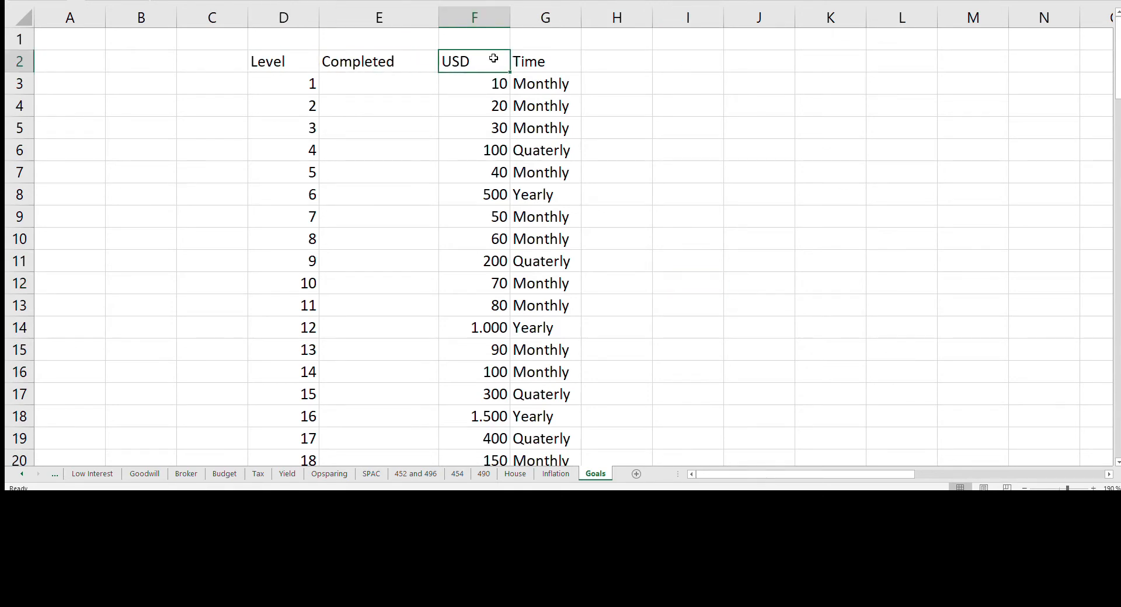
mouse_move(566, 58)
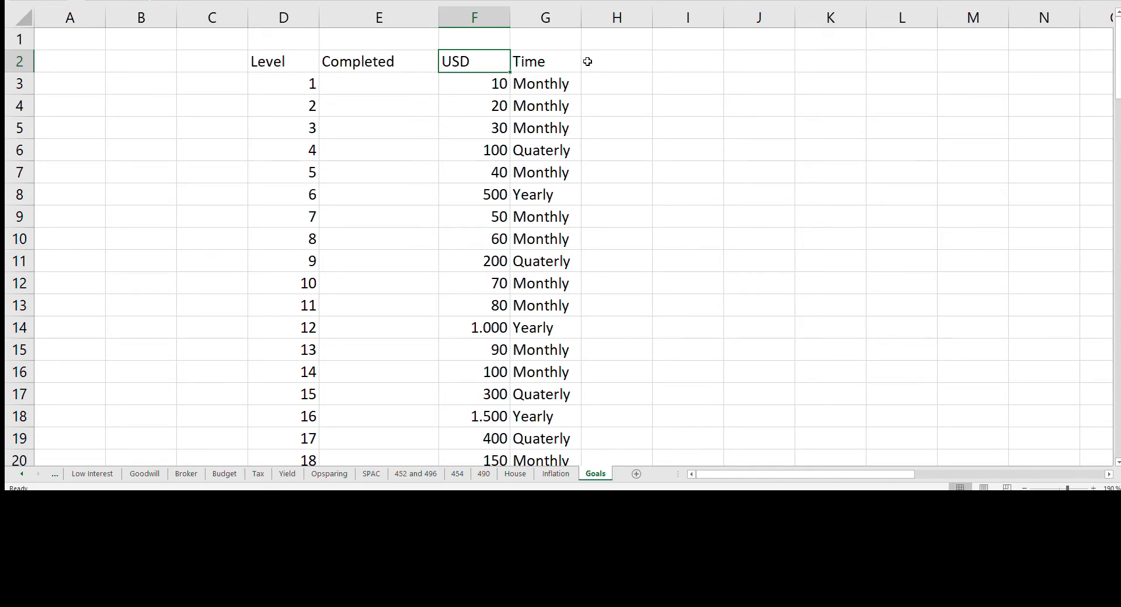
mouse_move(794, 45)
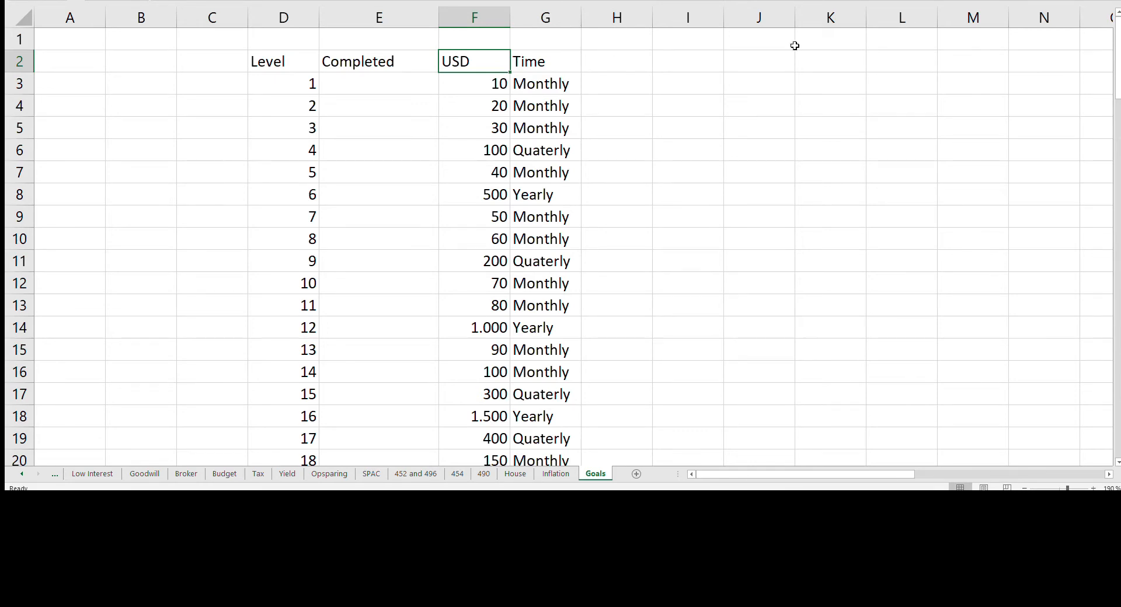
left_click(546, 85)
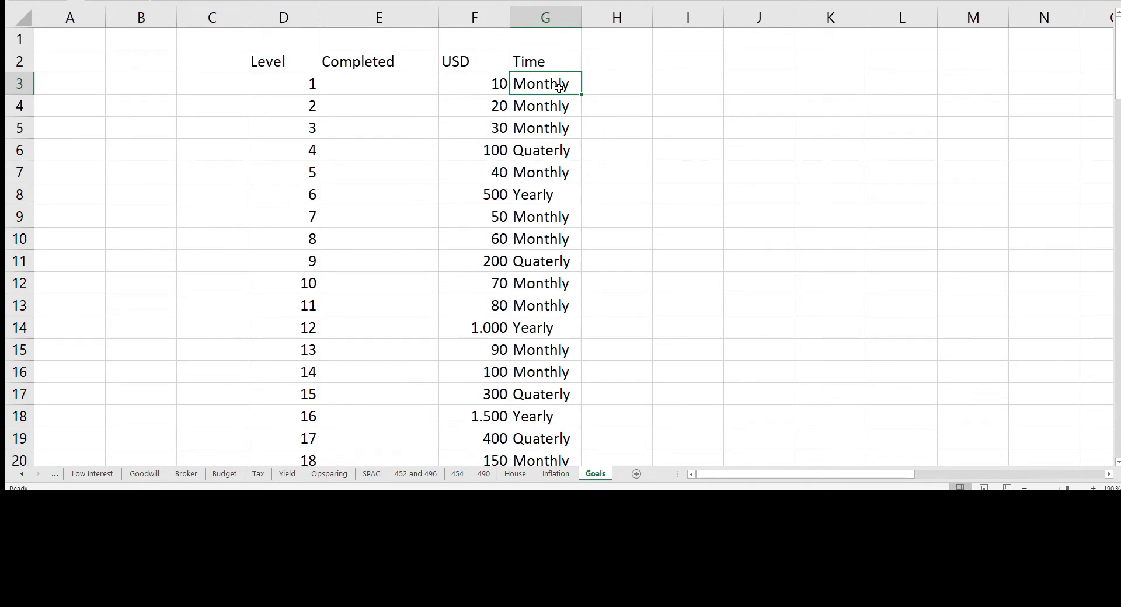
left_click(474, 84)
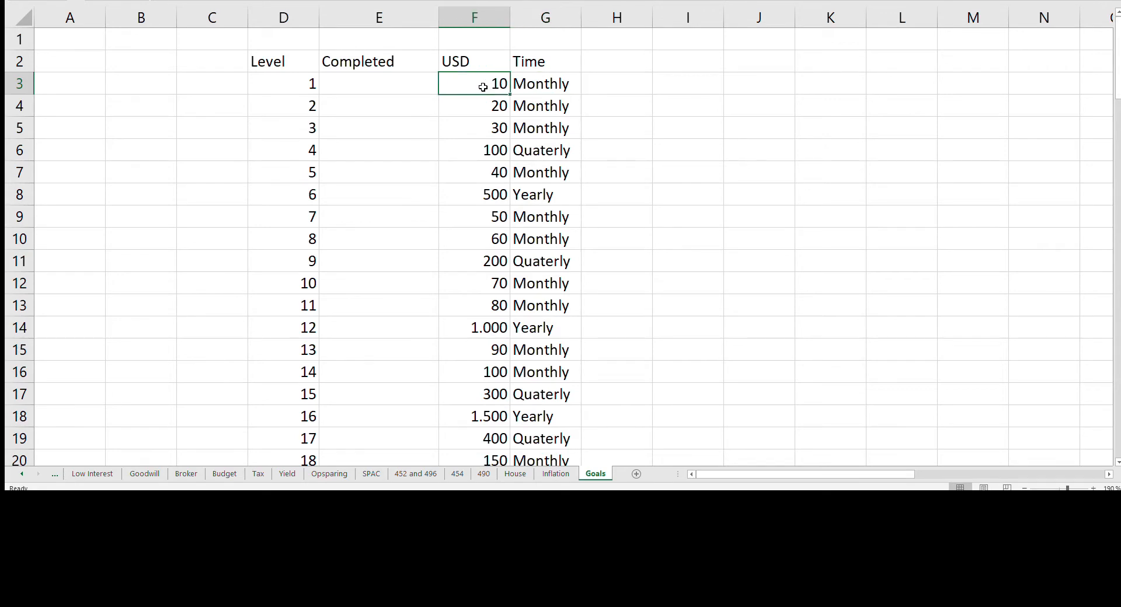
mouse_move(648, 87)
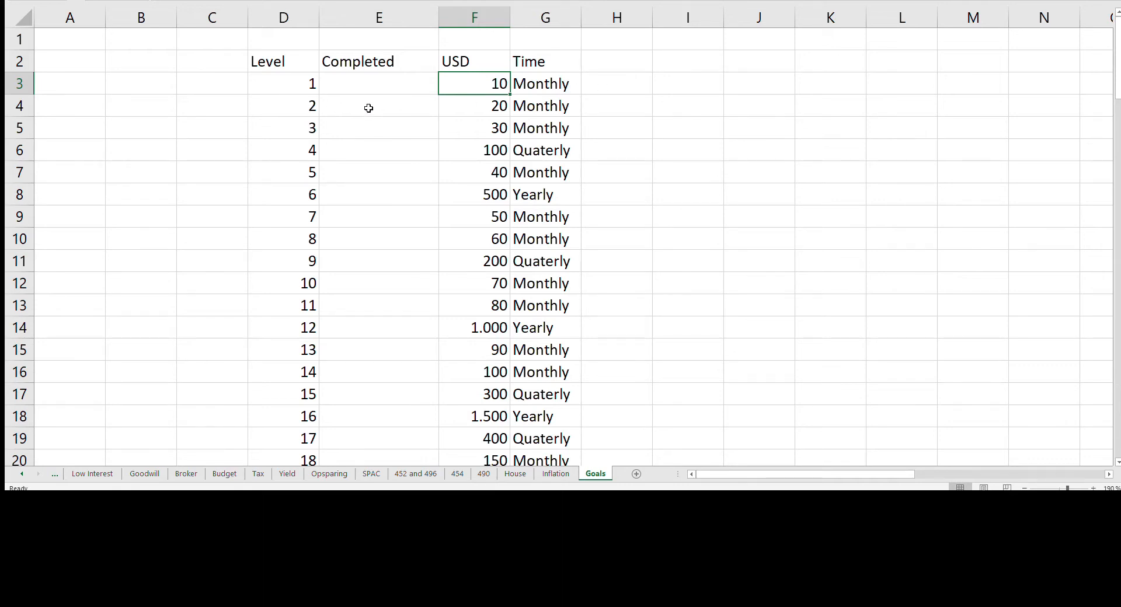
mouse_move(400, 130)
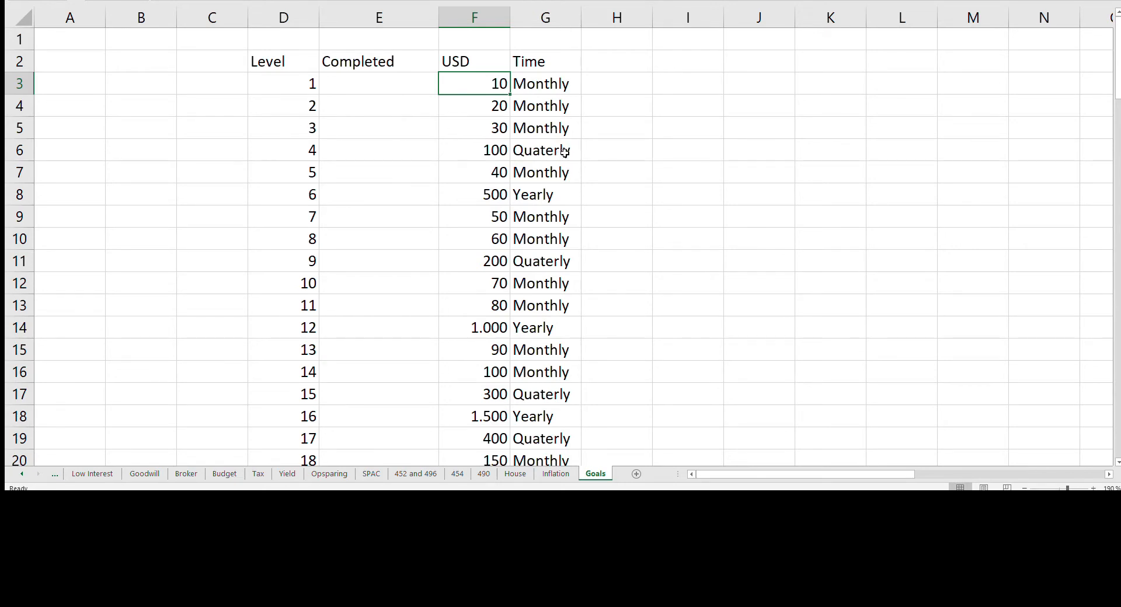
left_click(545, 151)
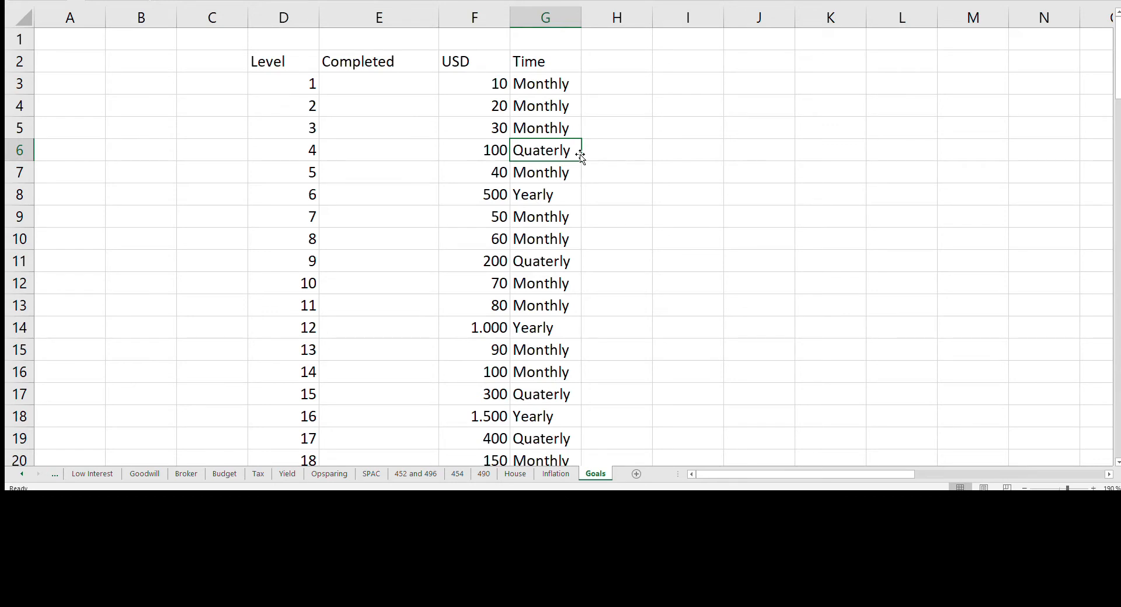
mouse_move(572, 132)
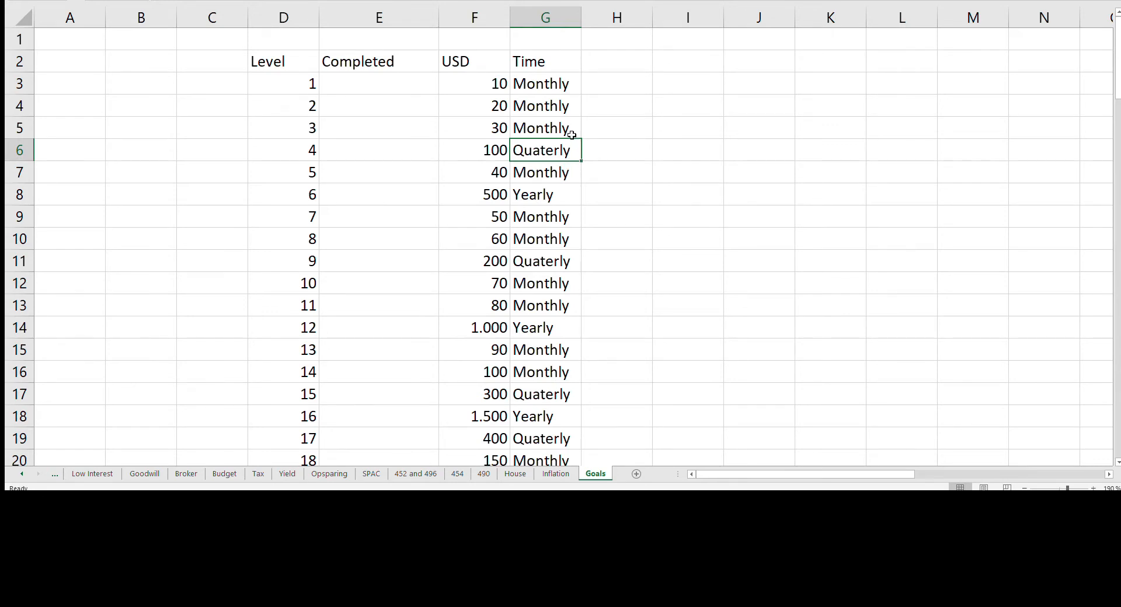
mouse_move(571, 131)
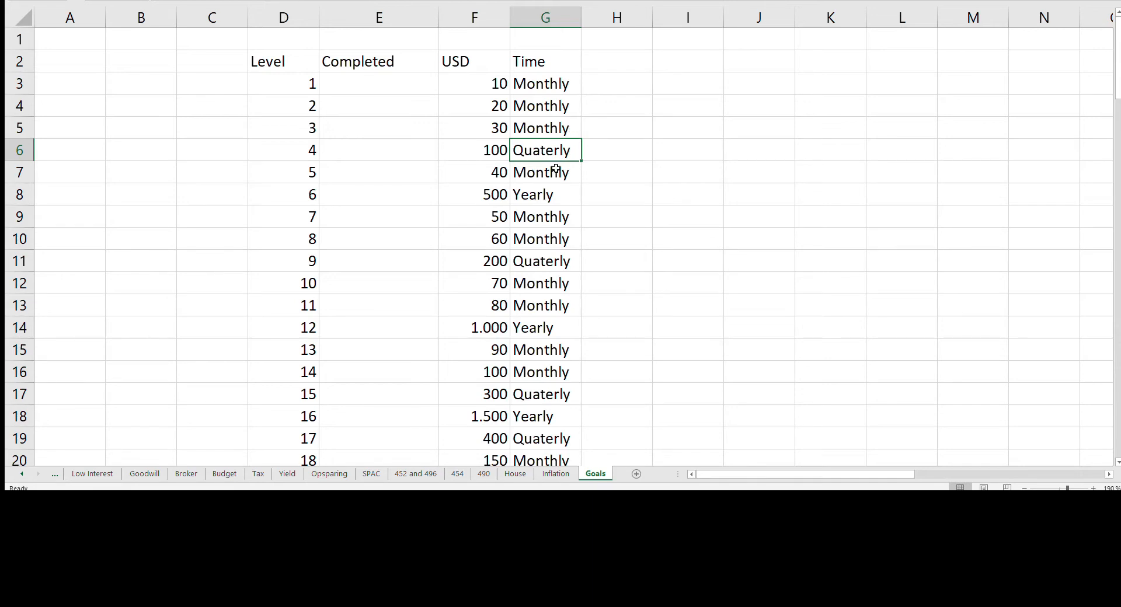
mouse_move(563, 194)
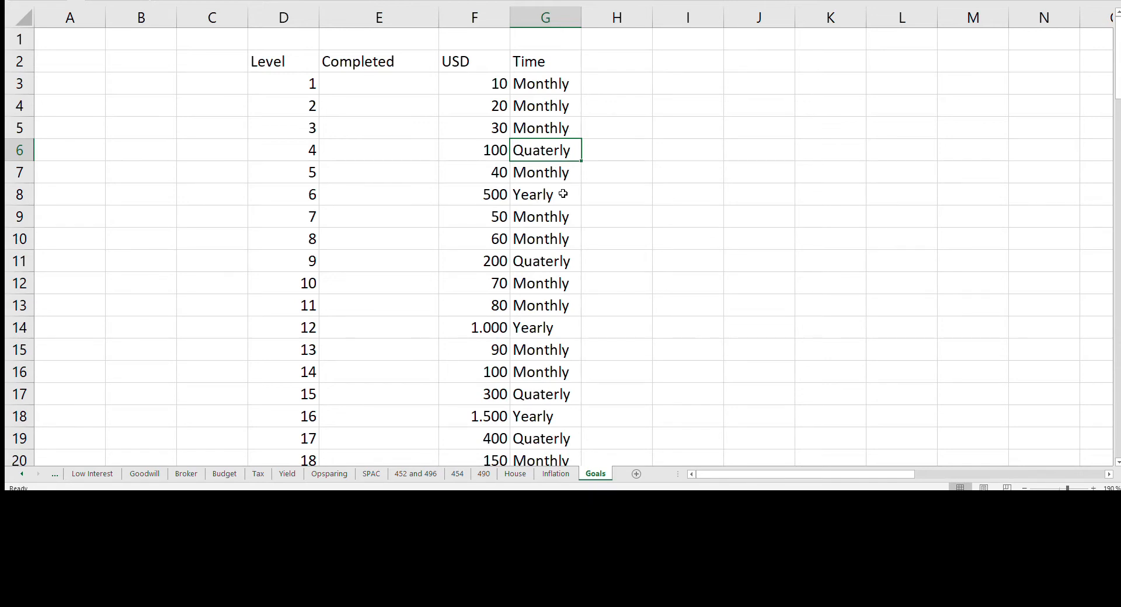
mouse_move(569, 194)
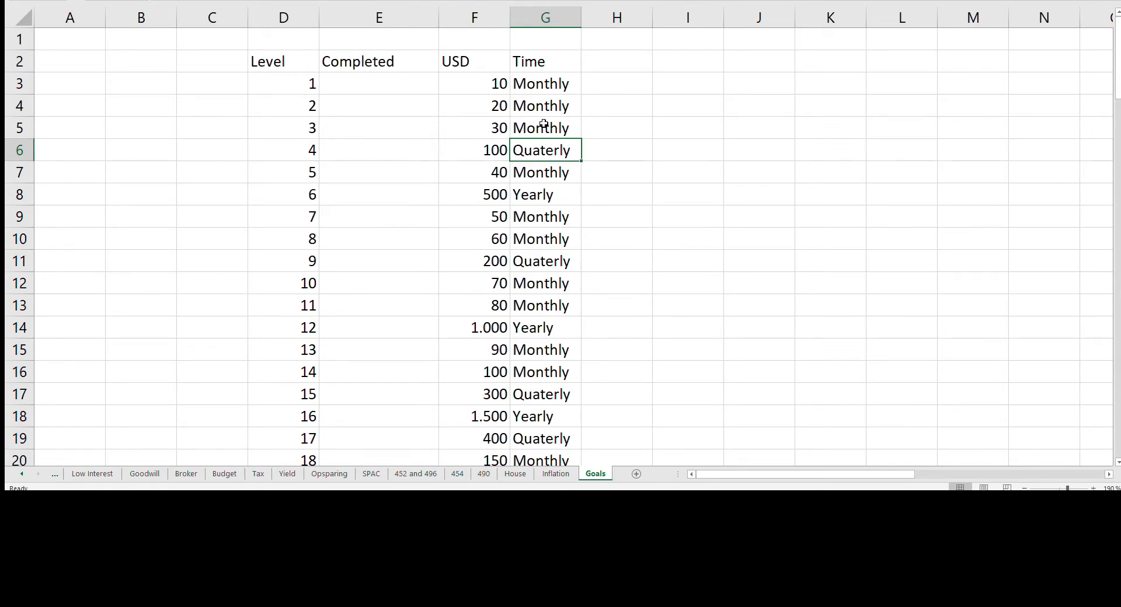
mouse_move(419, 83)
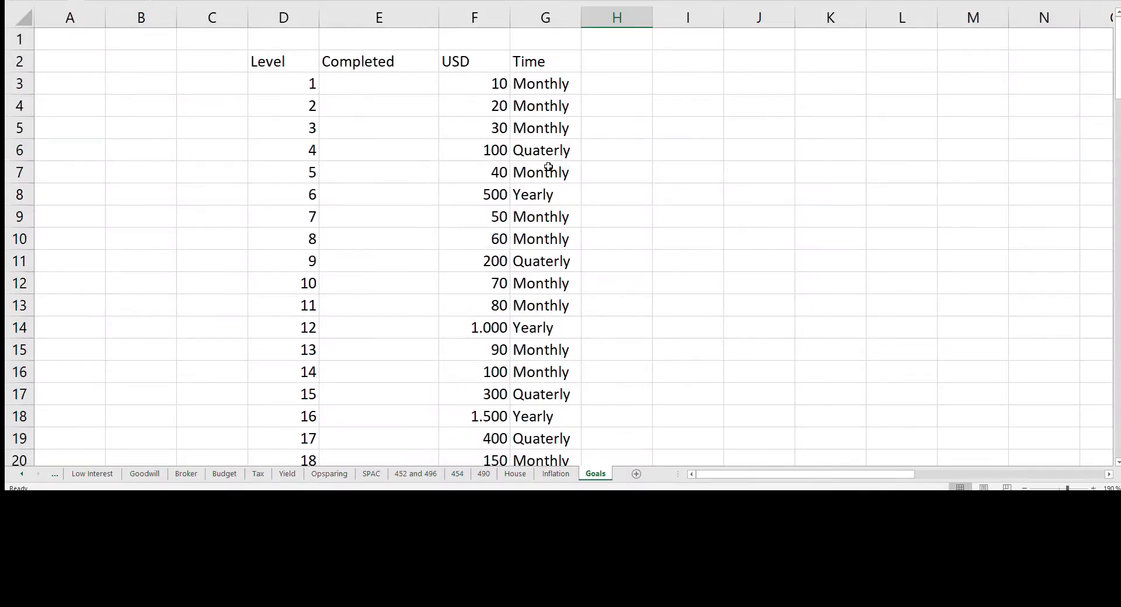
mouse_move(510, 367)
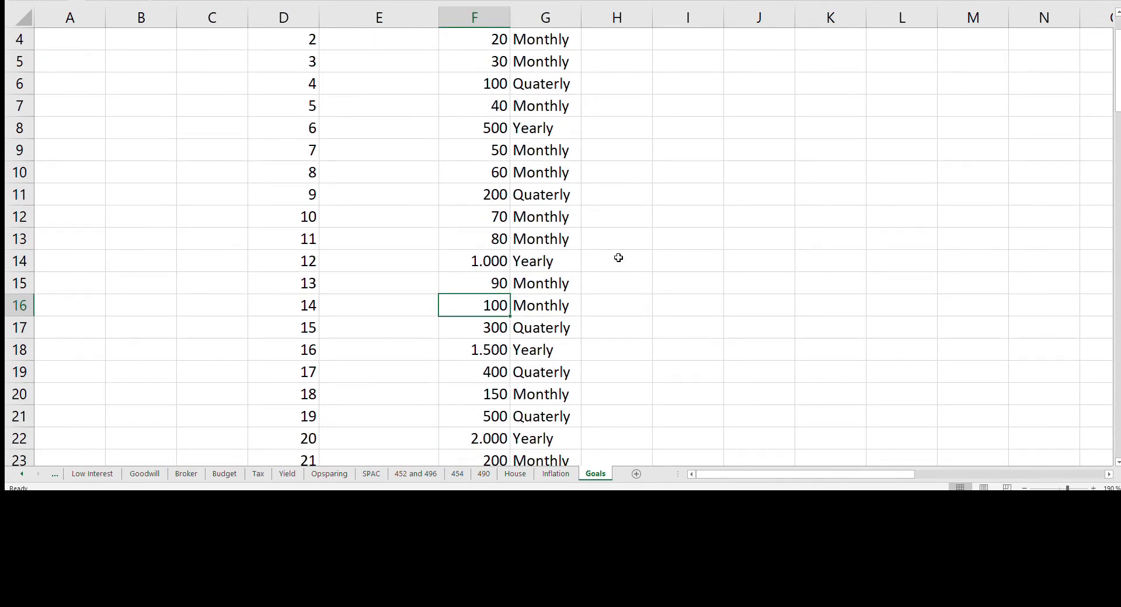
mouse_move(492, 313)
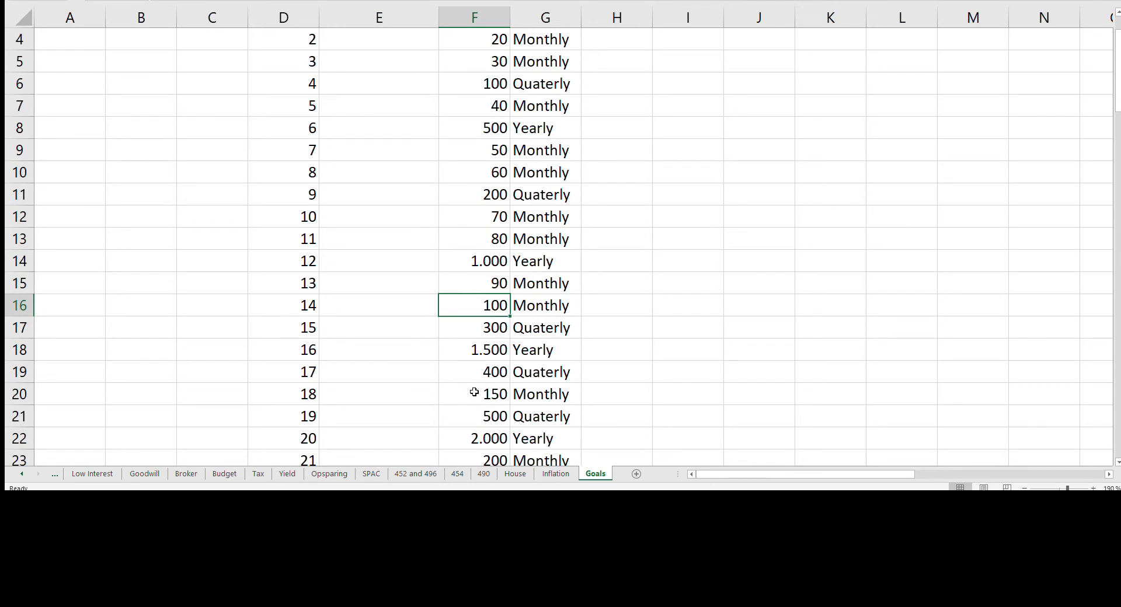
left_click(474, 393)
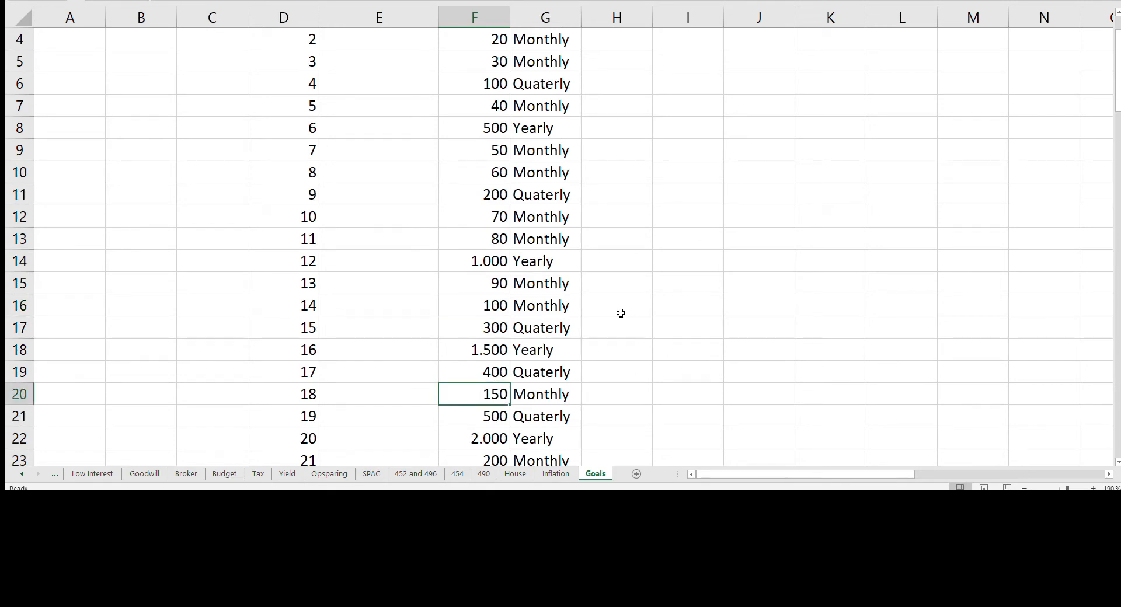
mouse_move(639, 358)
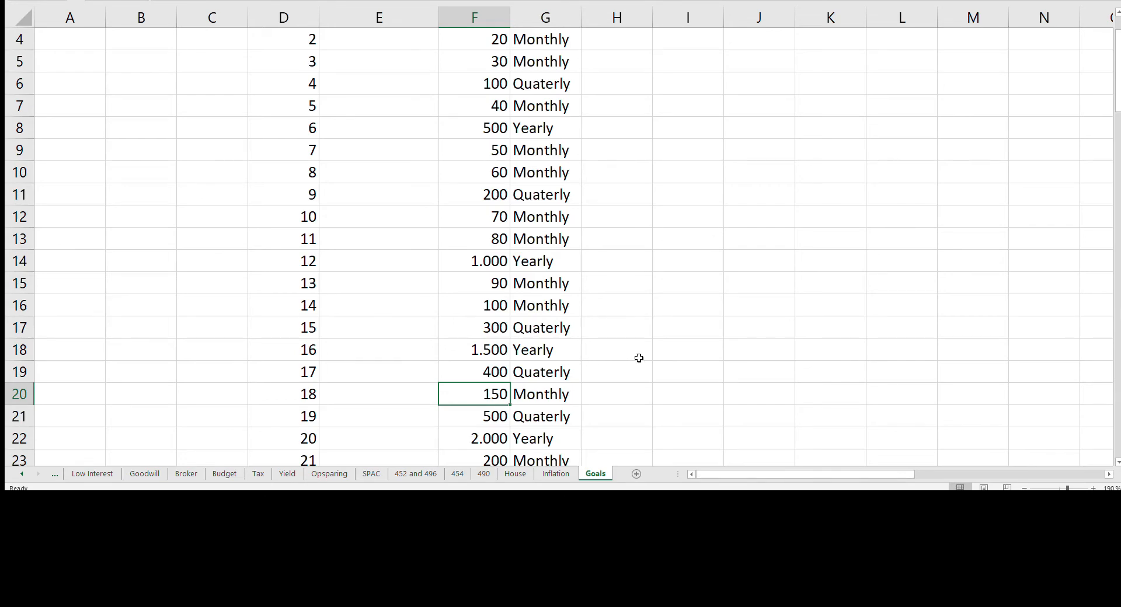
Step: Reach the end of the goals table at levels 90–99, ending with a 2.400 monthly target
scroll("down", 3)
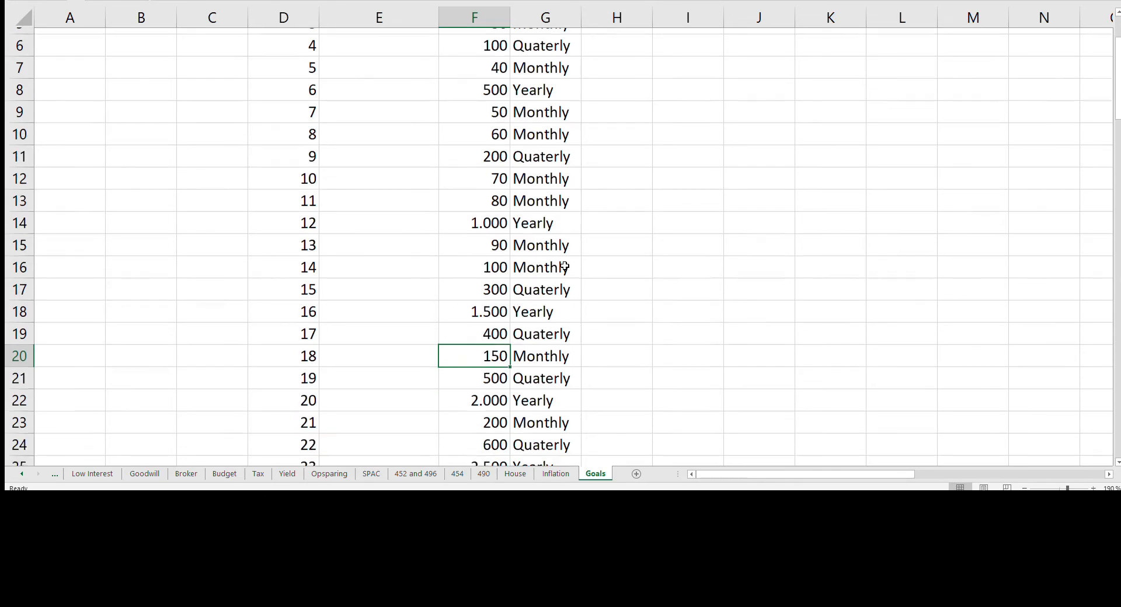
scroll("down", 3)
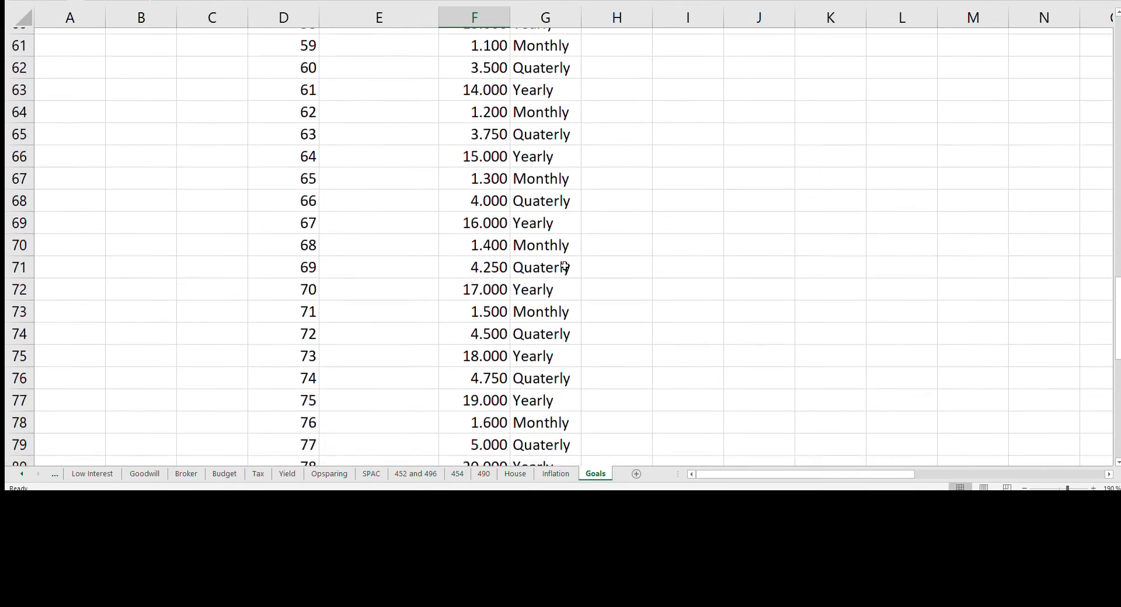
scroll("down", 3)
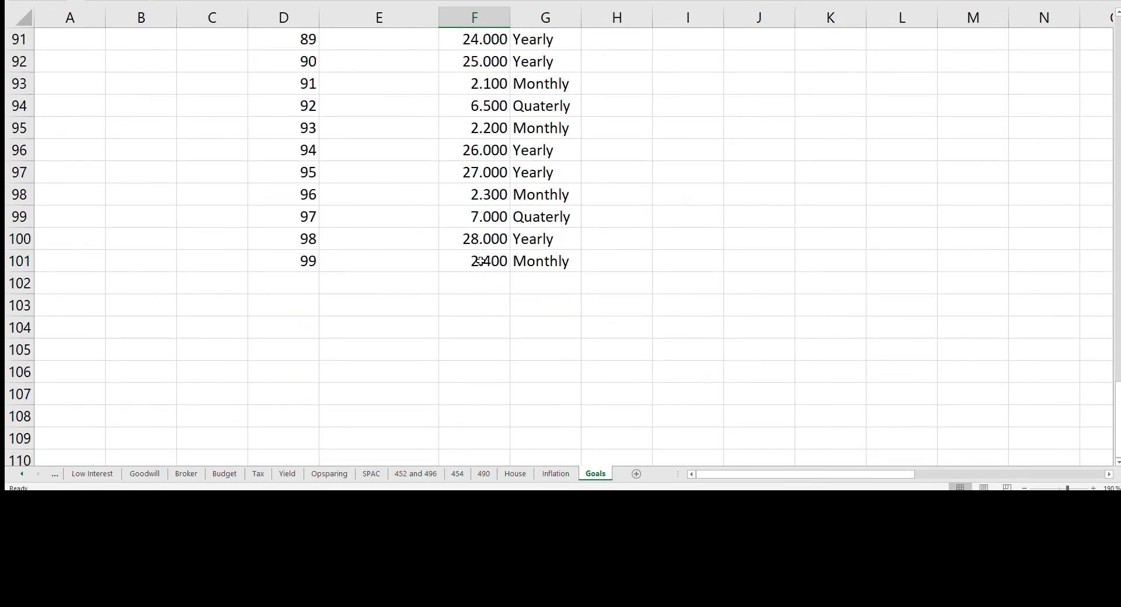
left_click(475, 261)
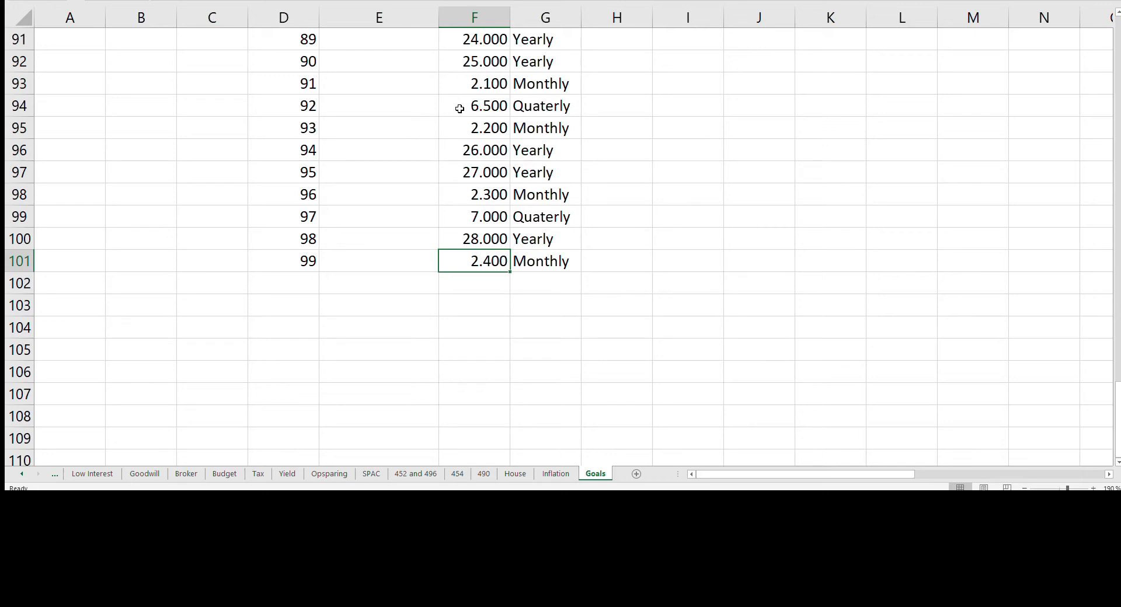
mouse_move(391, 72)
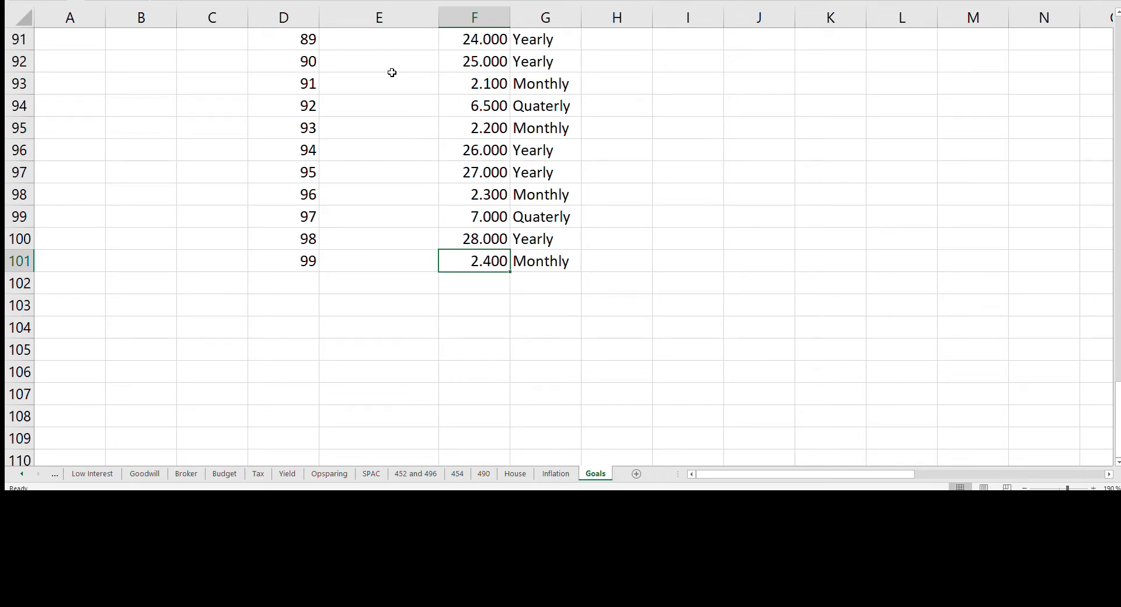
left_click_drag(284, 61, 304, 261)
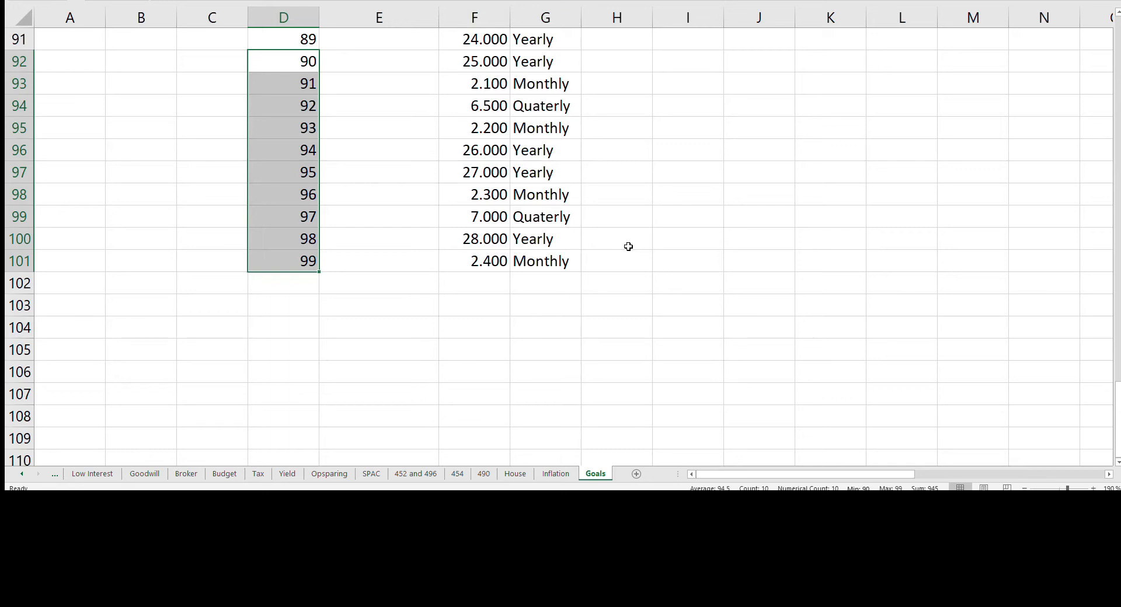
mouse_move(418, 260)
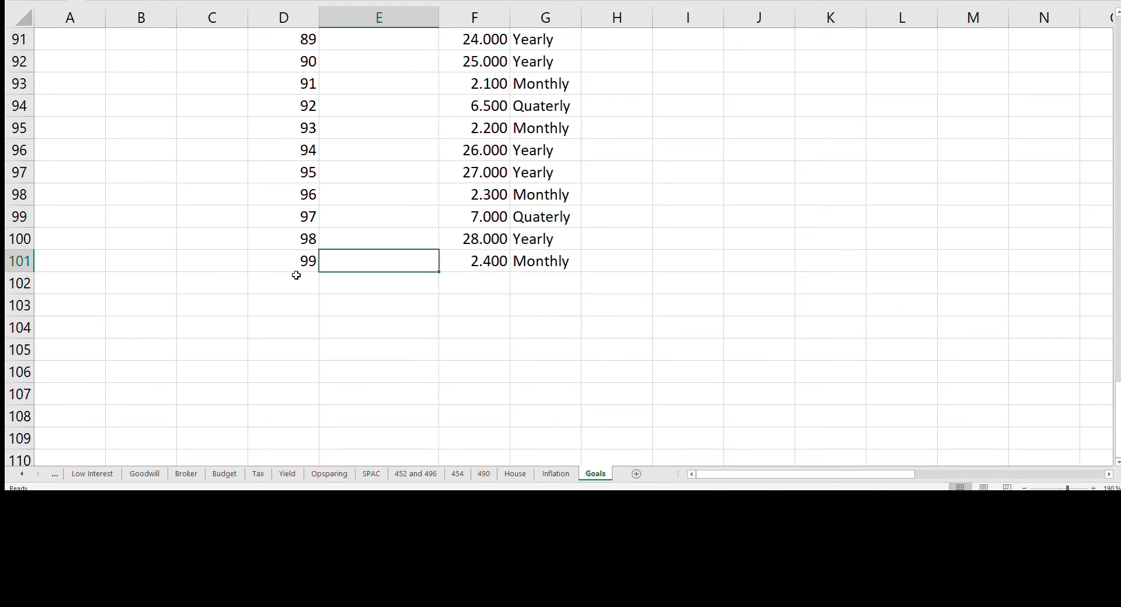
mouse_move(217, 265)
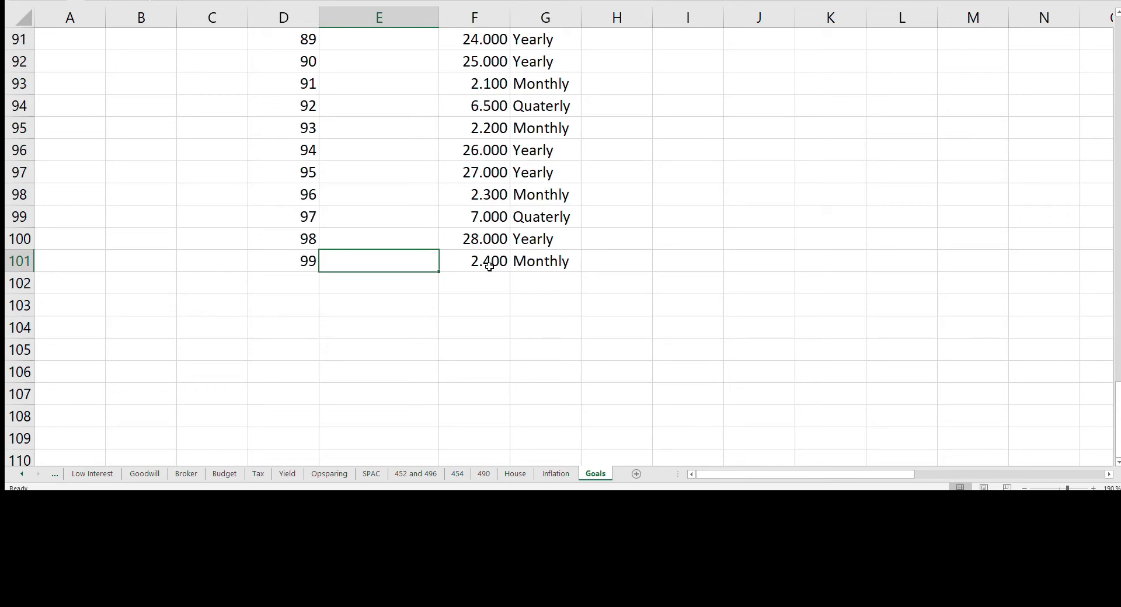
mouse_move(681, 210)
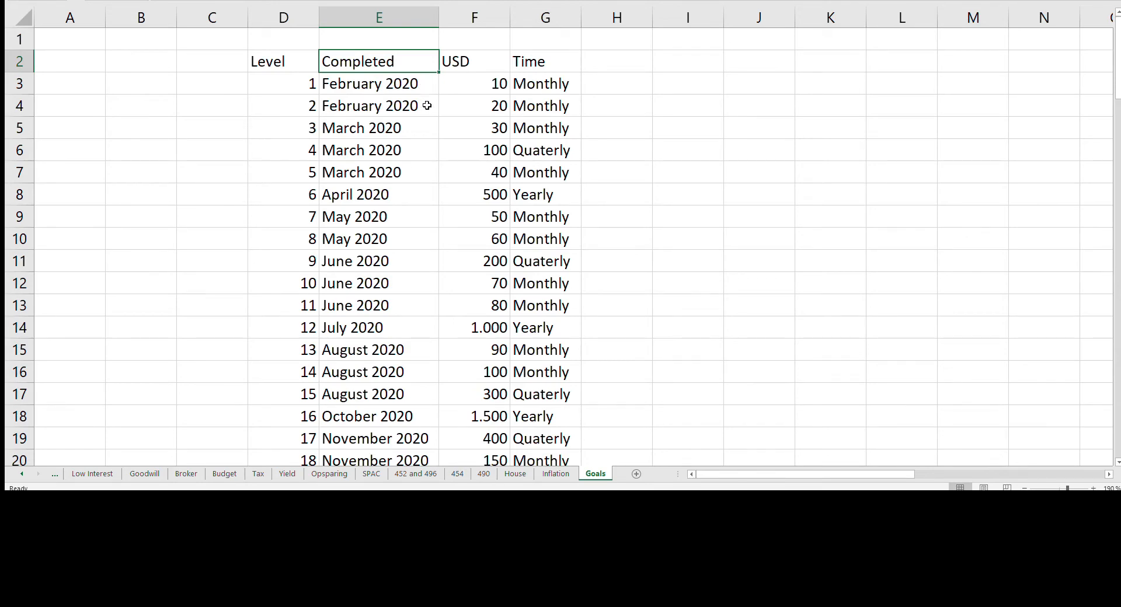
mouse_move(418, 98)
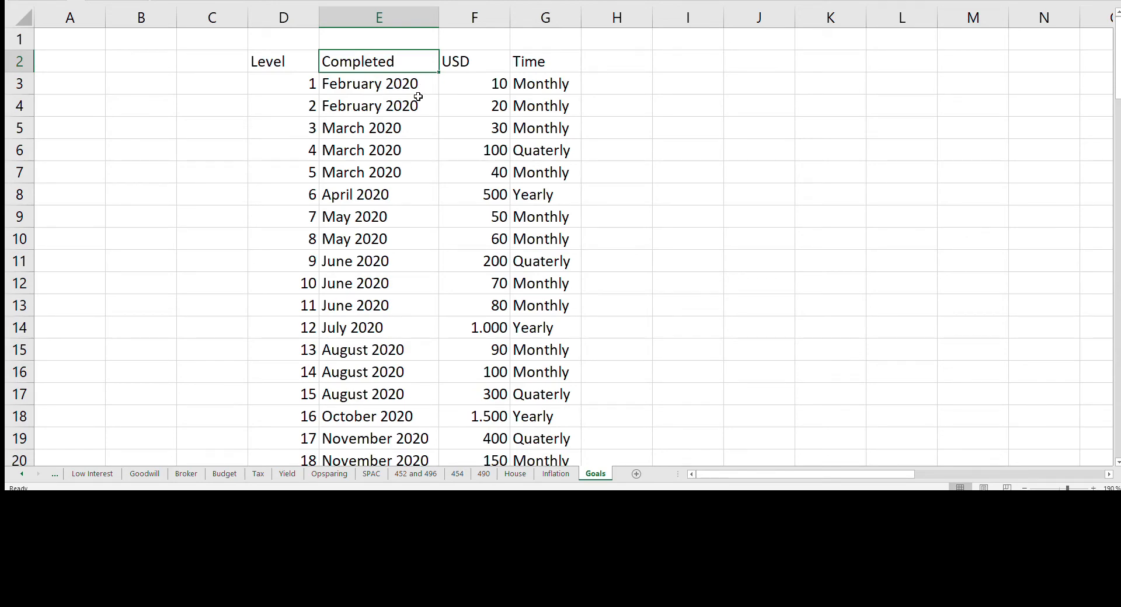
scroll("down", 3)
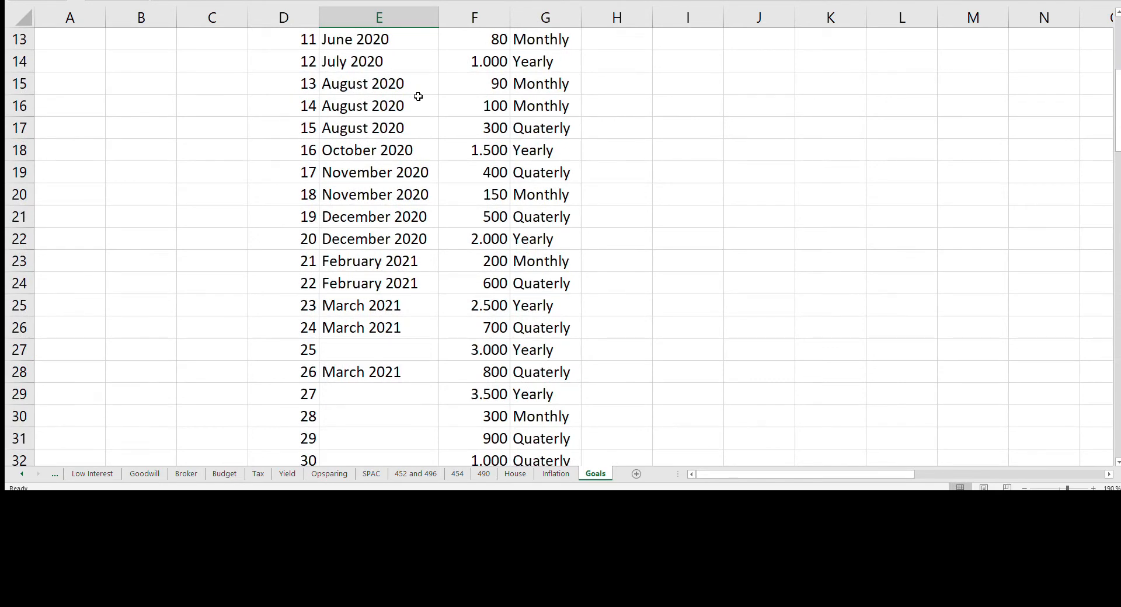
mouse_move(302, 372)
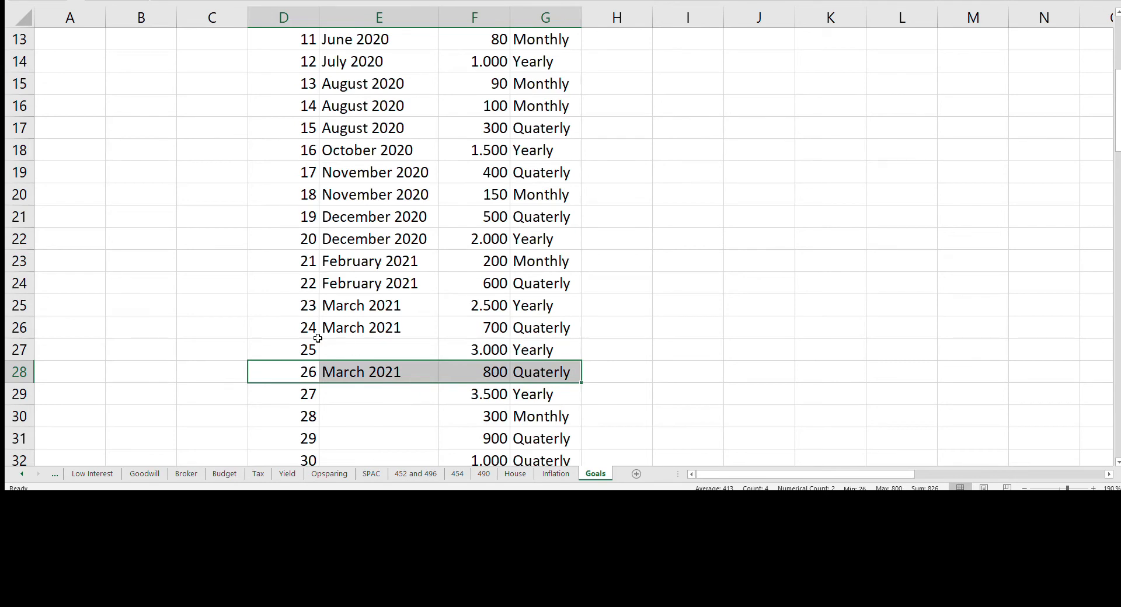
left_click(283, 351)
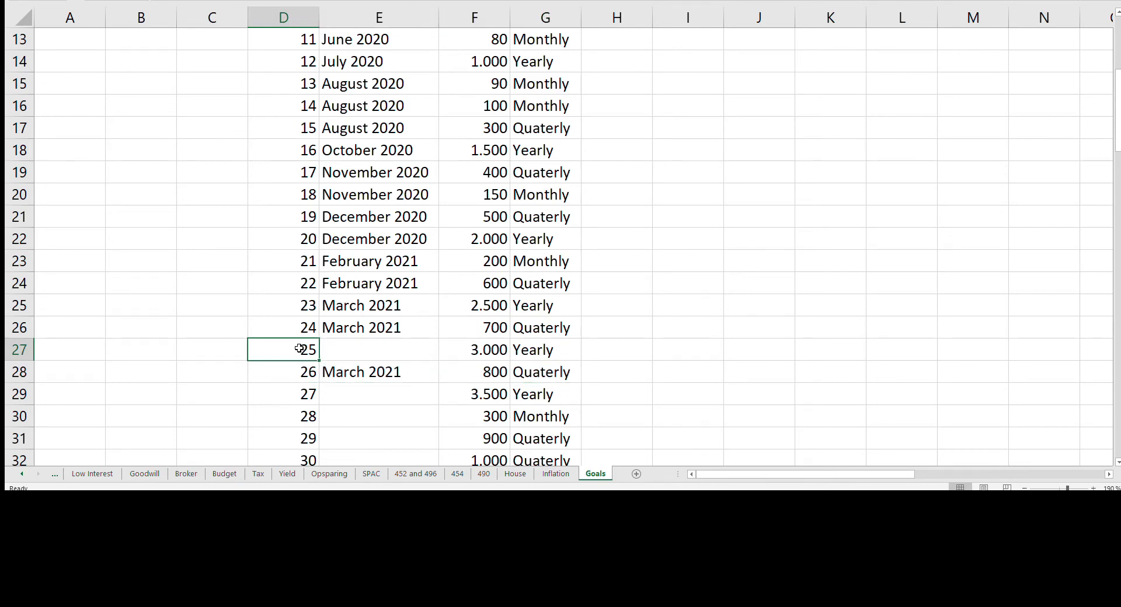
mouse_move(570, 354)
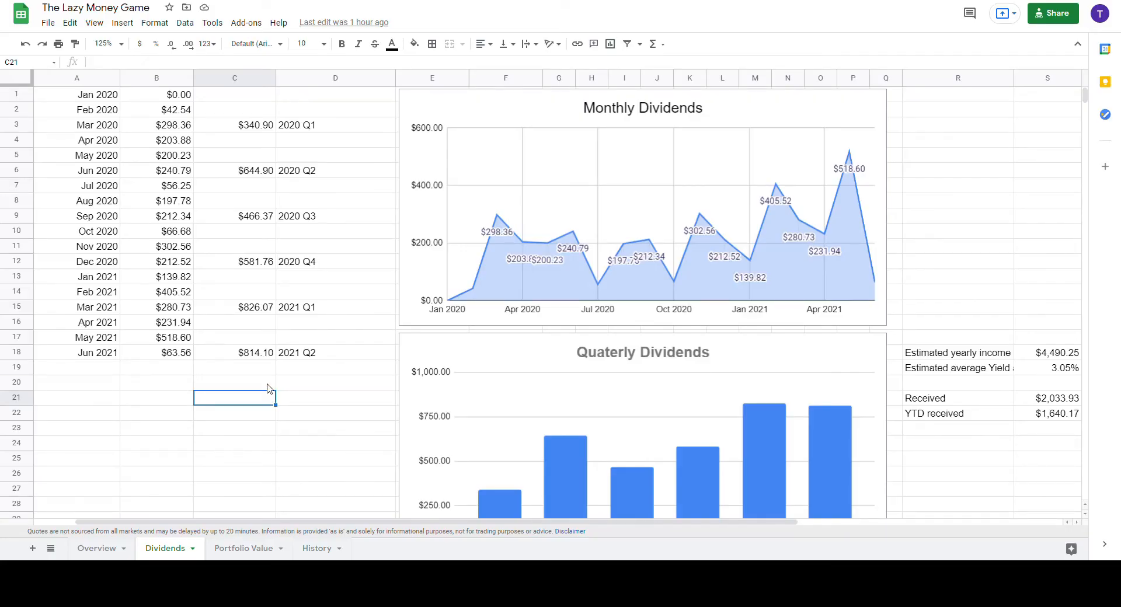
mouse_move(650, 377)
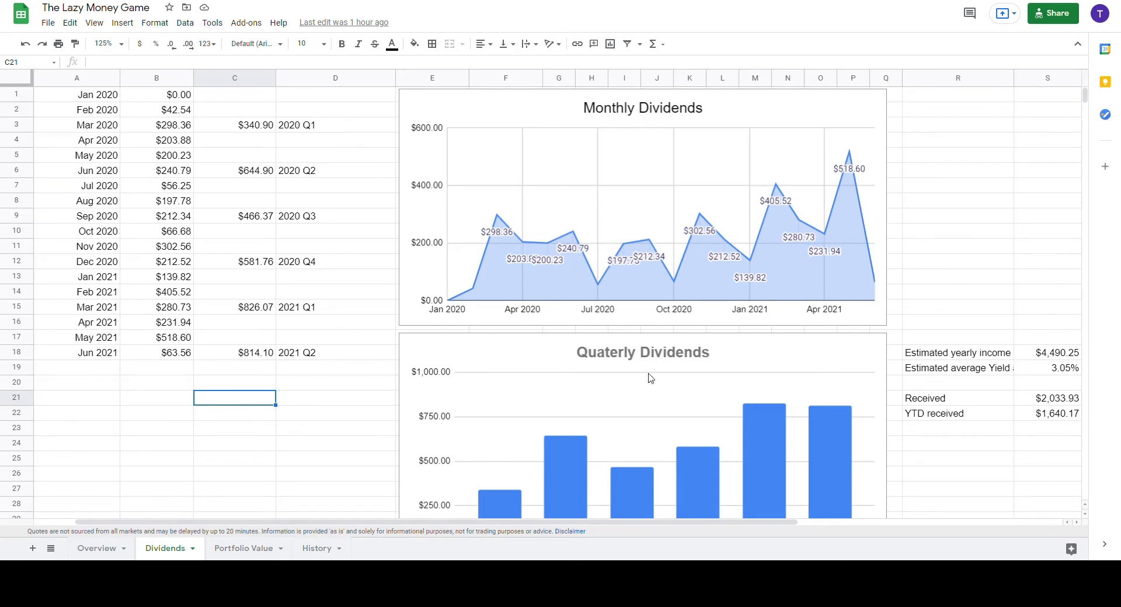
mouse_move(1052, 363)
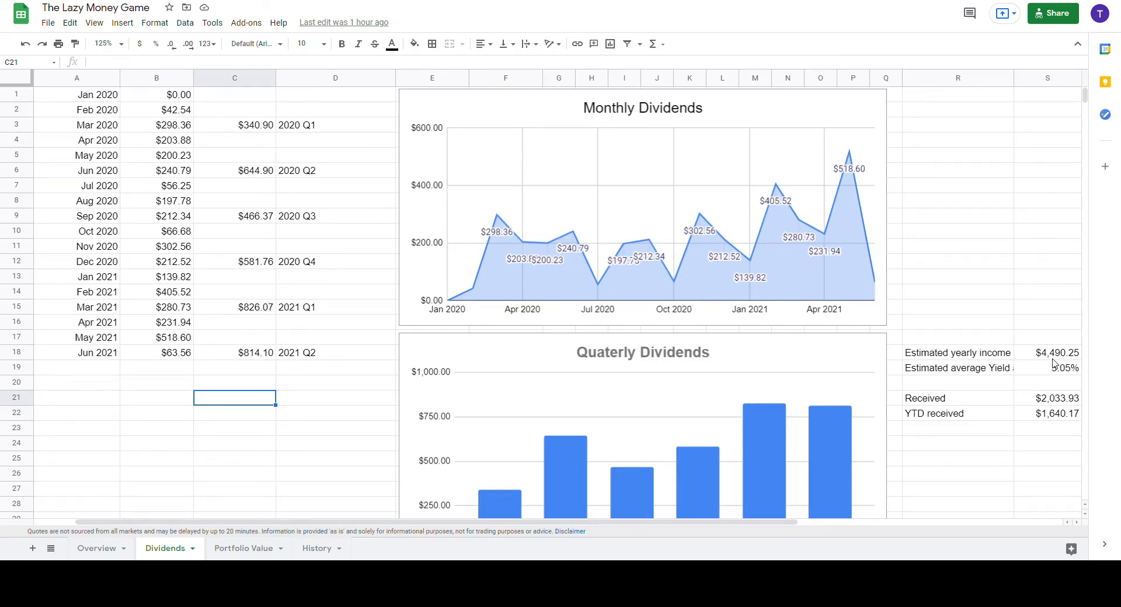
mouse_move(1043, 364)
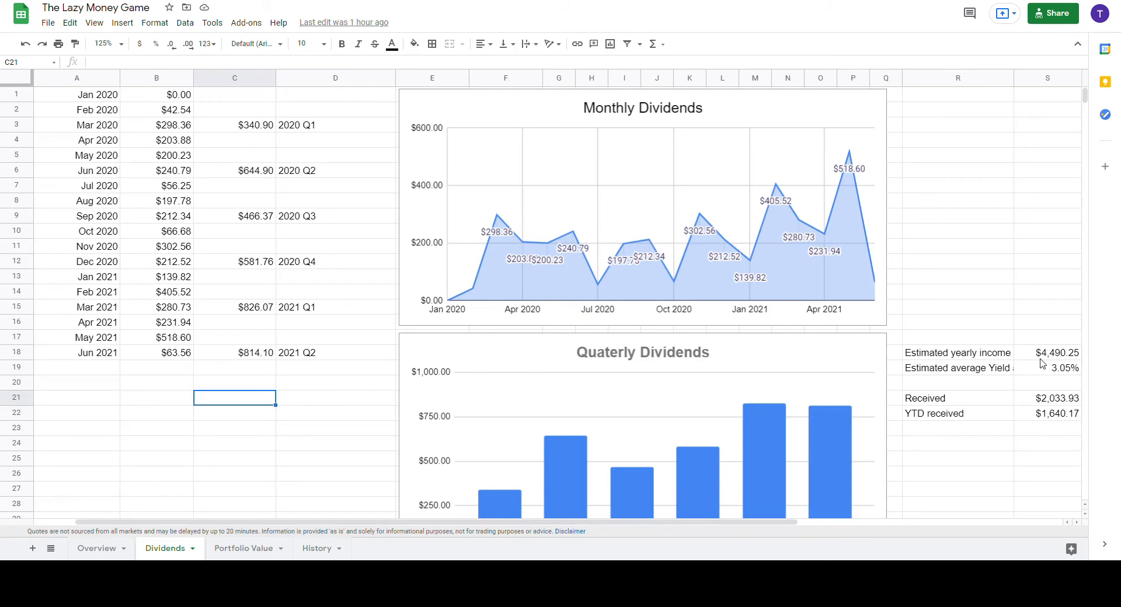
mouse_move(151, 189)
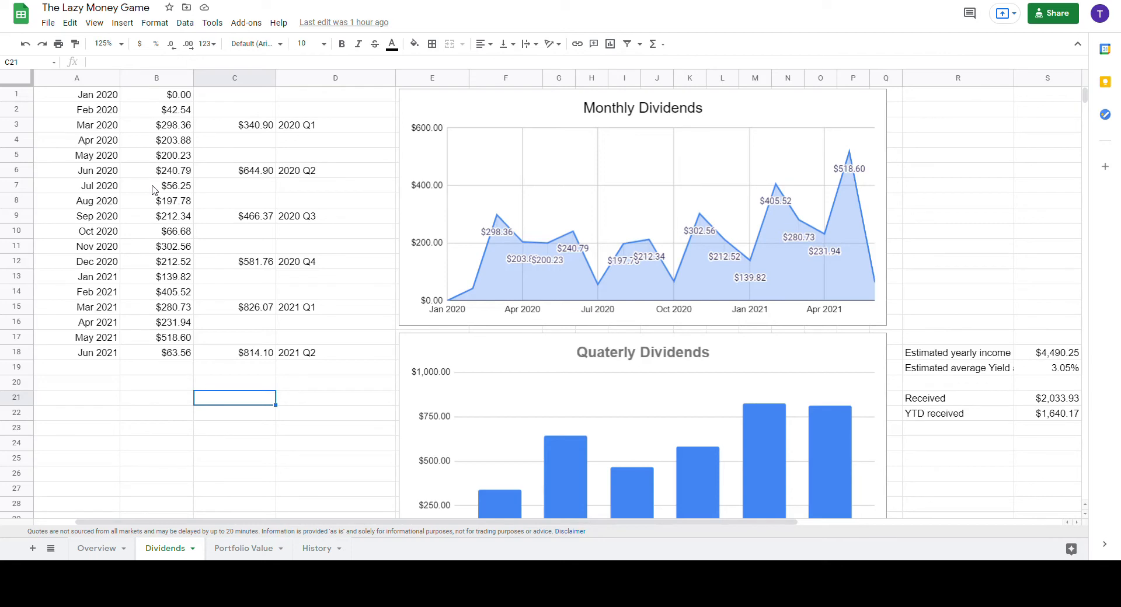
Step: Select the Jun 2020–May 2021 monthly payouts B6:B17 to read their $2,865.53 sum
left_click_drag(174, 186, 174, 277)
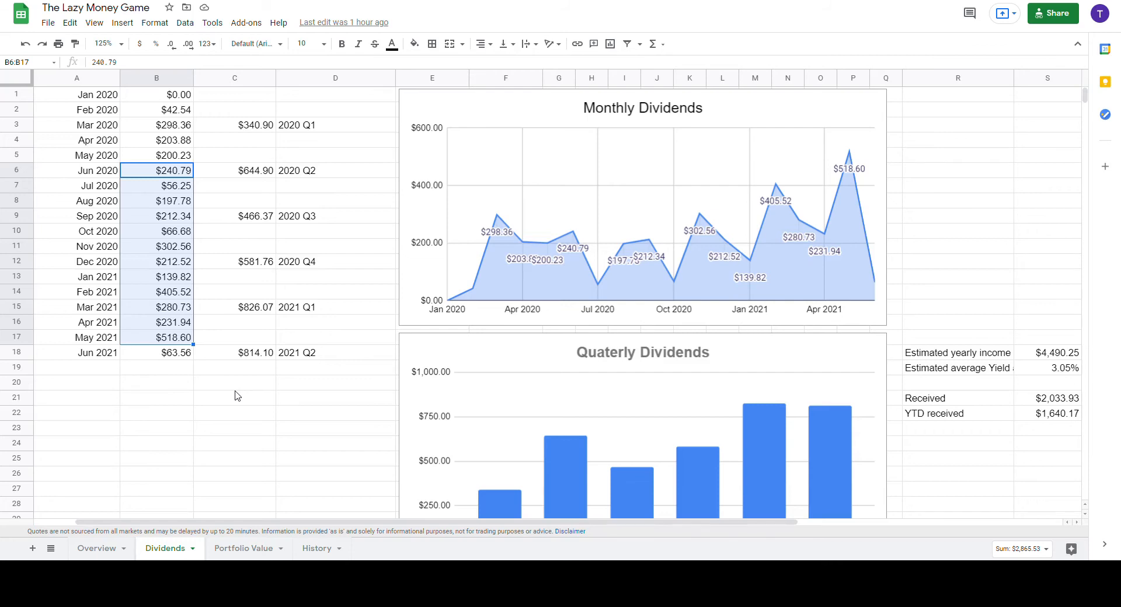
mouse_move(1035, 359)
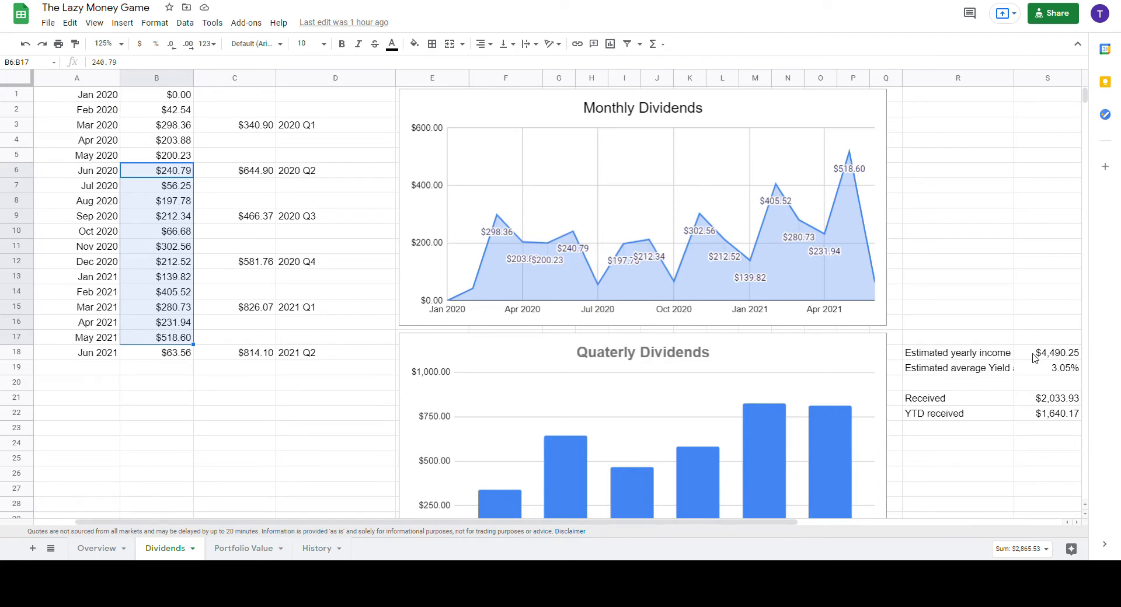
mouse_move(195, 366)
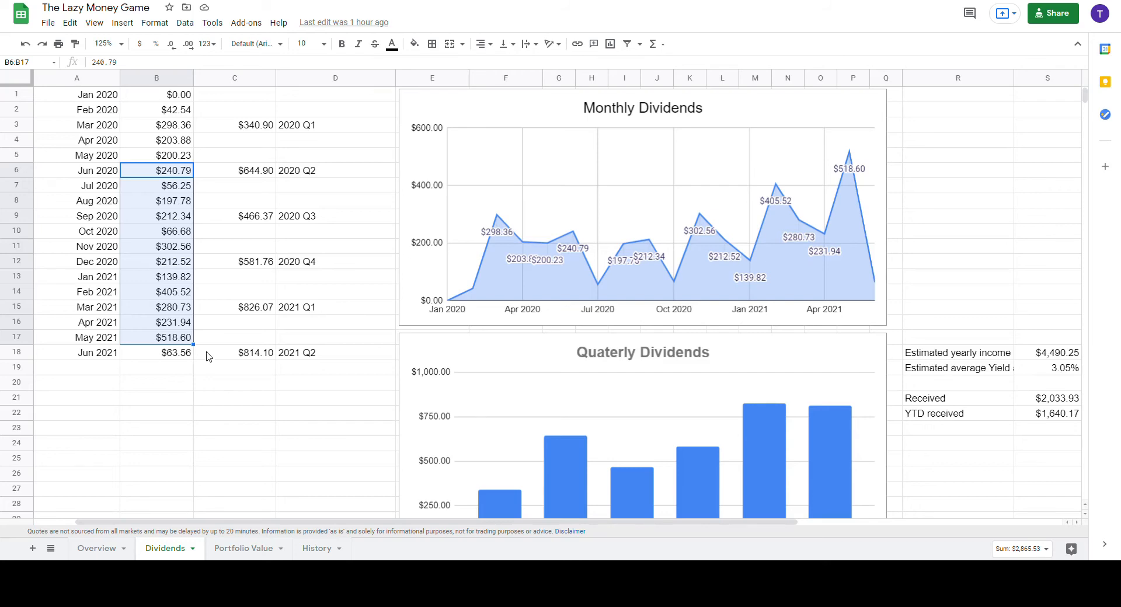
scroll("down", 3)
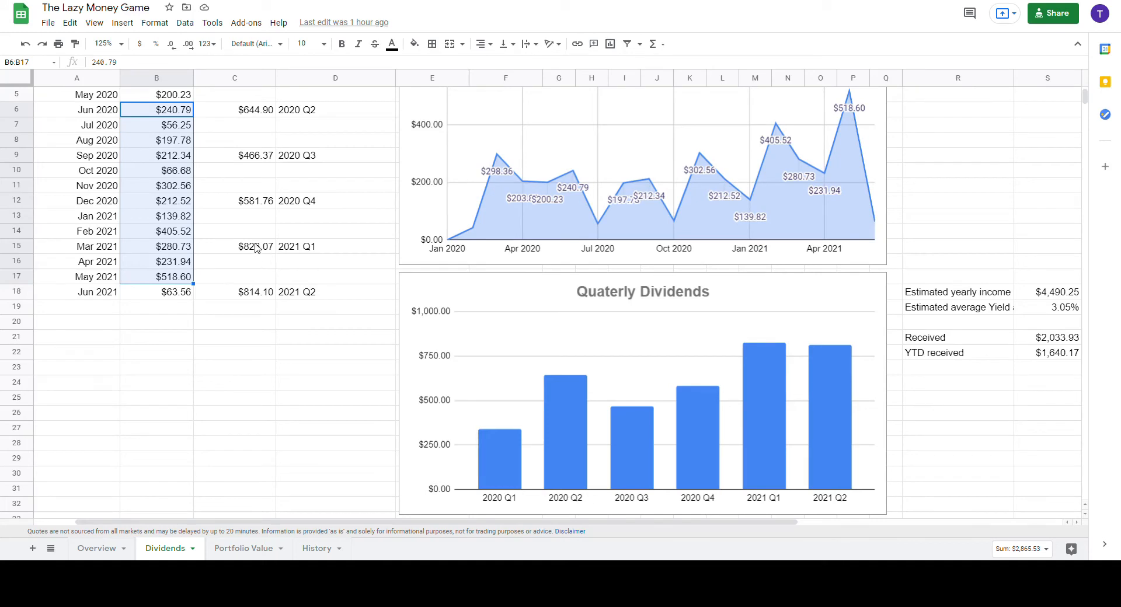
Step: Return to the Excel goals table and bring levels 21–40 with dates up to May 2021 into view
left_click(234, 247)
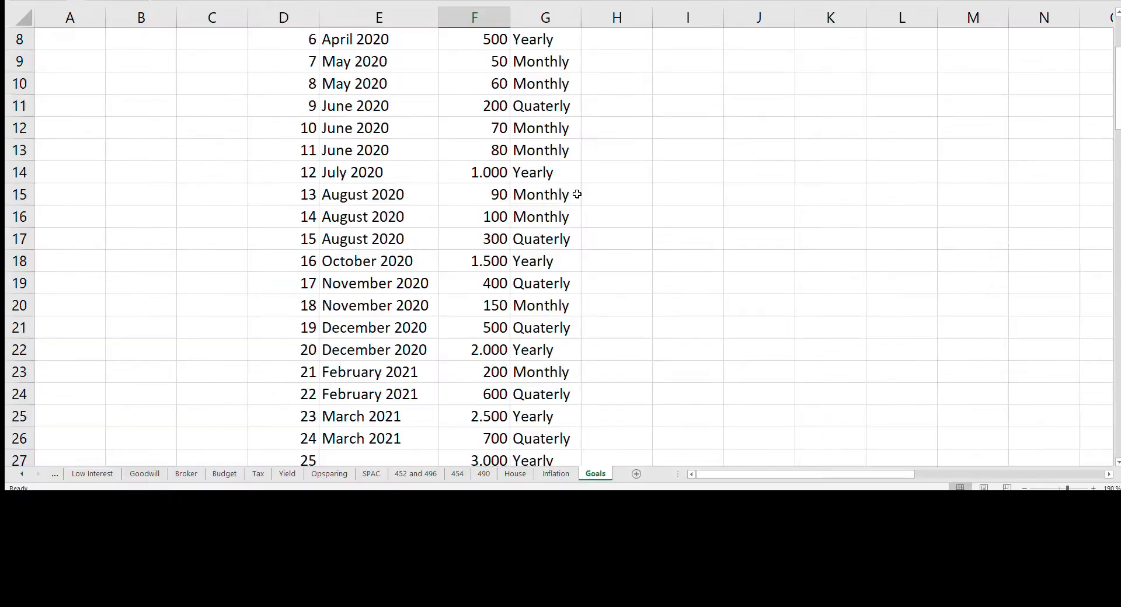
scroll("down", 3)
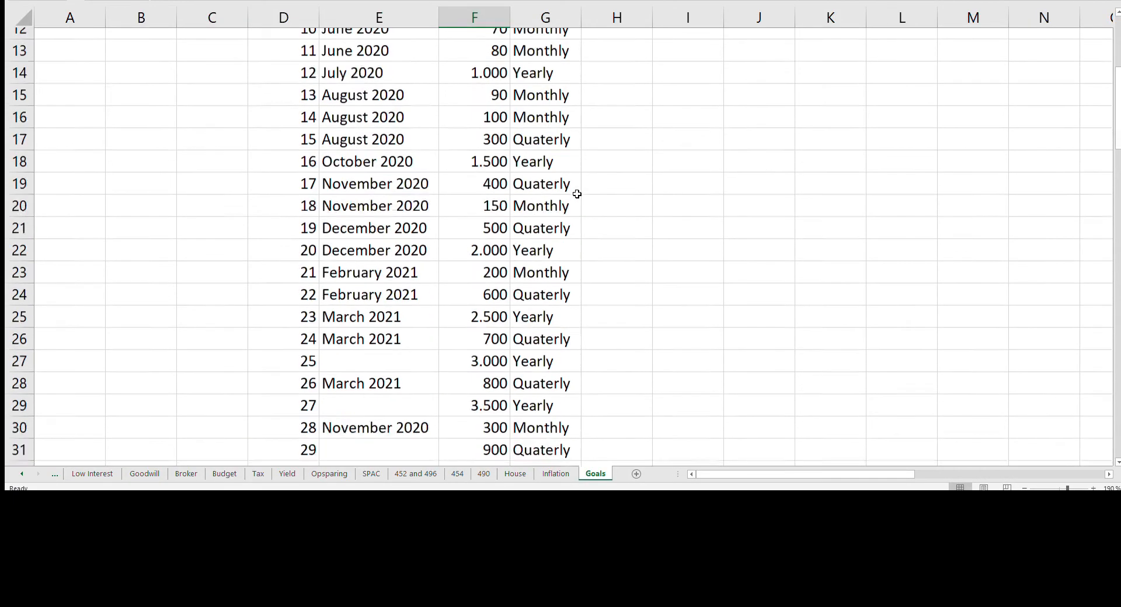
scroll("down", 3)
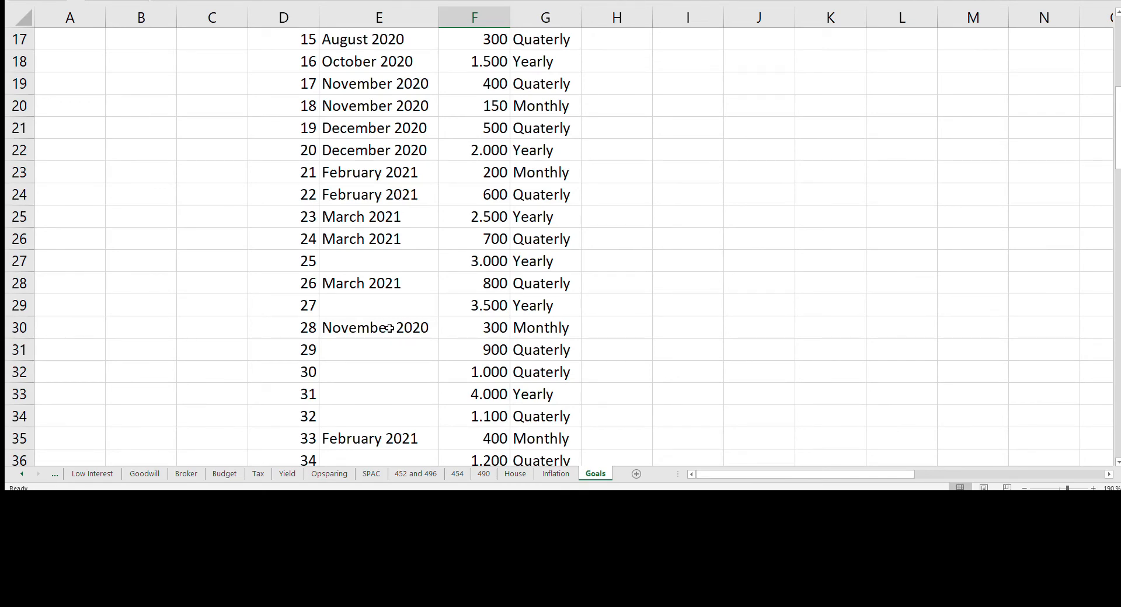
scroll("down", 3)
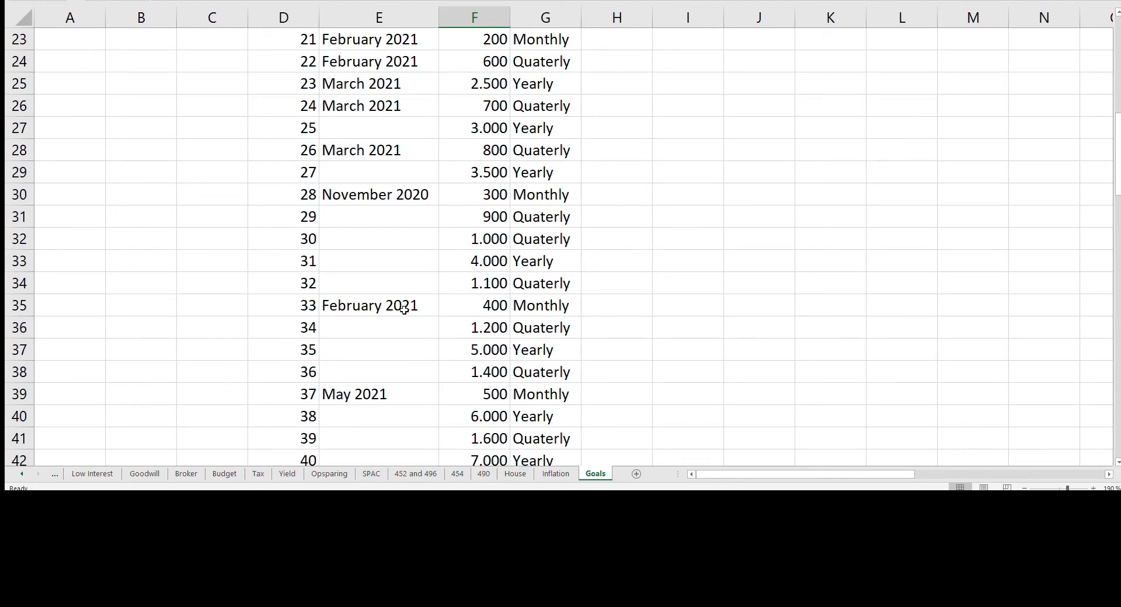
mouse_move(459, 402)
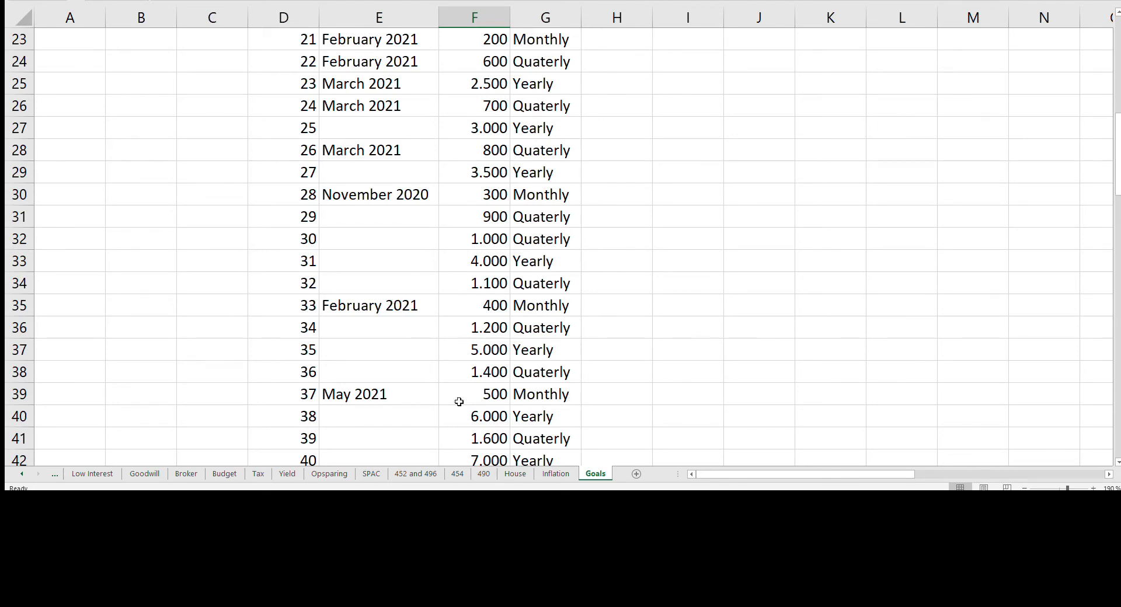
mouse_move(605, 195)
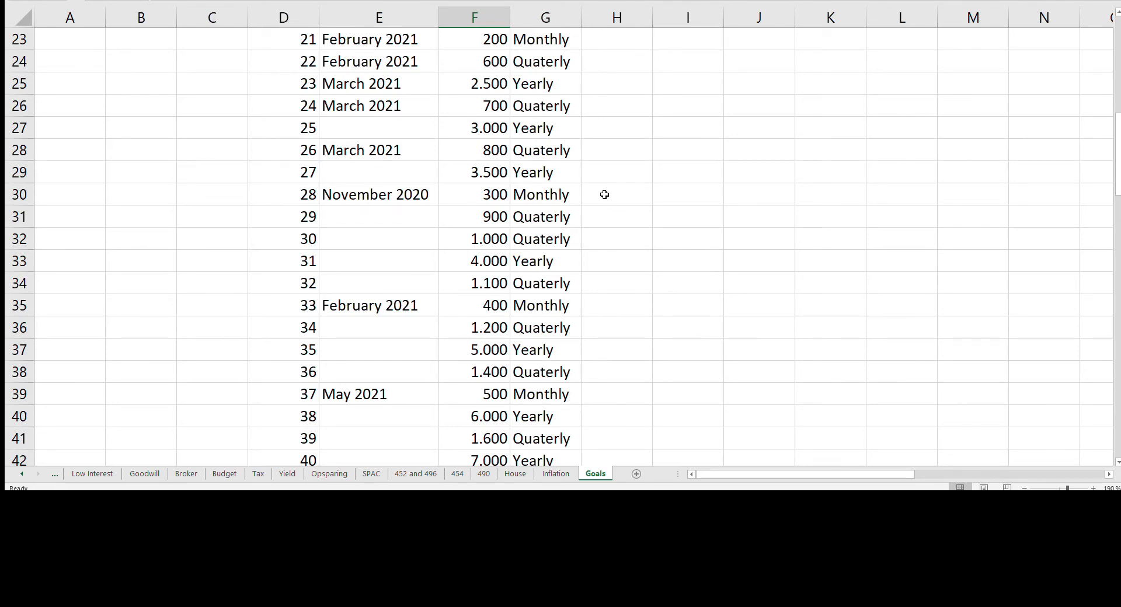
mouse_move(473, 195)
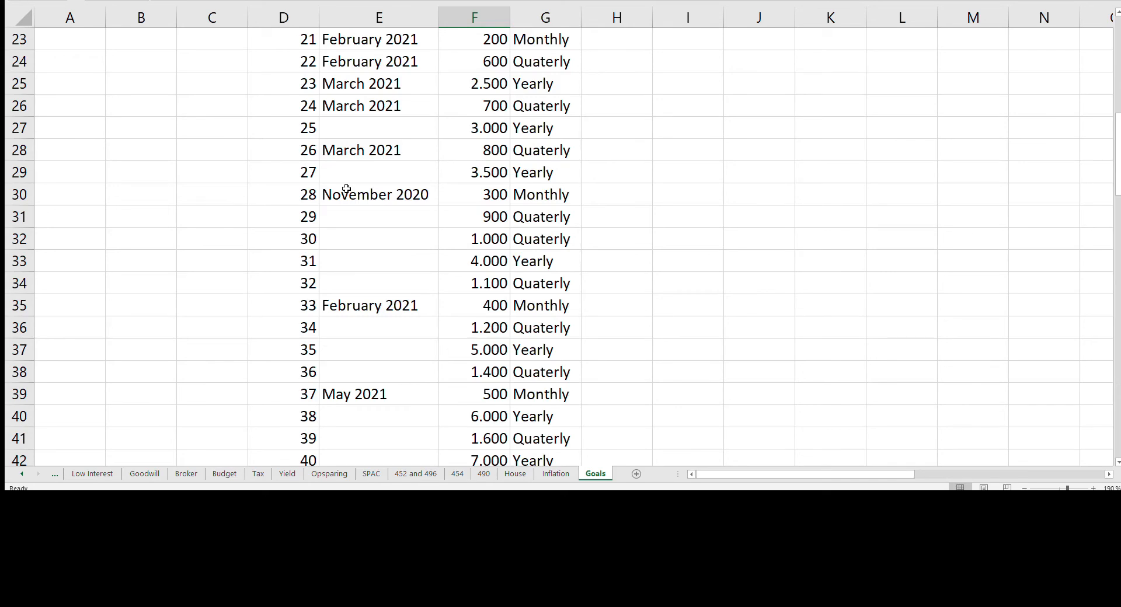
Step: Look over the goals table from level 36 to level 99's 4.000 monthly target before leaving Excel
left_click(282, 371)
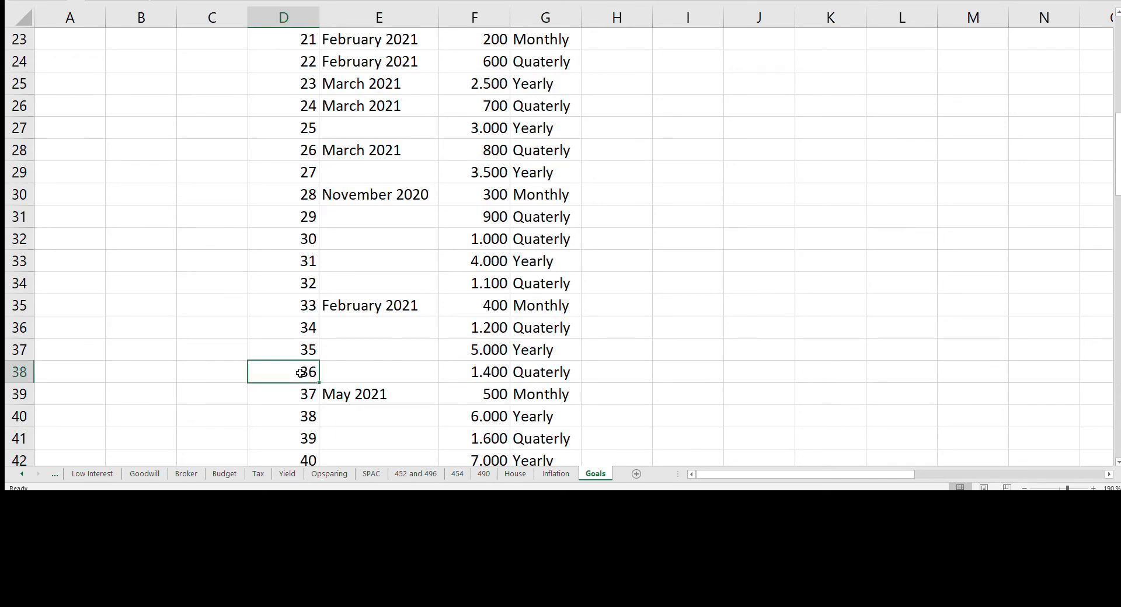
scroll("down", 3)
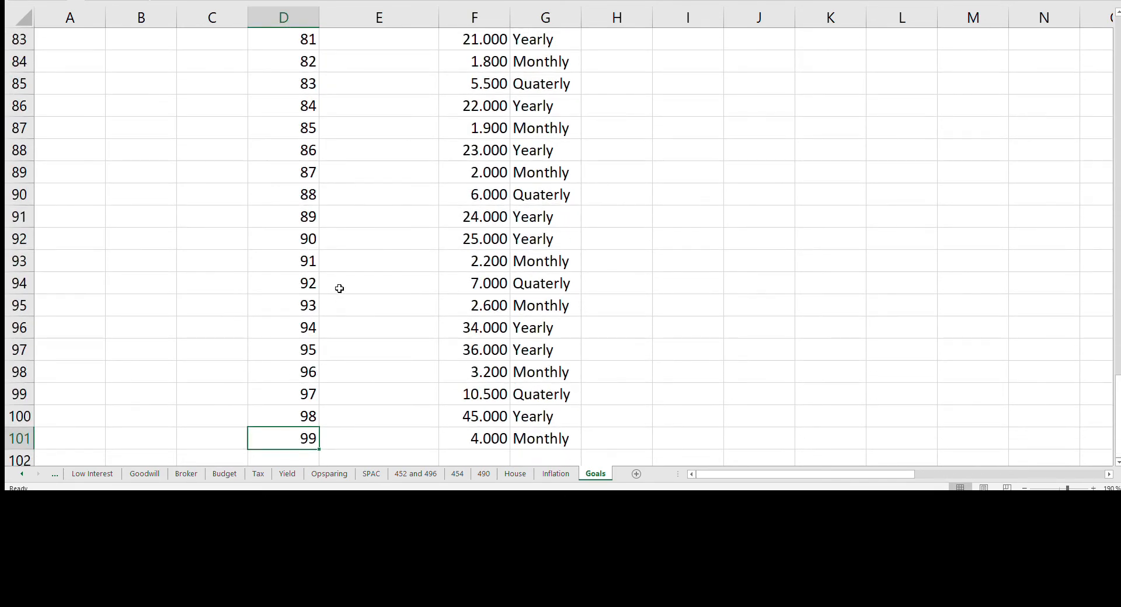
mouse_move(483, 339)
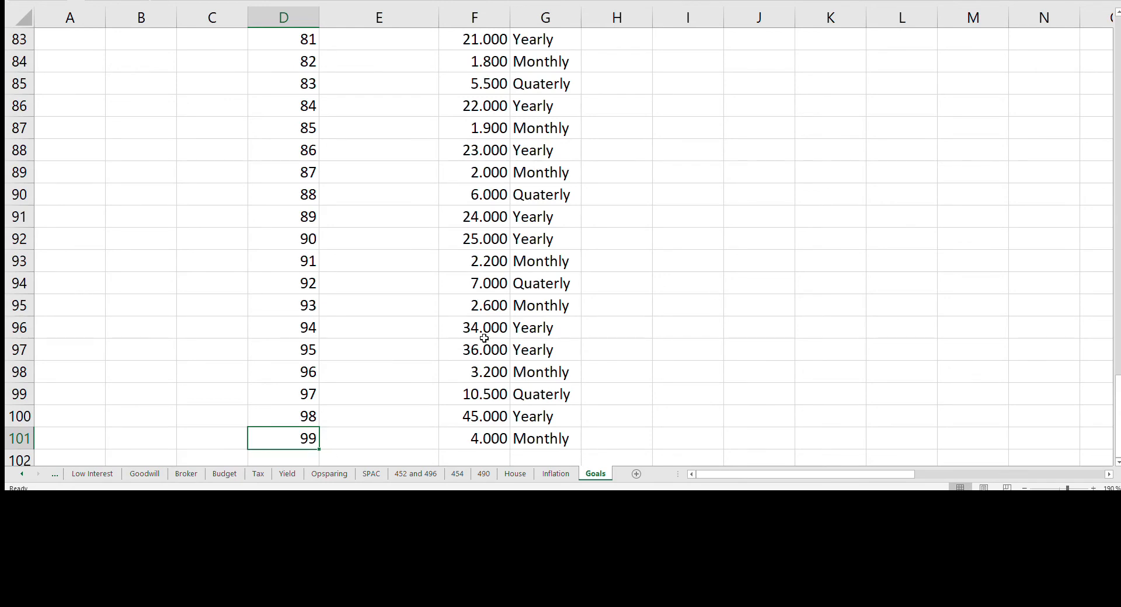
mouse_move(543, 238)
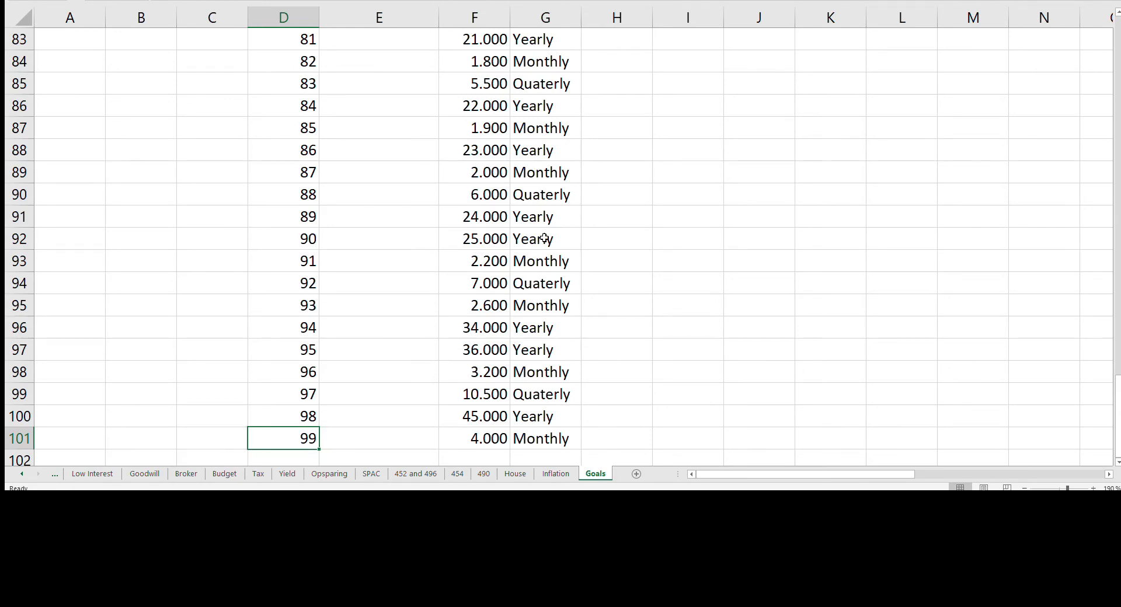
left_click(474, 438)
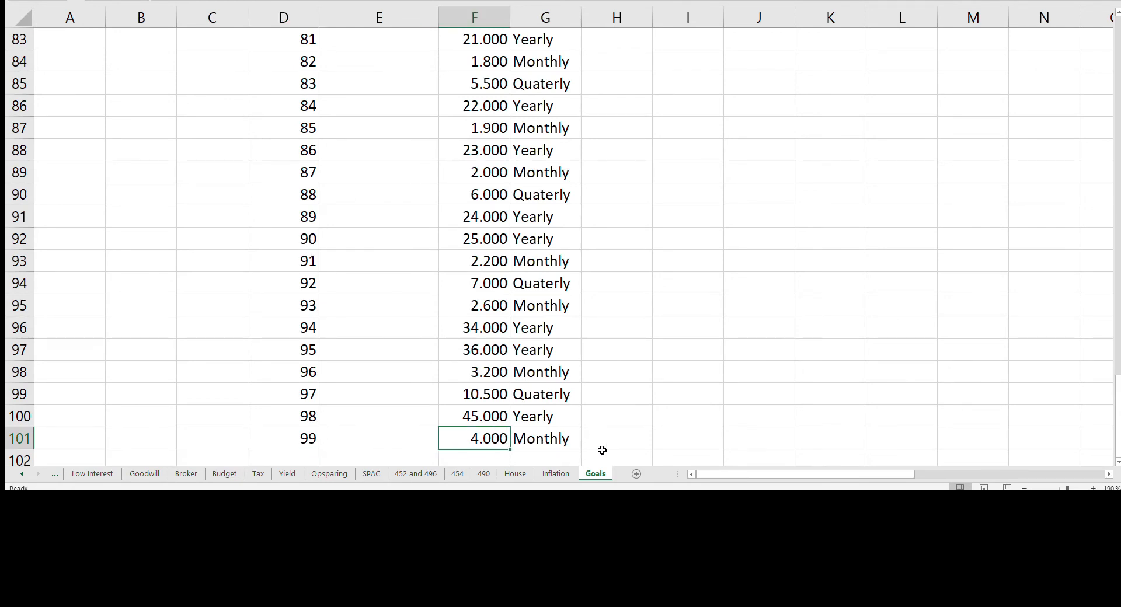
mouse_move(626, 449)
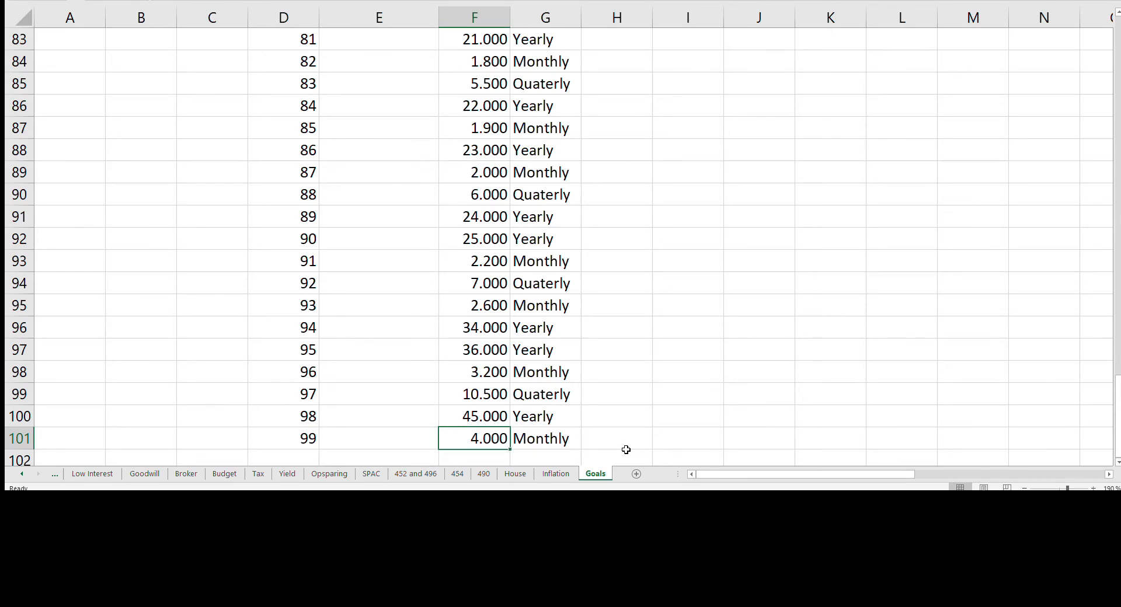
mouse_move(931, 90)
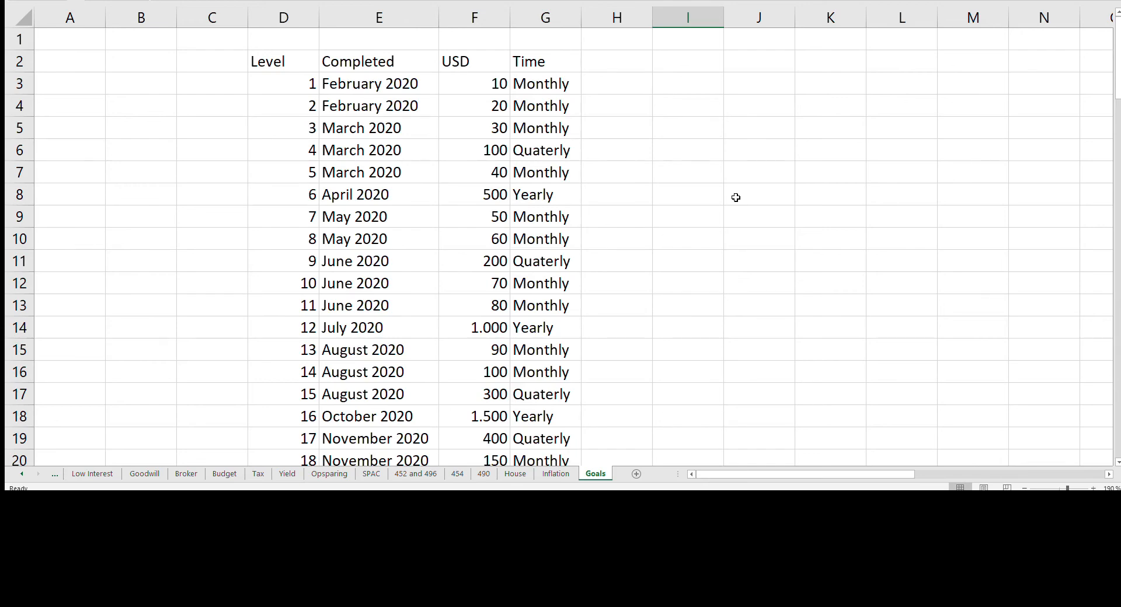
scroll("down", 3)
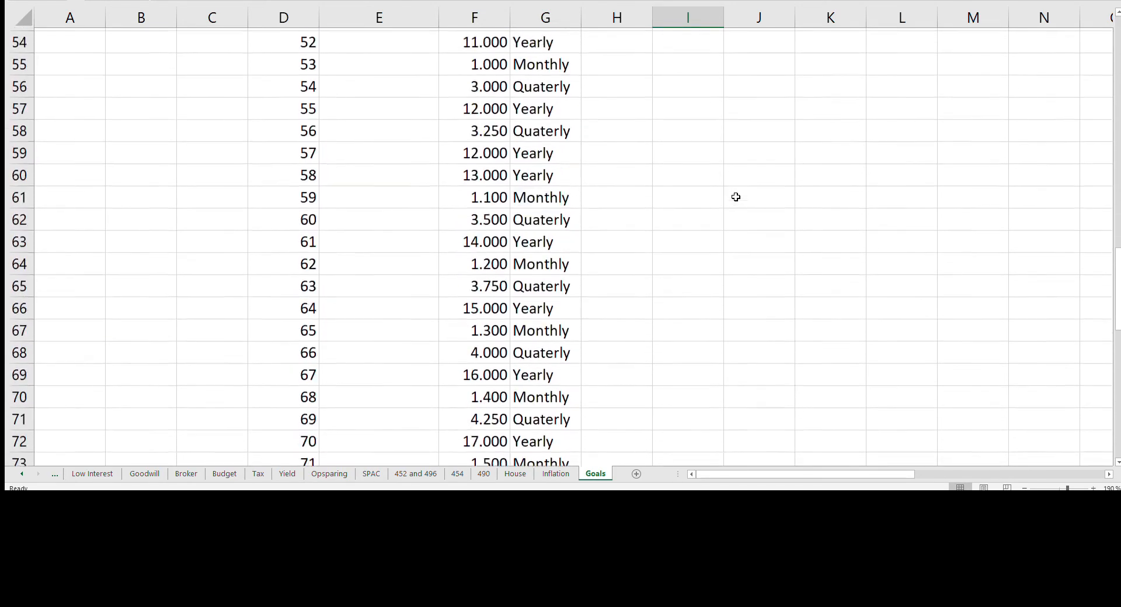
scroll("down", 3)
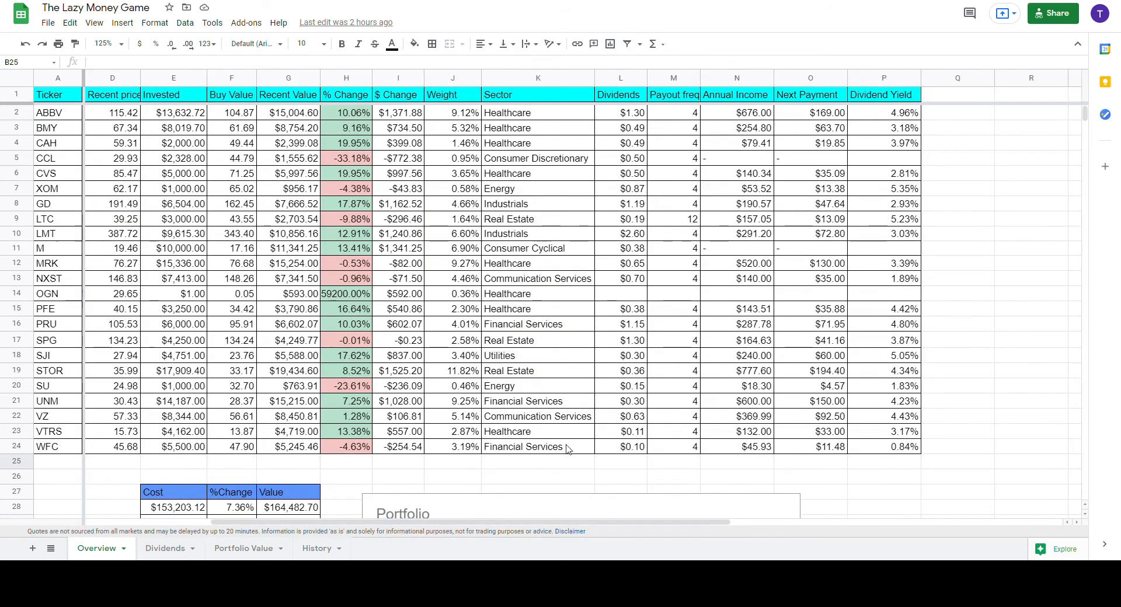
left_click(883, 188)
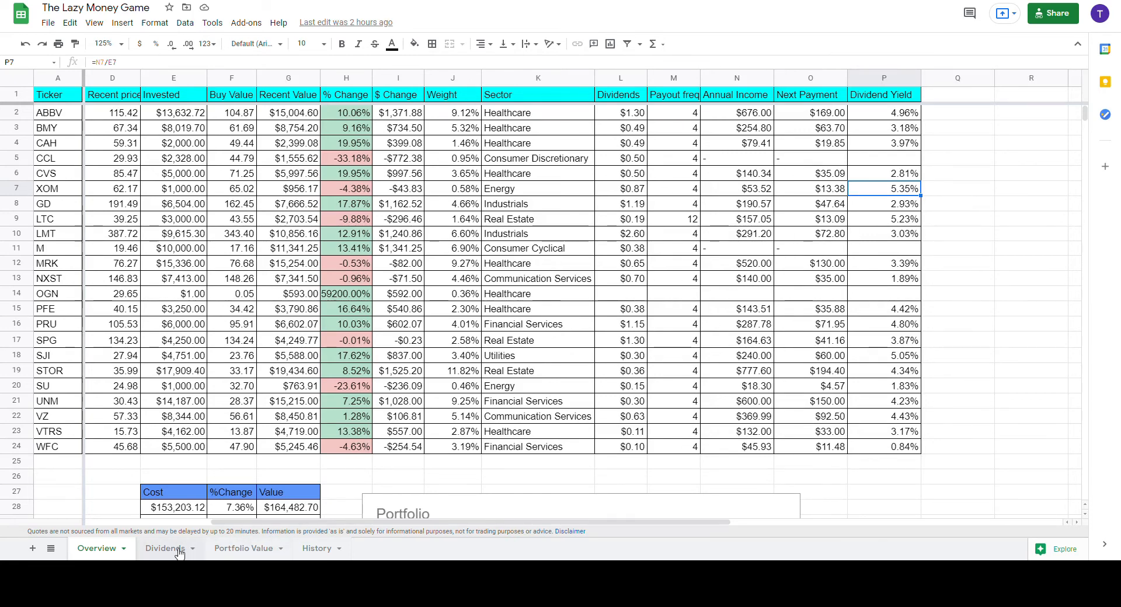
left_click(165, 549)
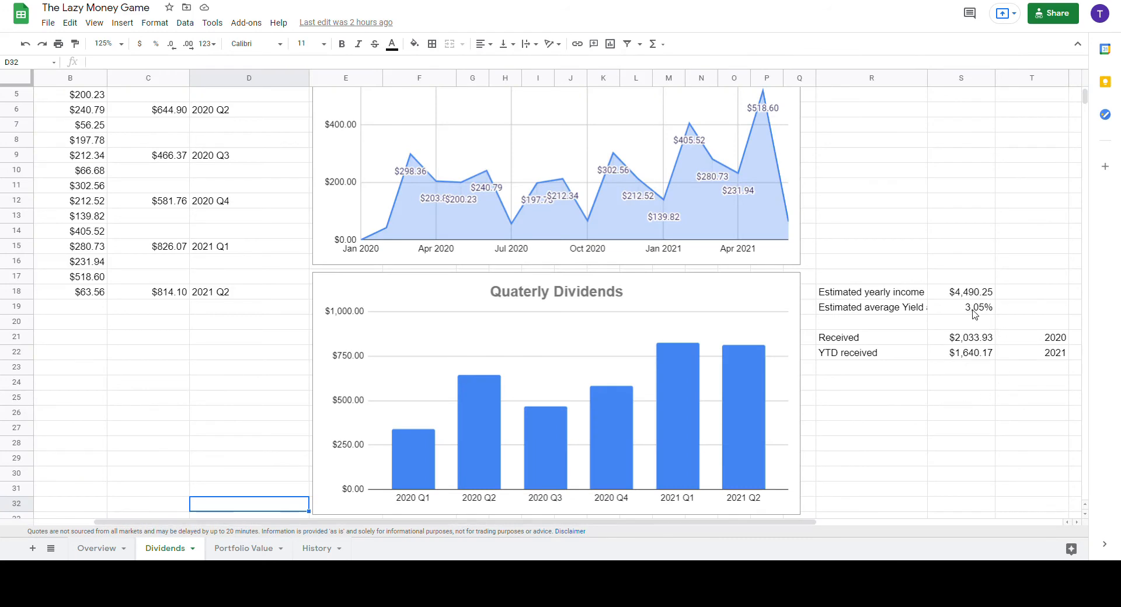
mouse_move(974, 315)
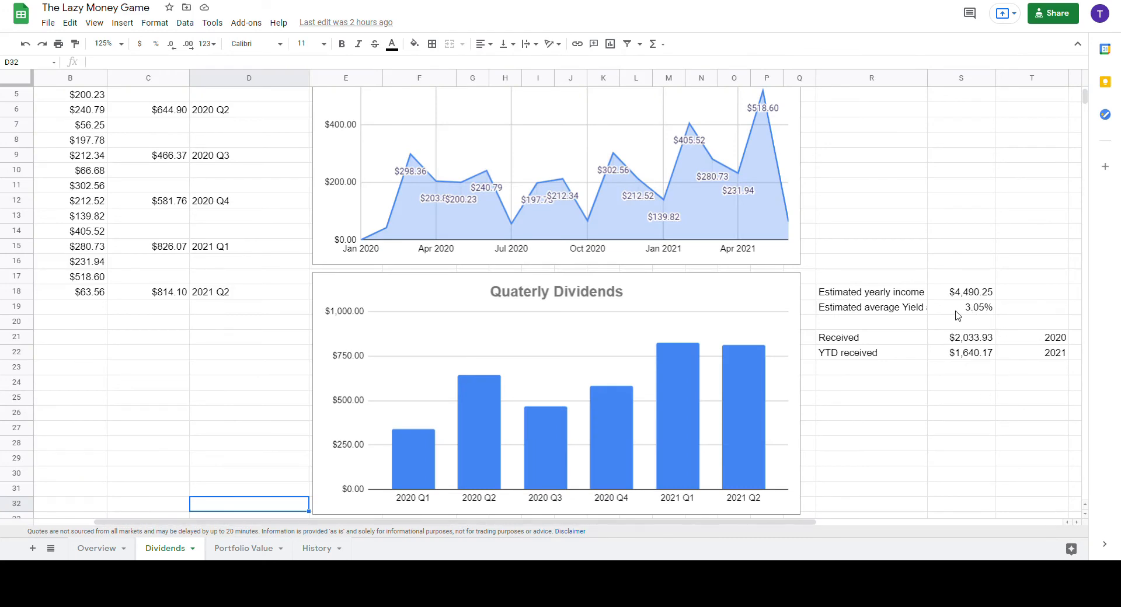
left_click(97, 549)
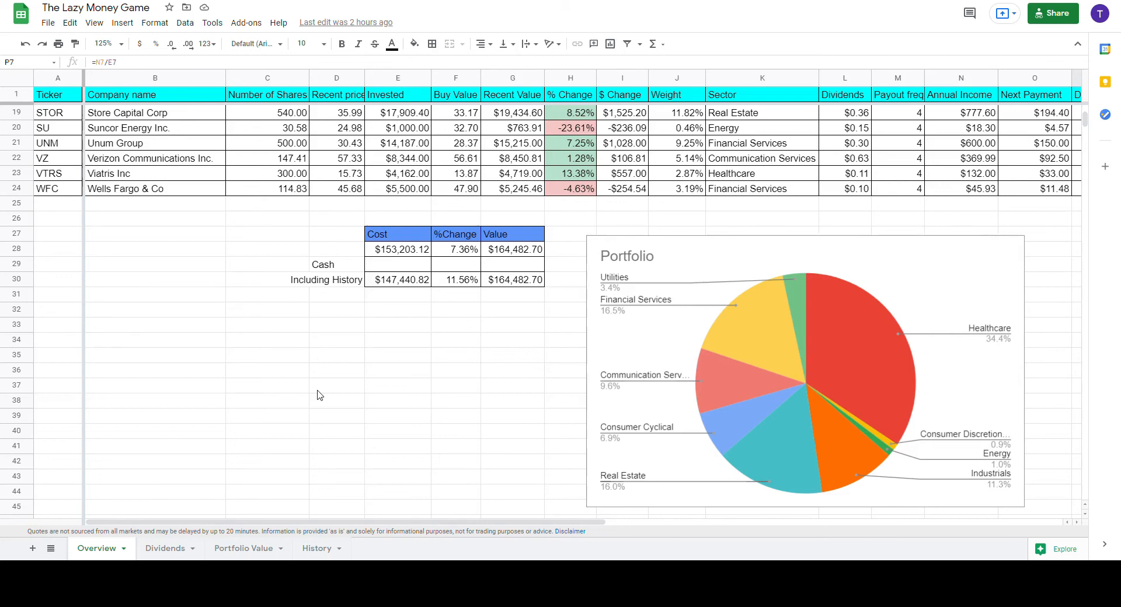
mouse_move(440, 466)
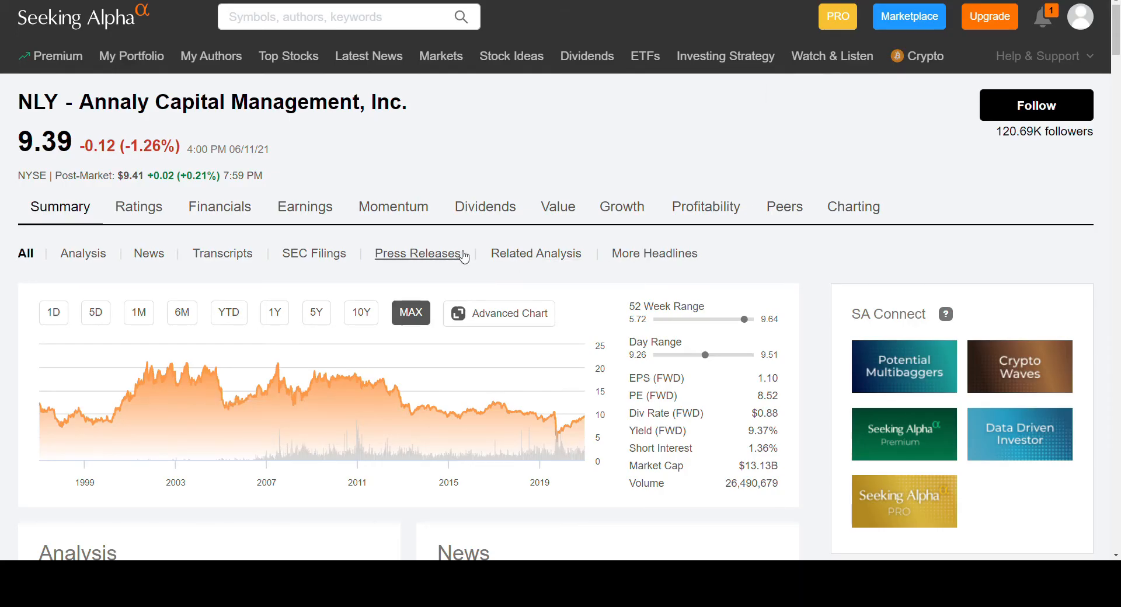
mouse_move(533, 200)
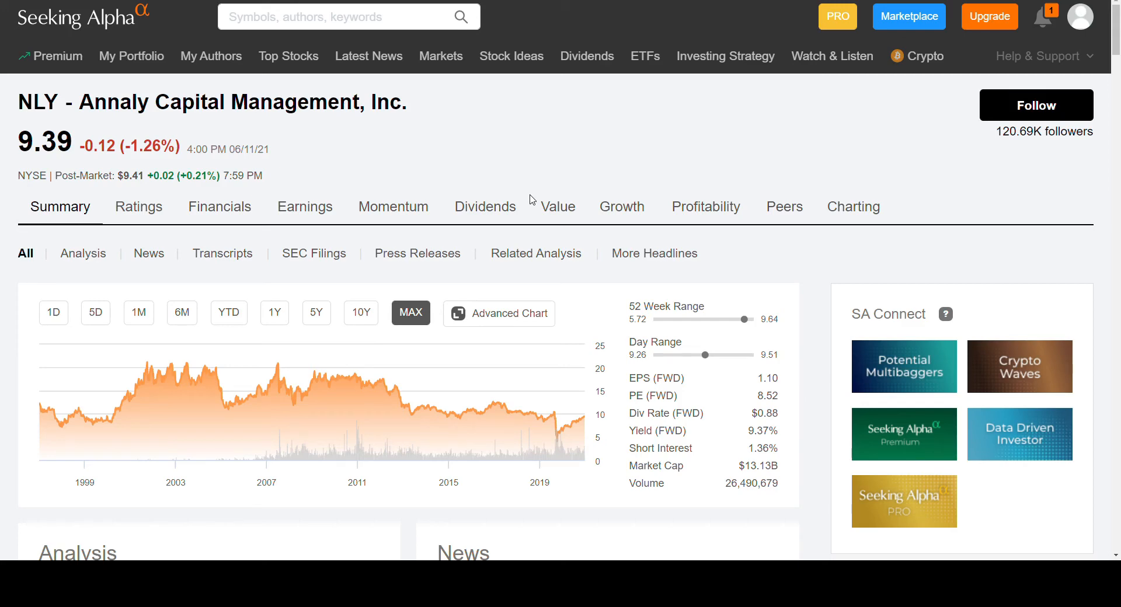
mouse_move(765, 444)
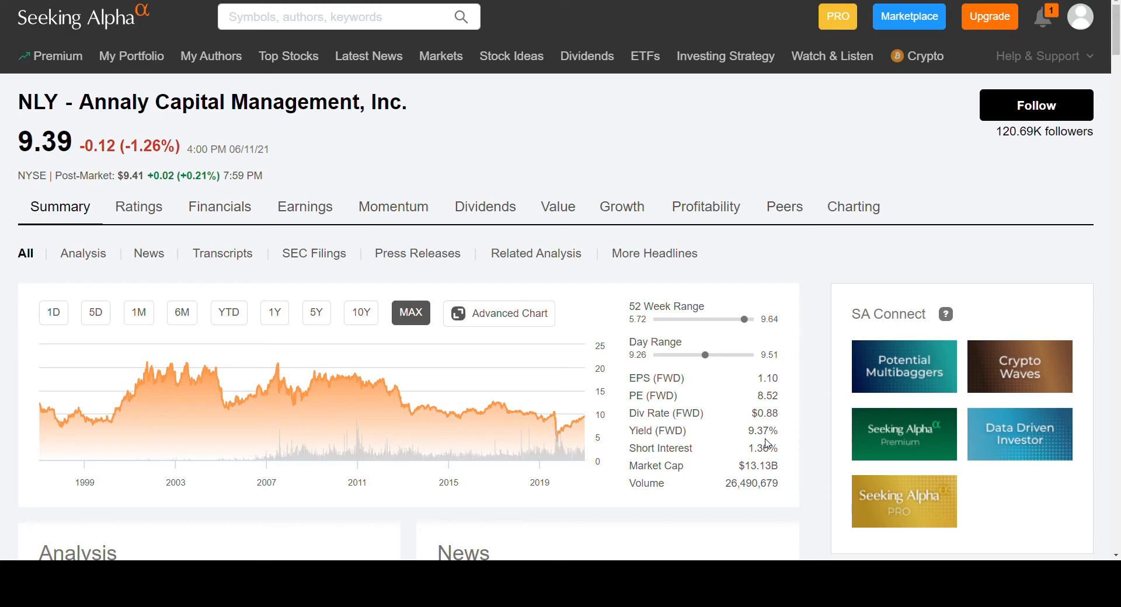
mouse_move(101, 421)
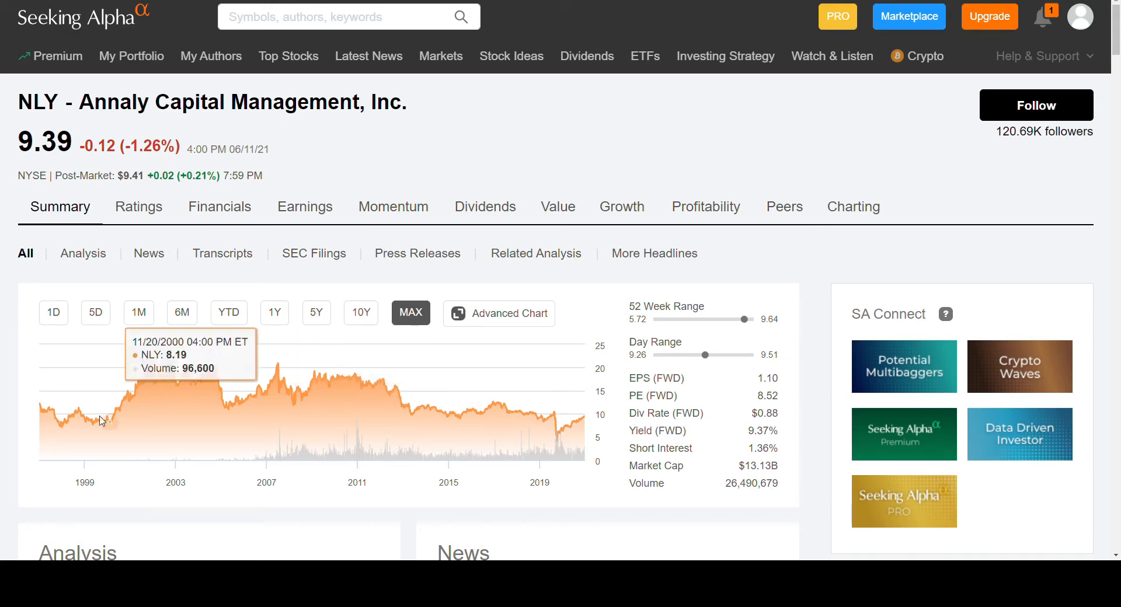
mouse_move(85, 495)
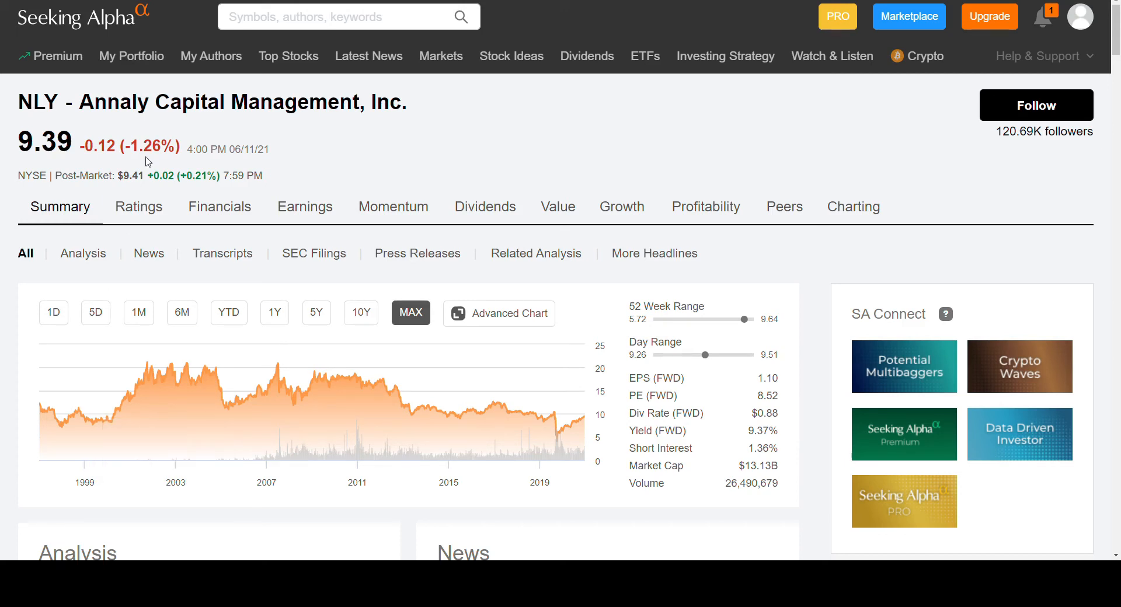
mouse_move(421, 166)
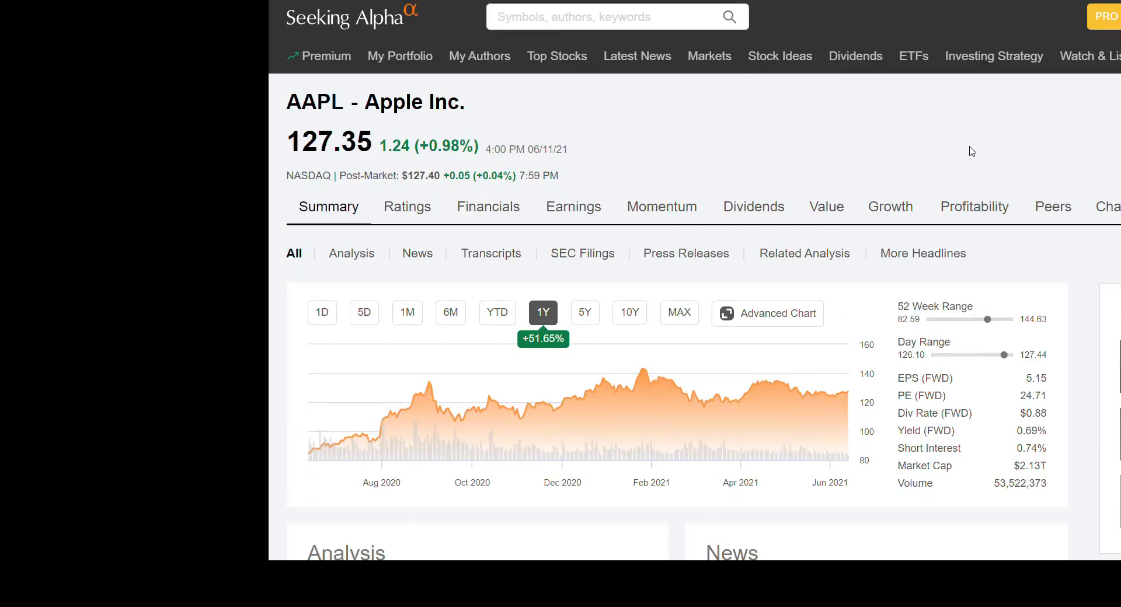
Step: Switch the AAPL summary chart to the MAX range, back to 1992
left_click(677, 313)
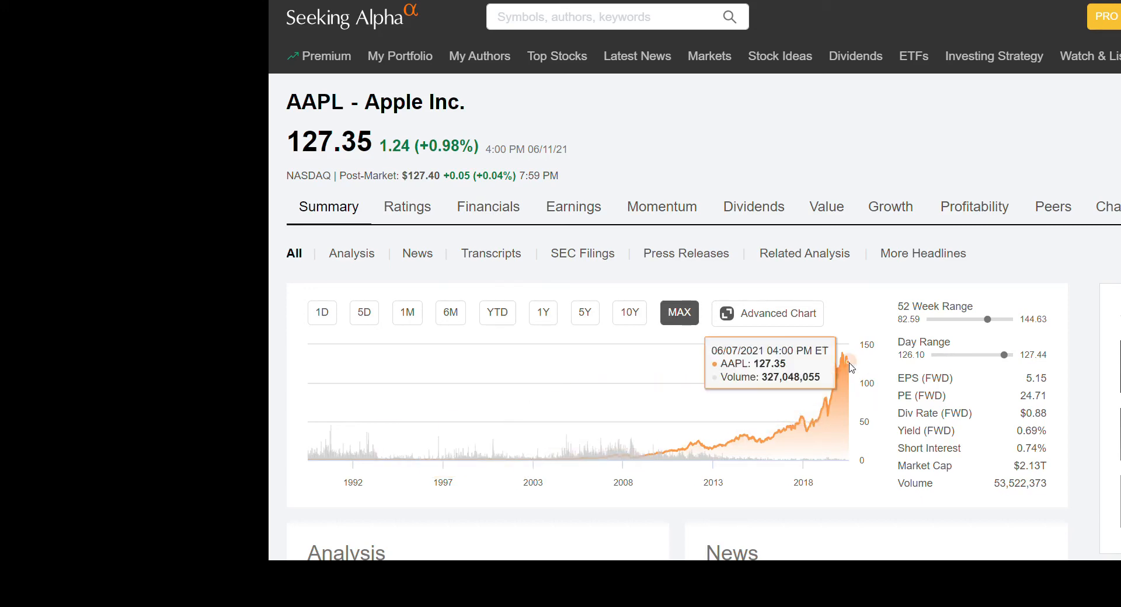
mouse_move(676, 368)
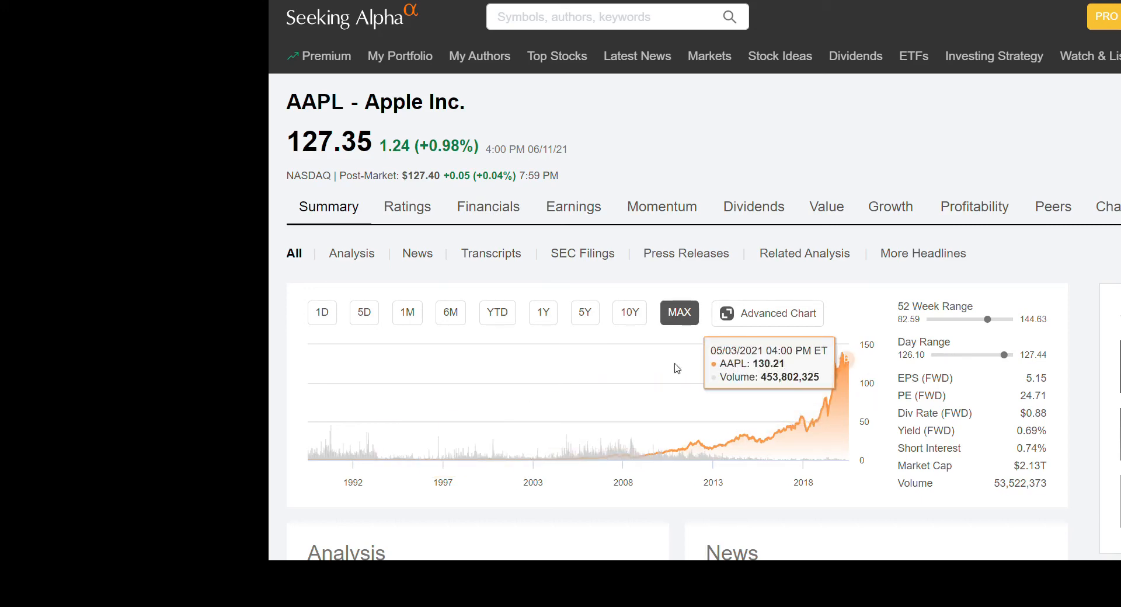
mouse_move(440, 443)
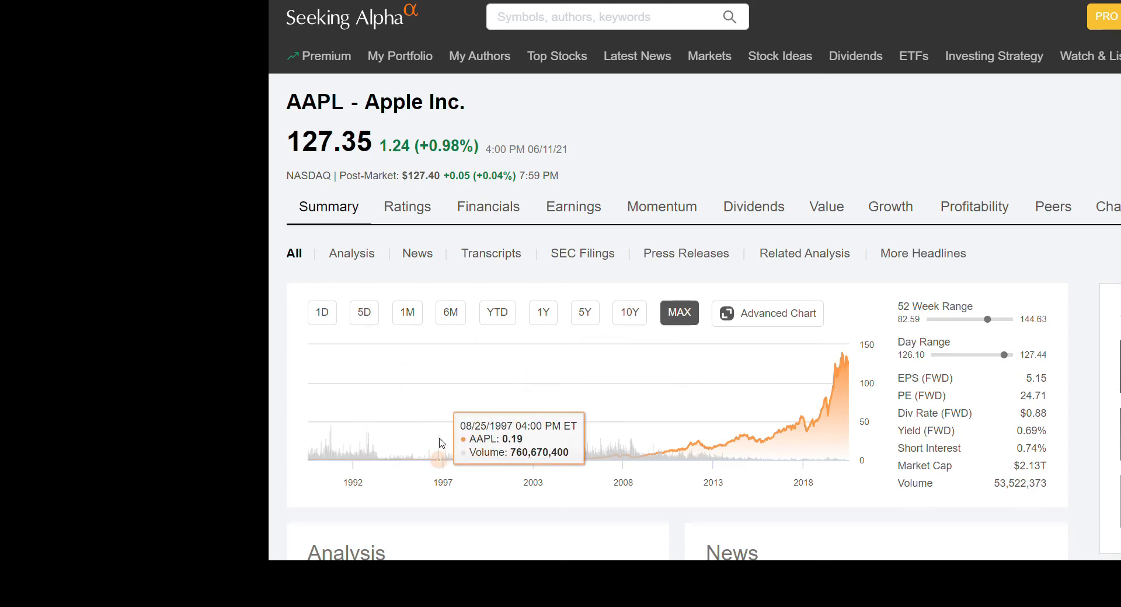
mouse_move(664, 171)
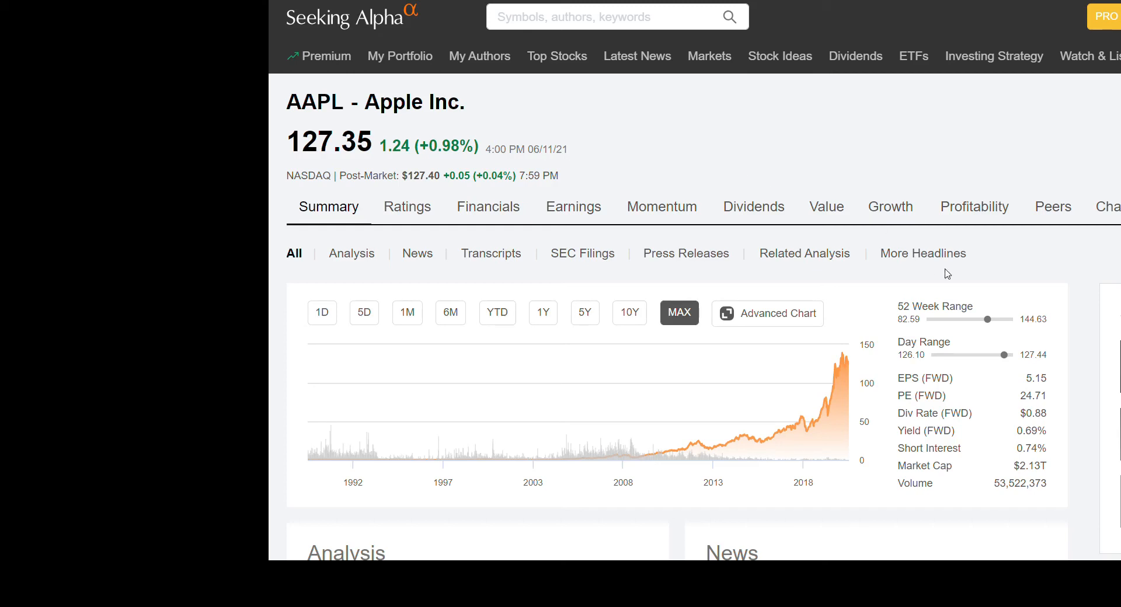
mouse_move(1051, 404)
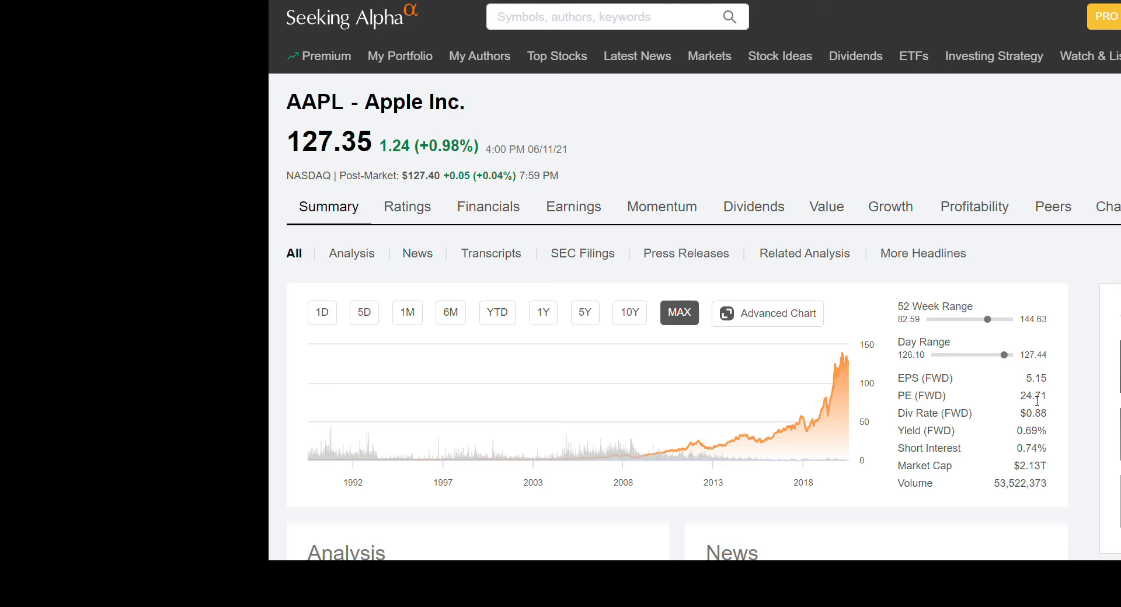
mouse_move(1052, 402)
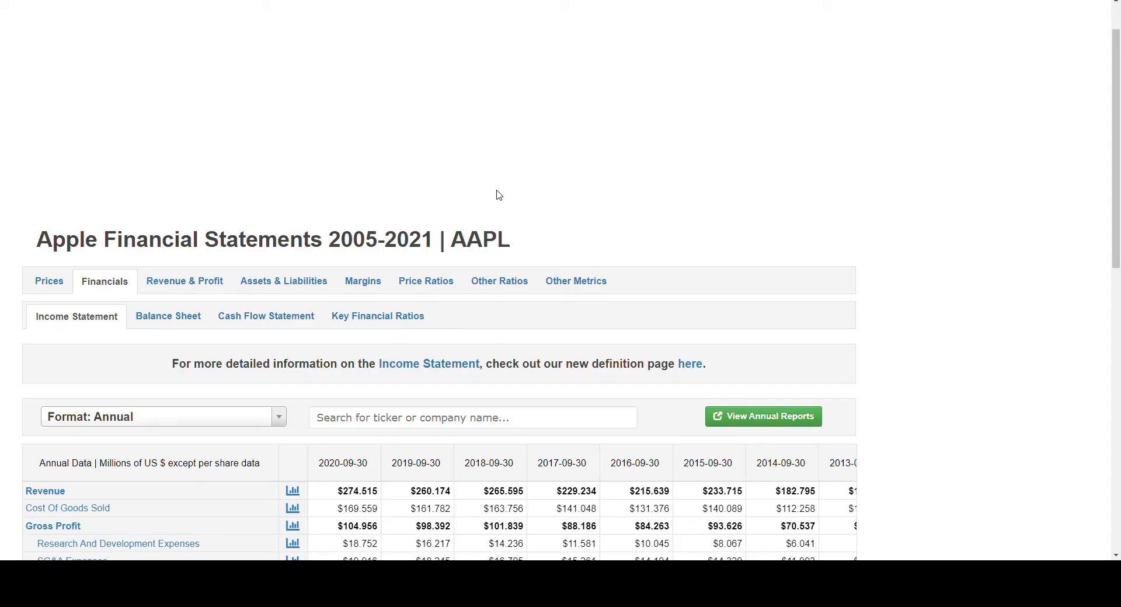
mouse_move(586, 164)
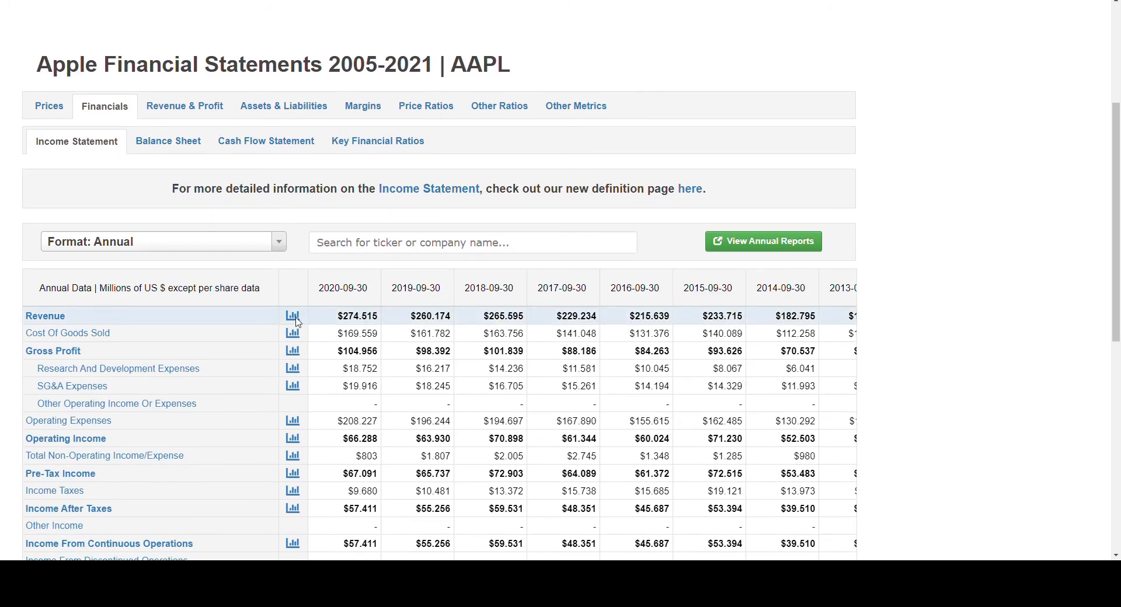
Step: View a chart of Apple's annual revenue on the Macrotrends income statement page
left_click(292, 316)
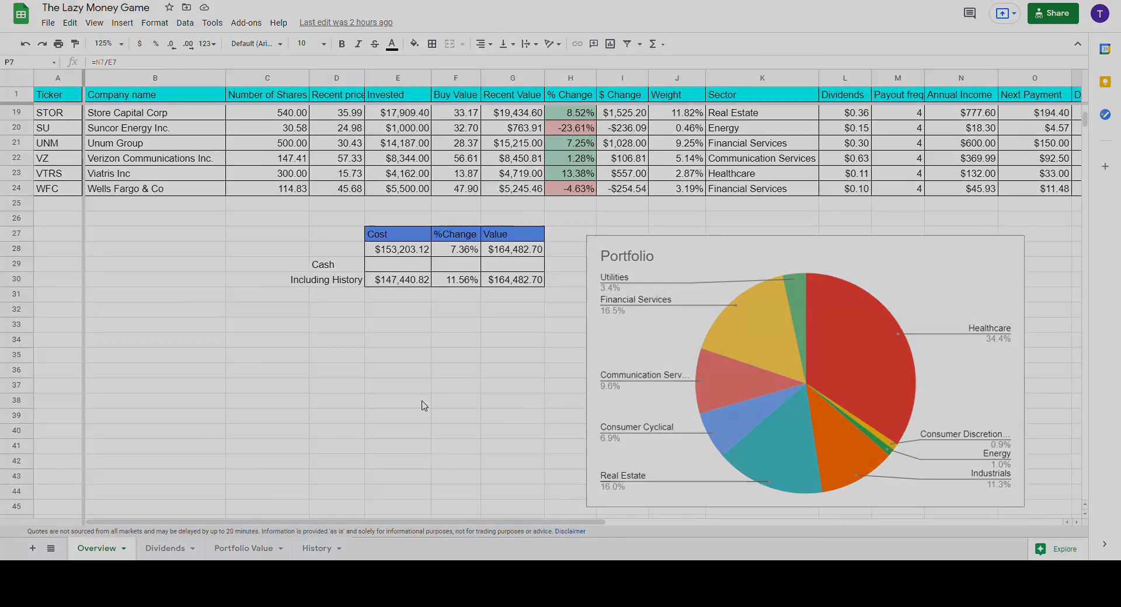
left_click(397, 415)
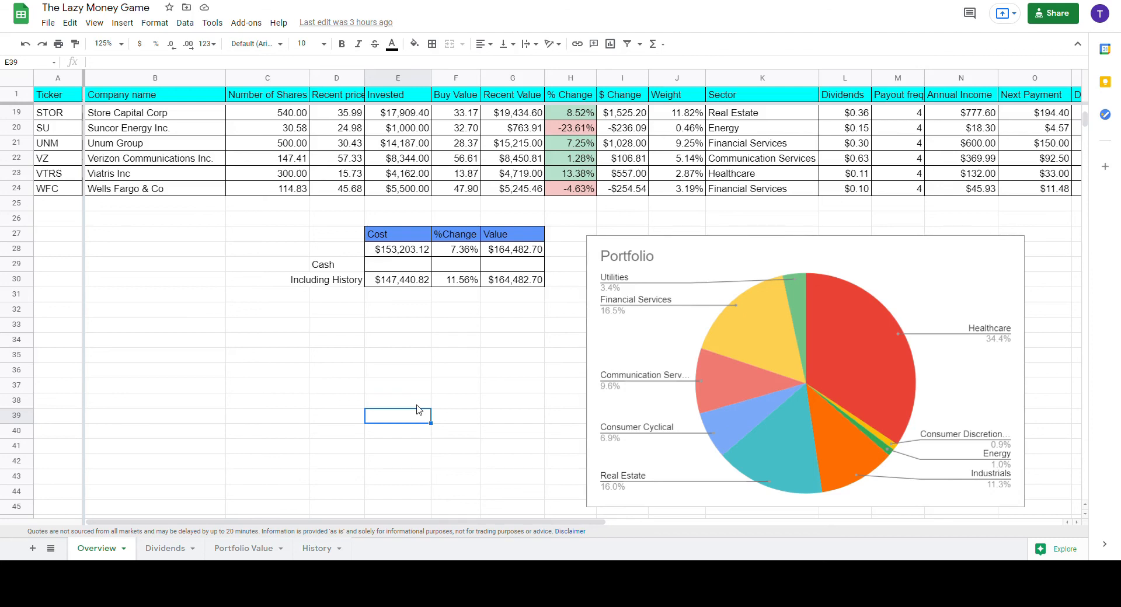
left_click(397, 370)
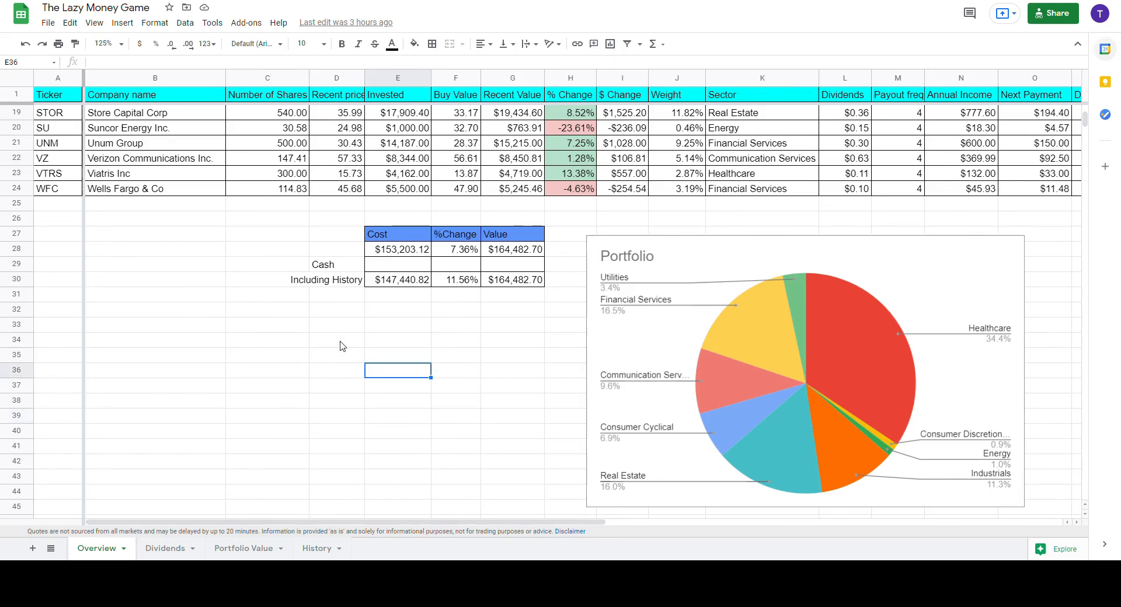